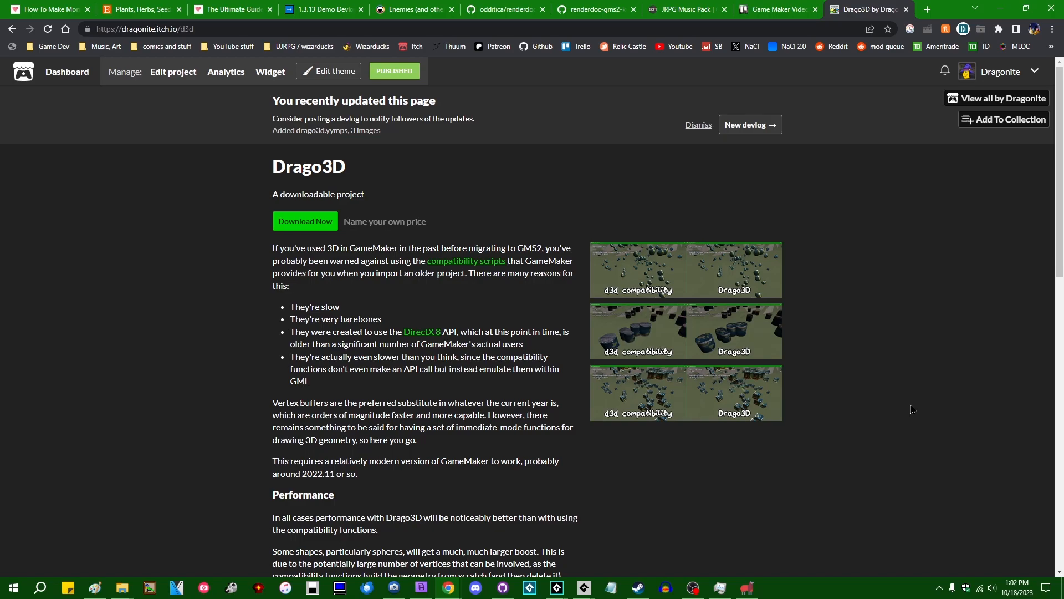
mouse_move(821, 382)
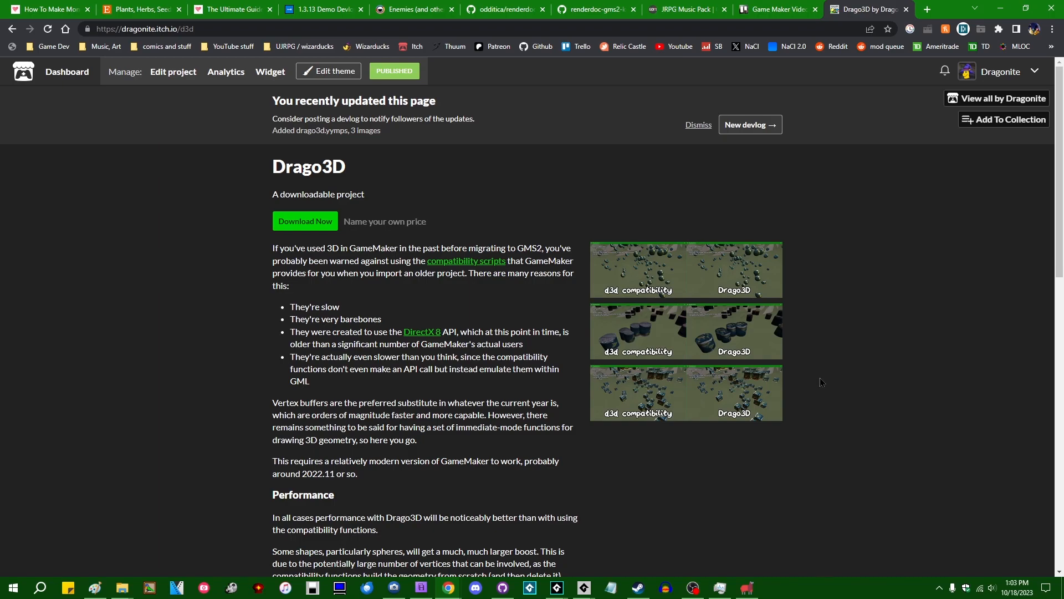
mouse_move(831, 415)
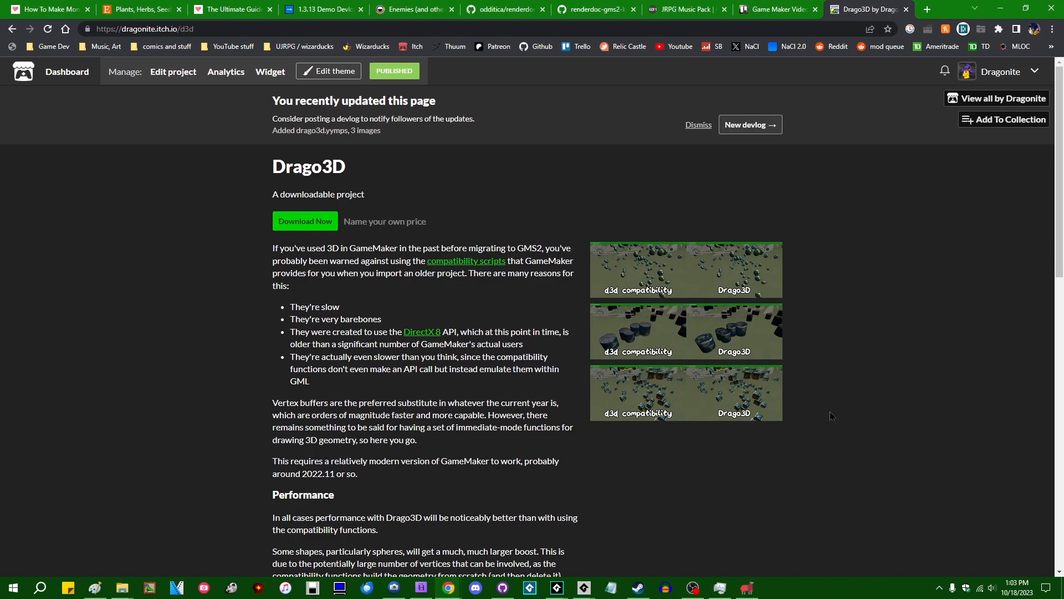
Scroll to Drago3D's Download section and open the drago3d.yymps download dialog.
scroll("down", 3)
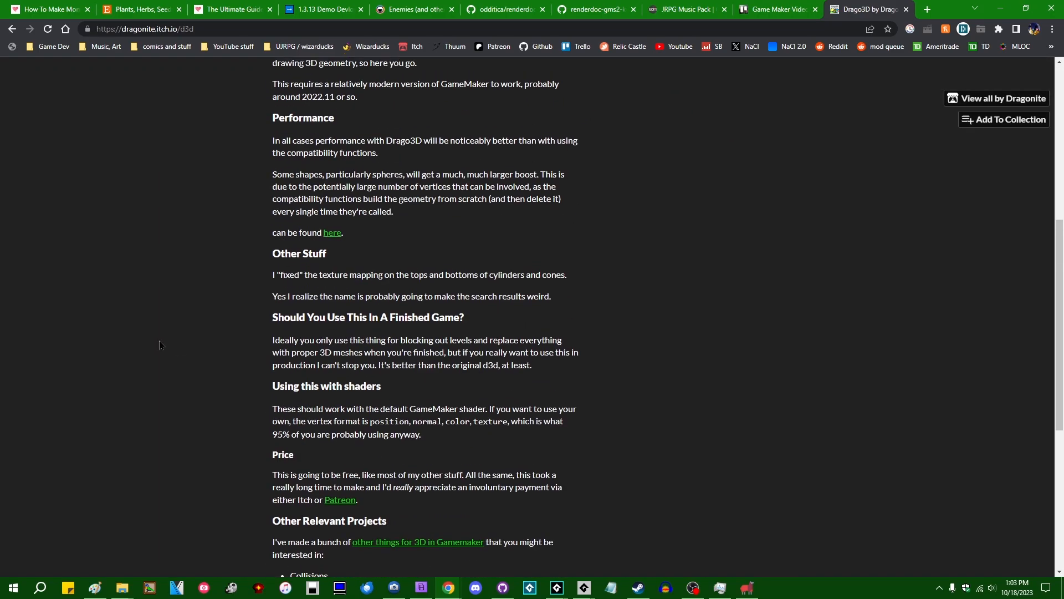
scroll("down", 3)
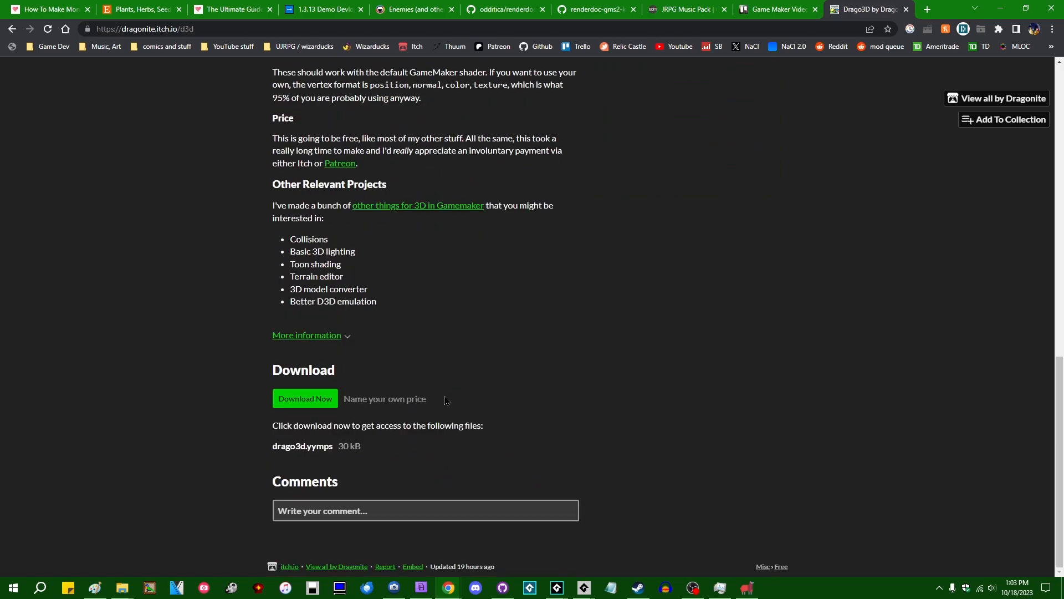
left_click(305, 398)
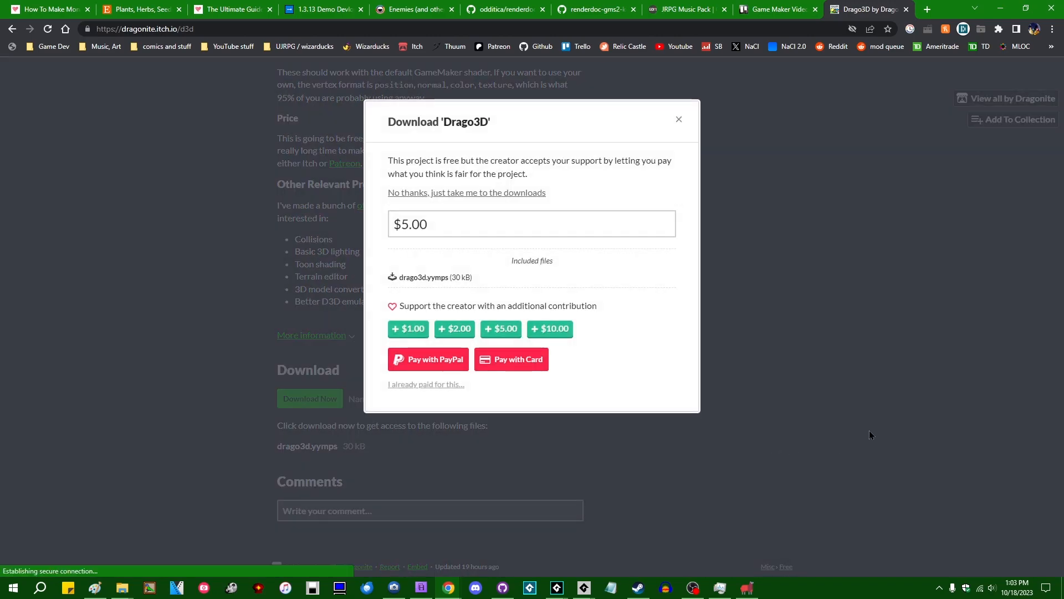
left_click(677, 120)
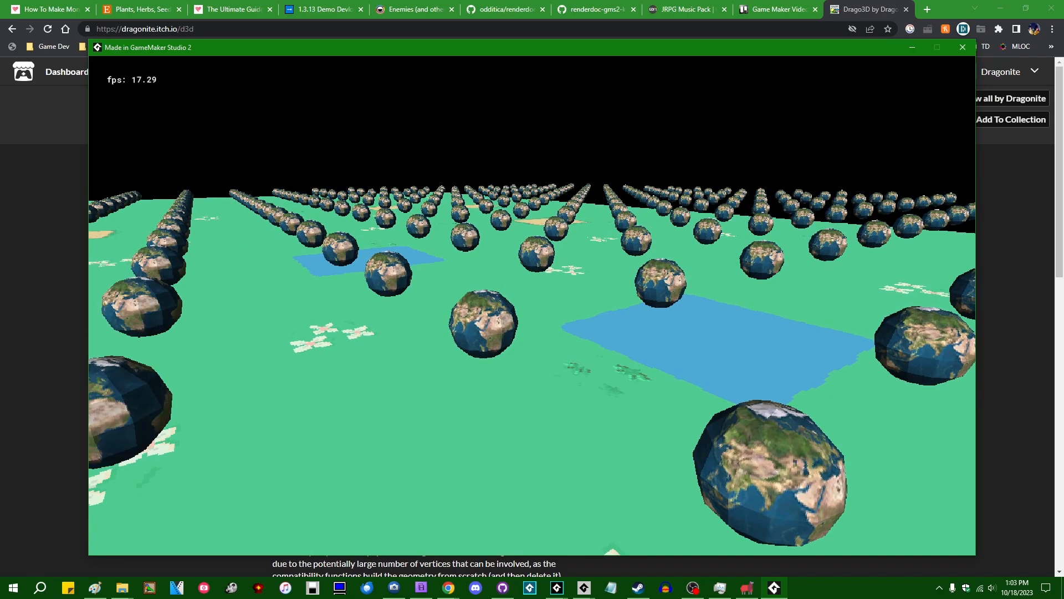
Close the Earth-sphere demo window after it runs at about 17 fps.
left_click(961, 48)
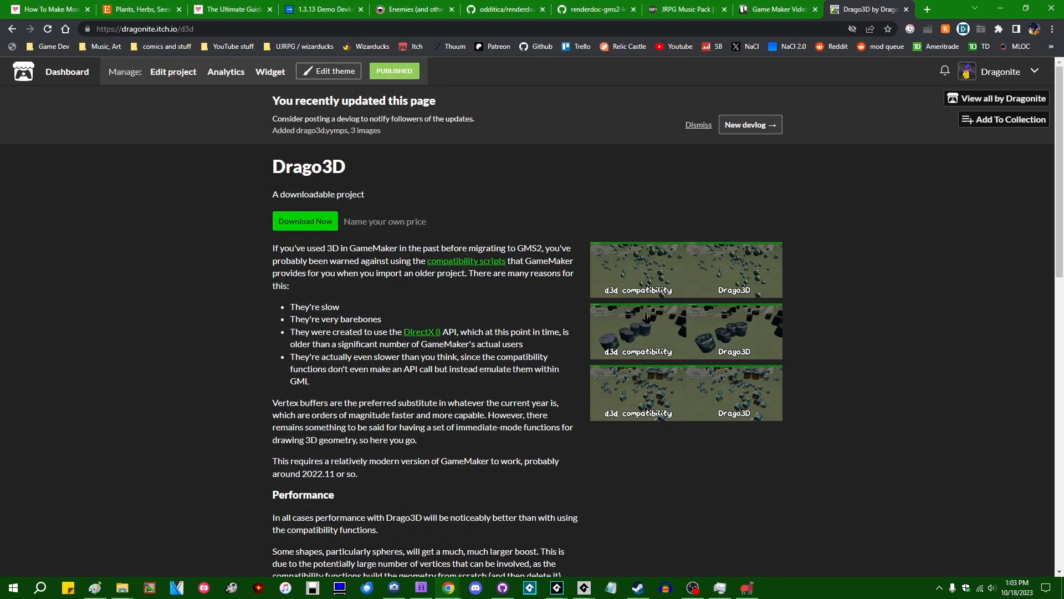
mouse_move(917, 287)
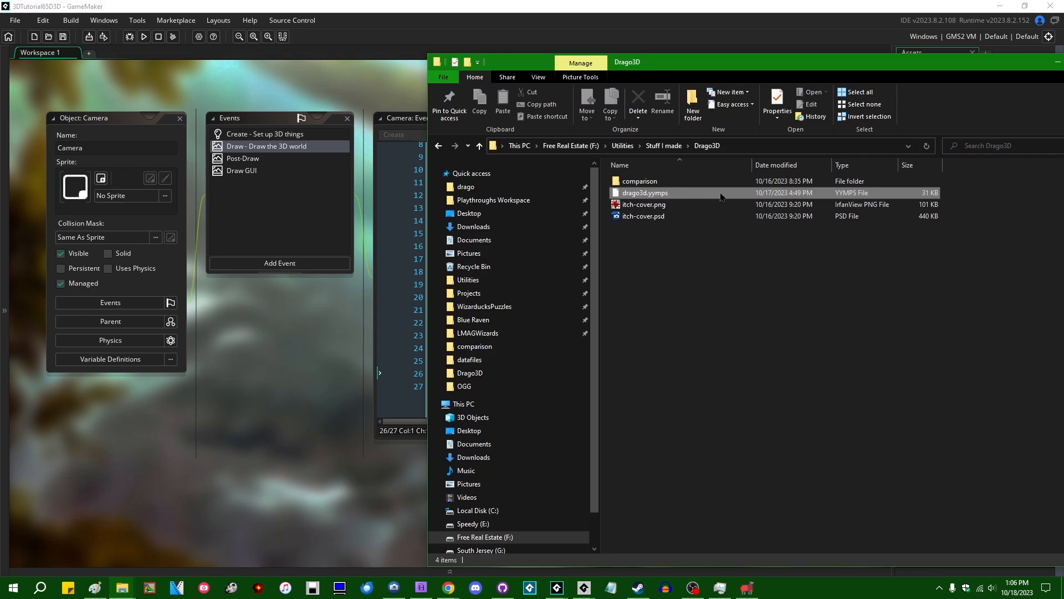
Import drago3d.yymps with all resources, including the Drago3D folder and Changes - D3D.
left_click(644, 193)
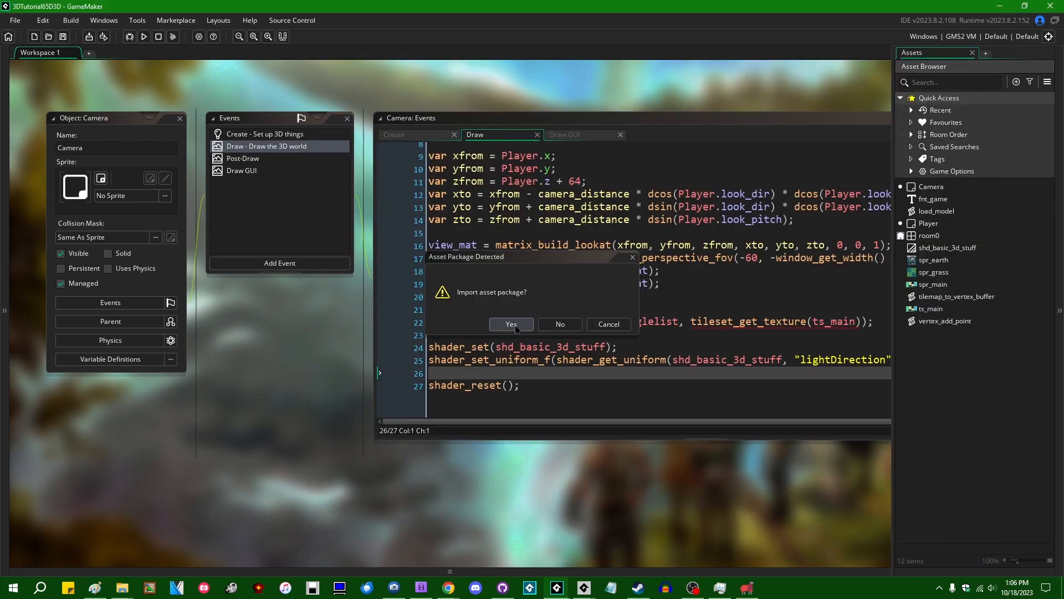
left_click(511, 324)
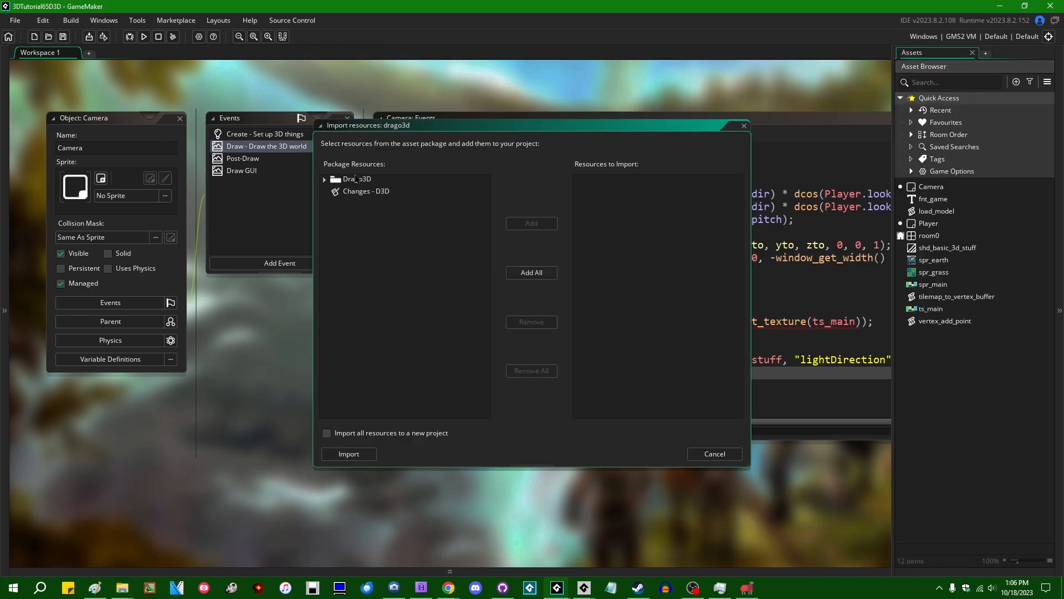
left_click(532, 272)
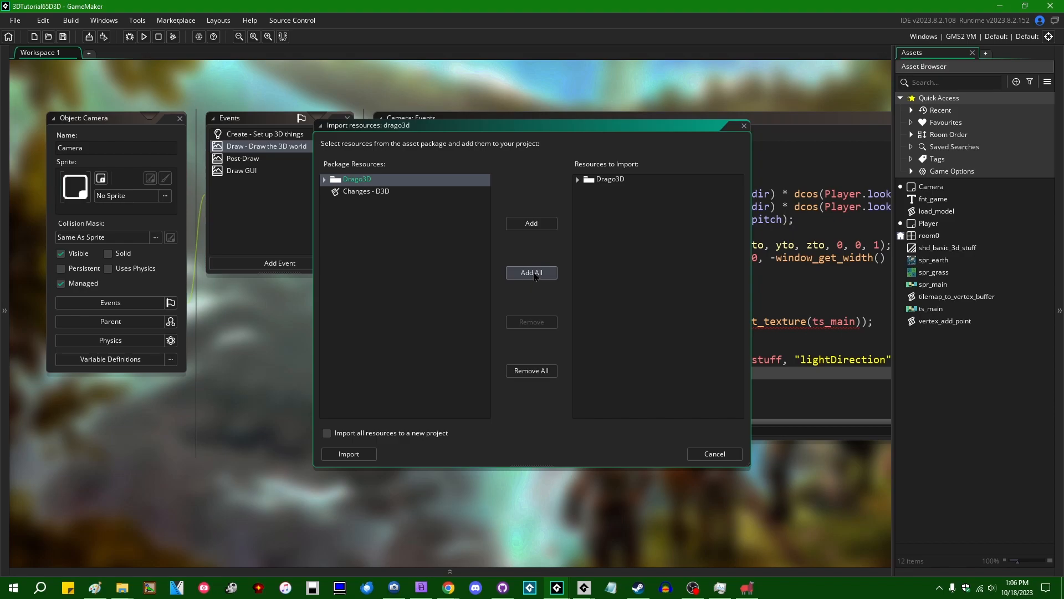
left_click(532, 272)
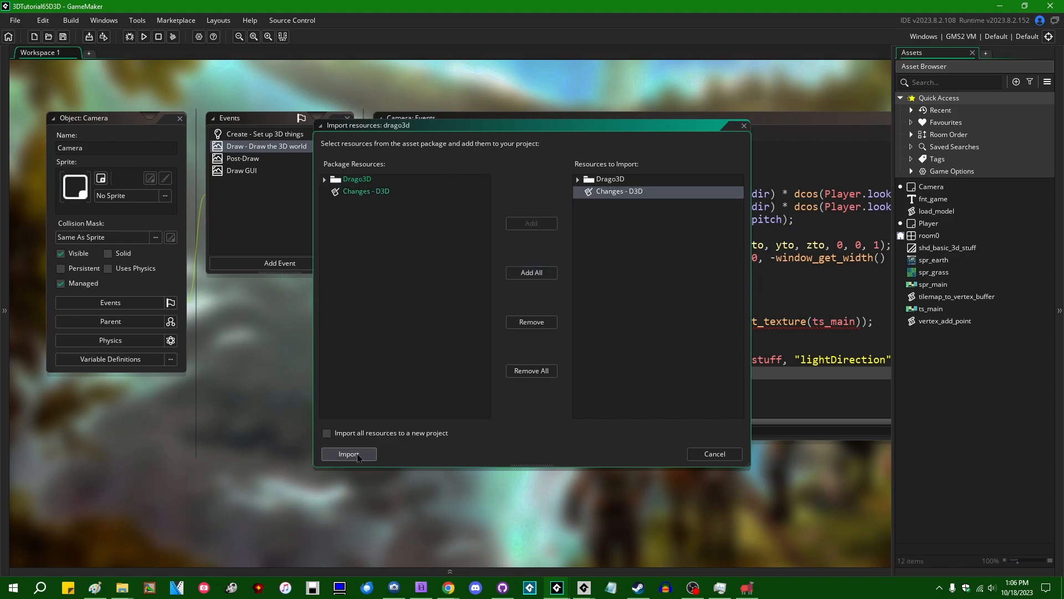
left_click(348, 454)
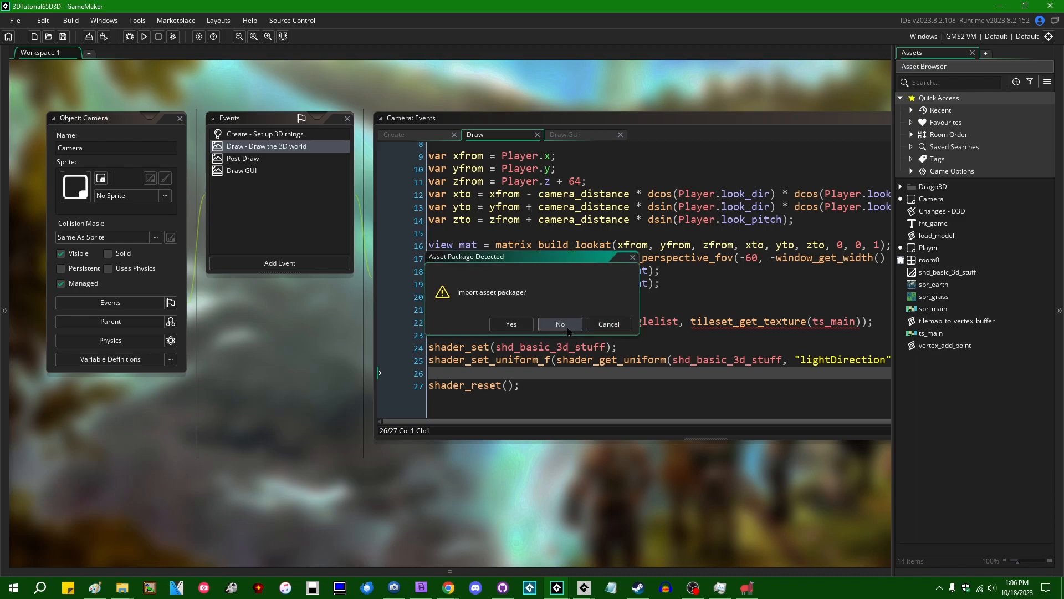
Decline the second package import prompt and build and run the project.
left_click(559, 323)
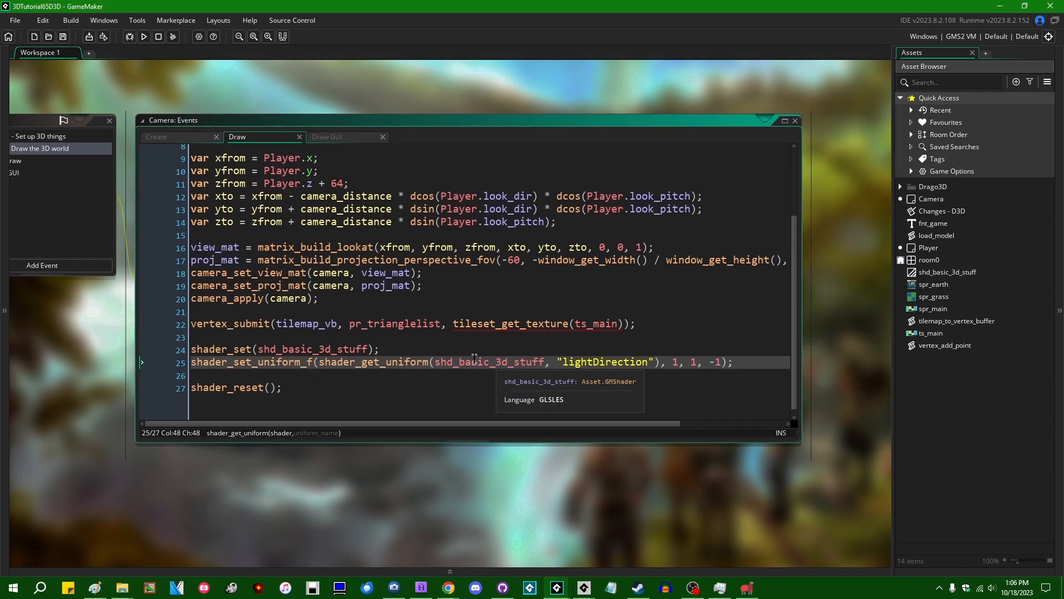
left_click(143, 37)
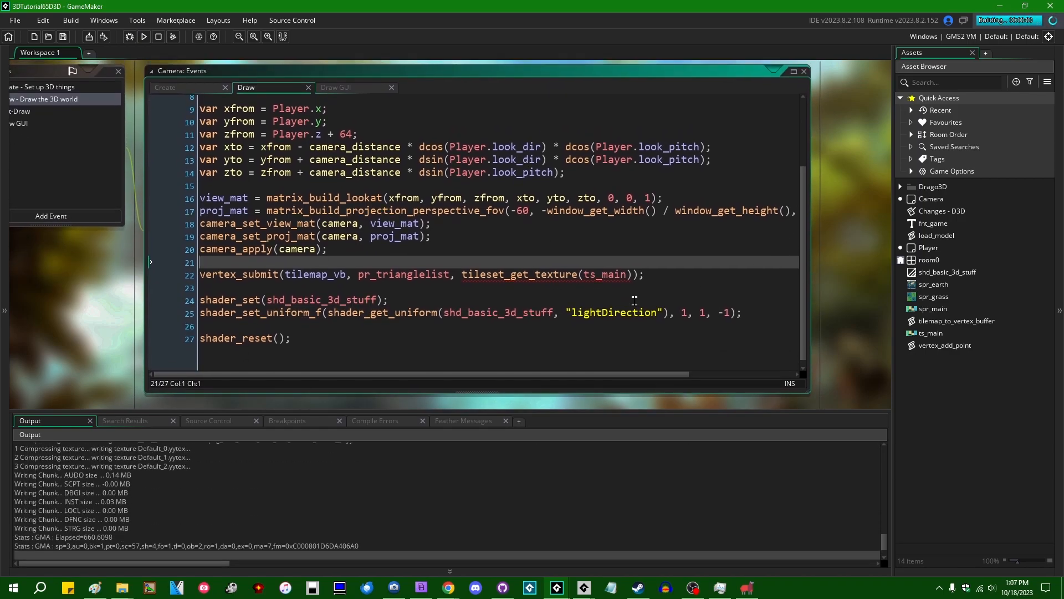
left_click(142, 37)
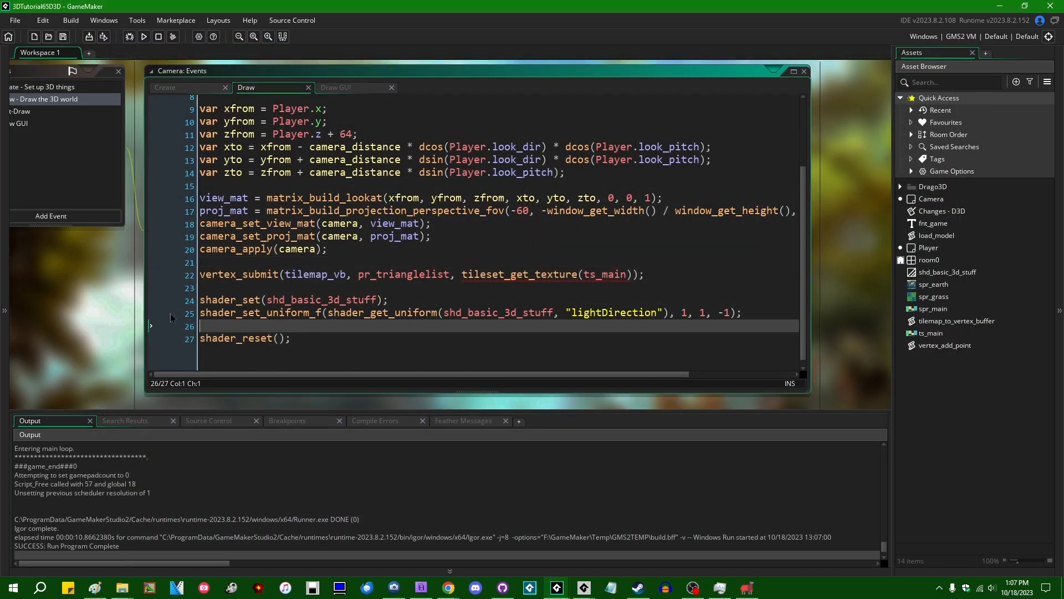
mouse_move(70, 343)
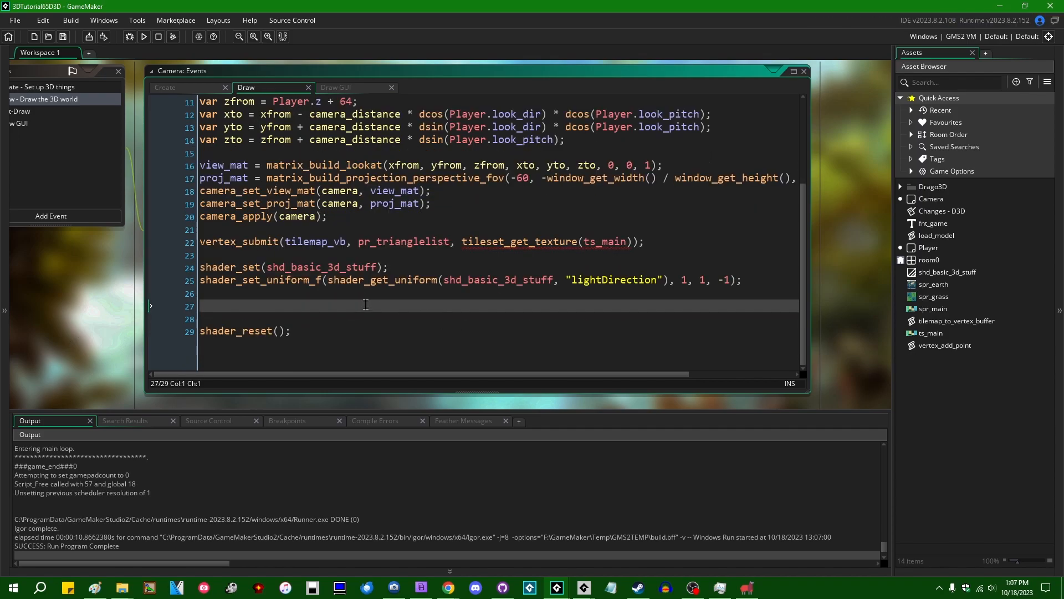
mouse_move(63, 333)
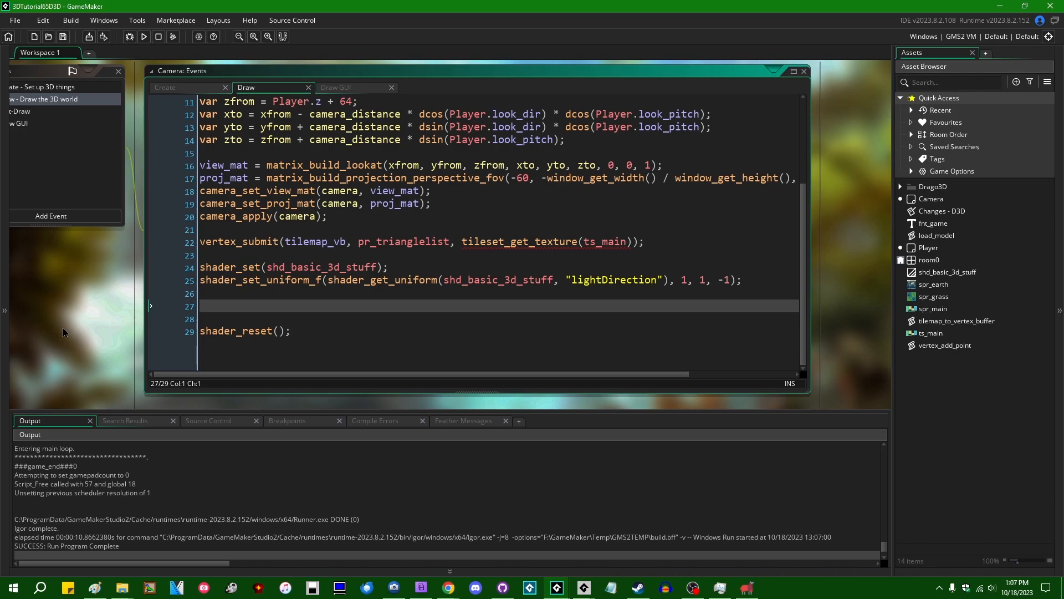
On line 27, add d3d_draw_block(50, 50, 0, 75, 75, 25) with the spr_earth texture and repeats 1, 1.
type("d3d_")
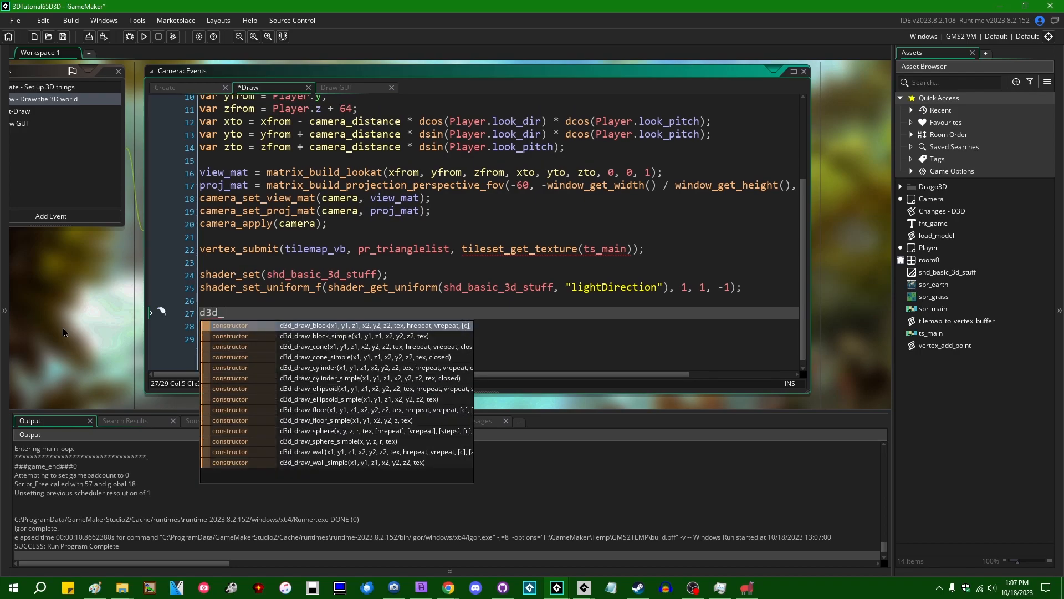
type("draw_block(")
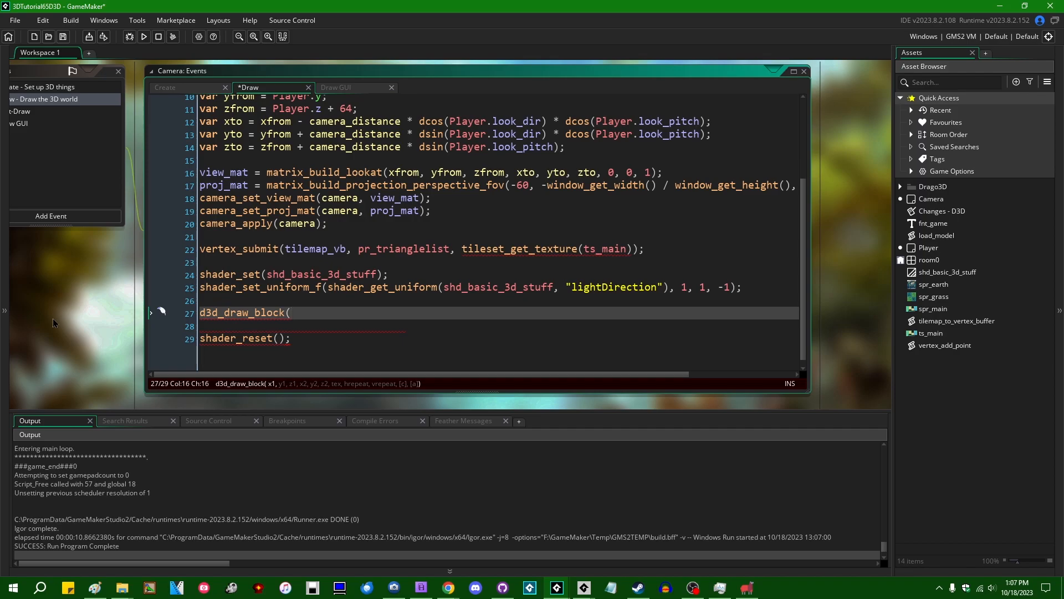
type("50")
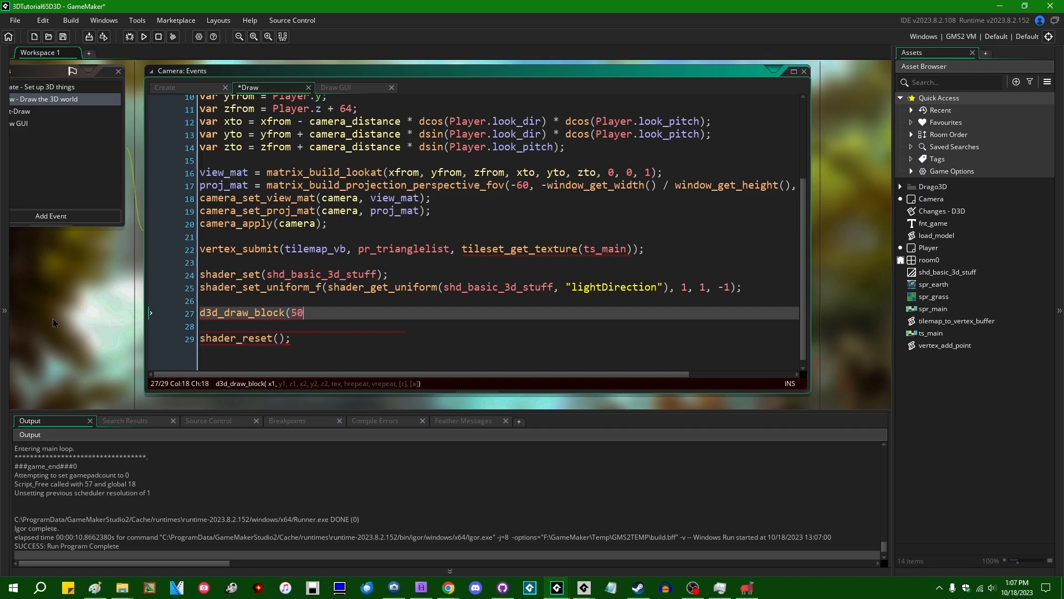
type(", 50, 0, 75, 75")
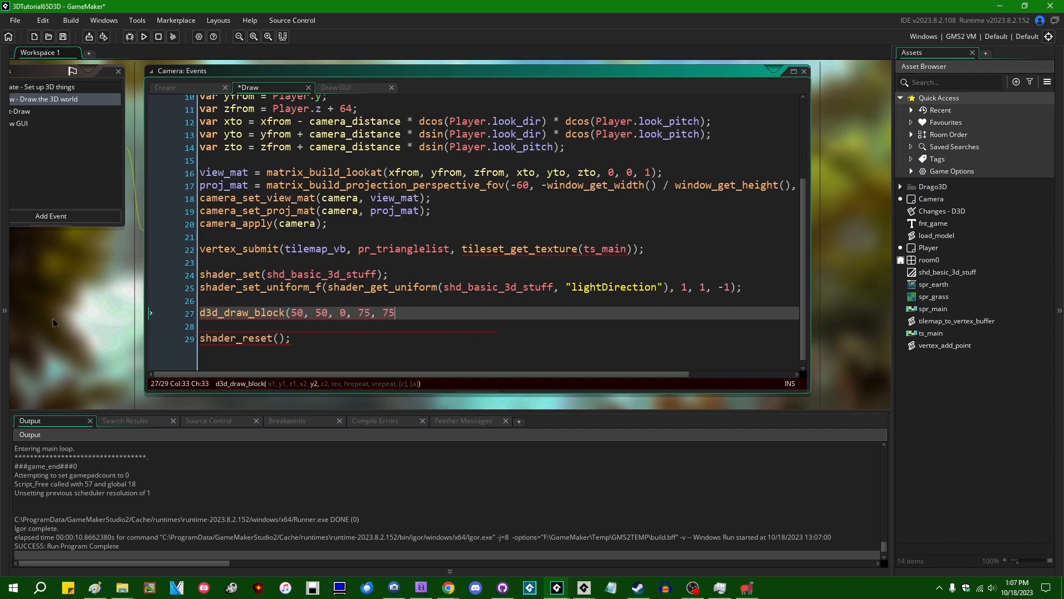
type(", 25")
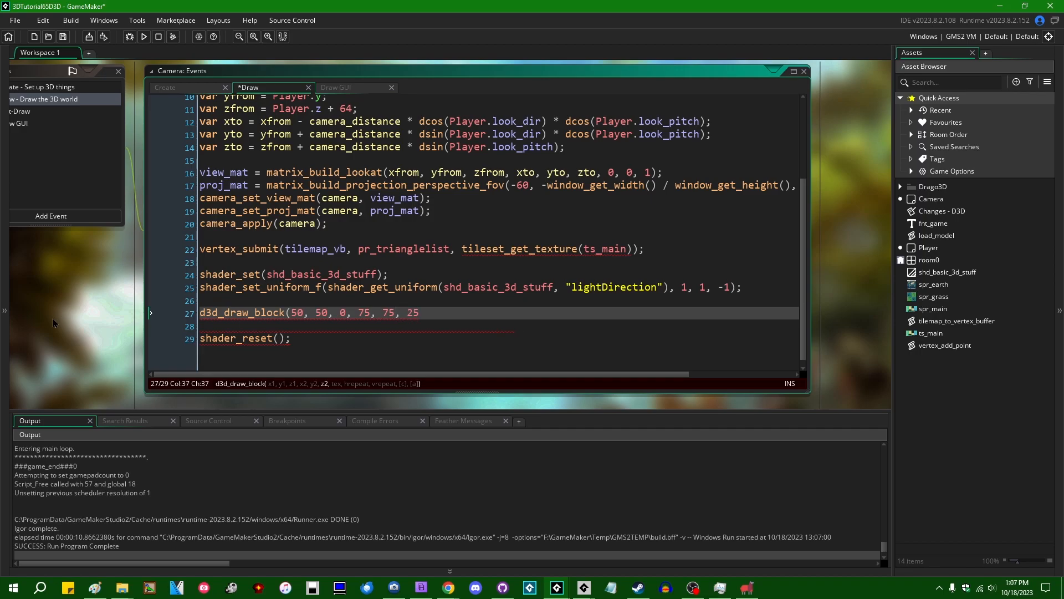
type(",")
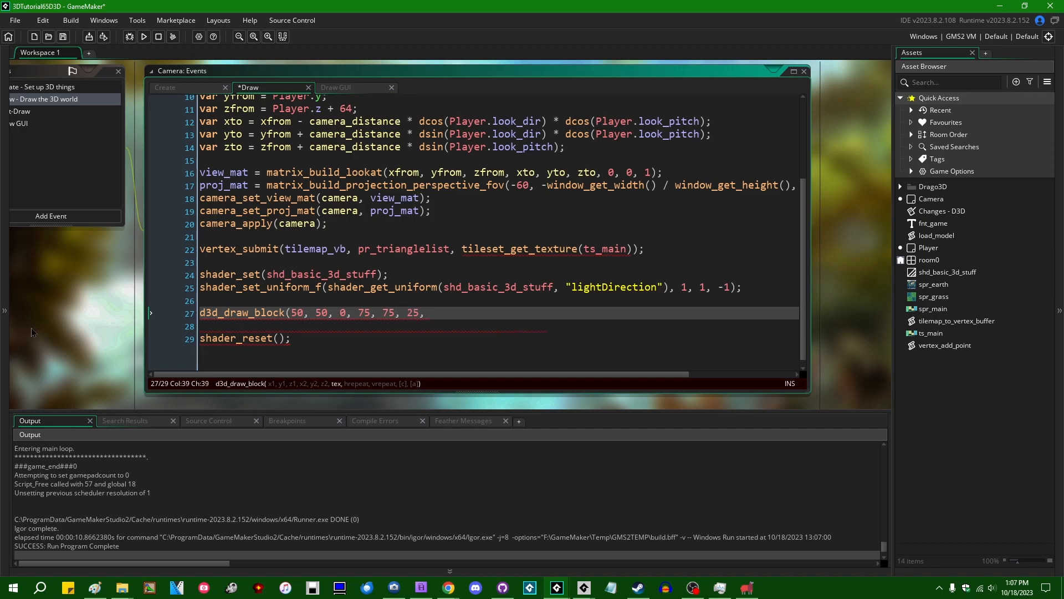
type("sprite_get_text")
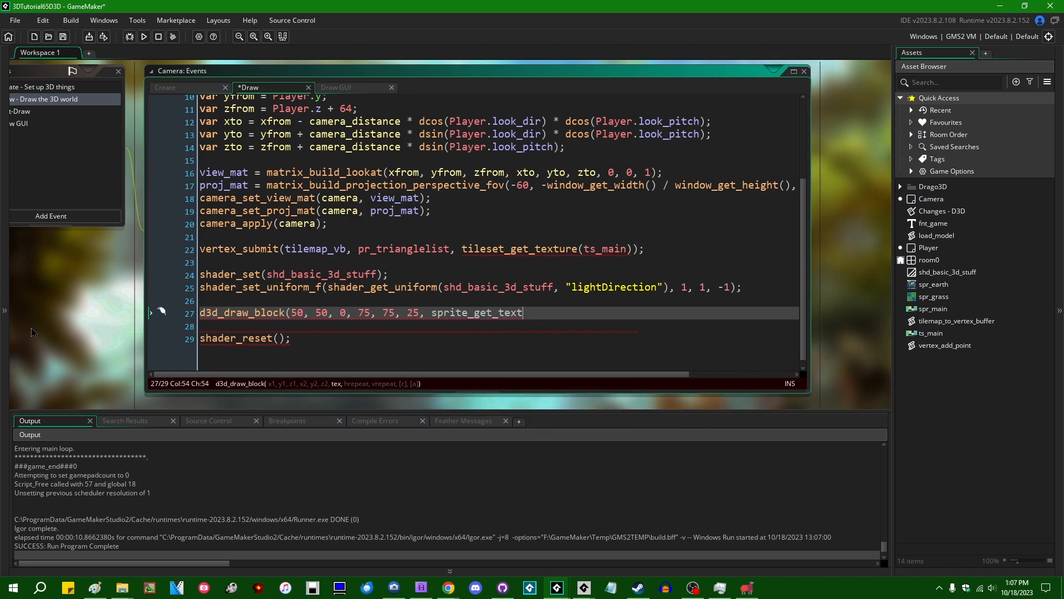
type("ue")
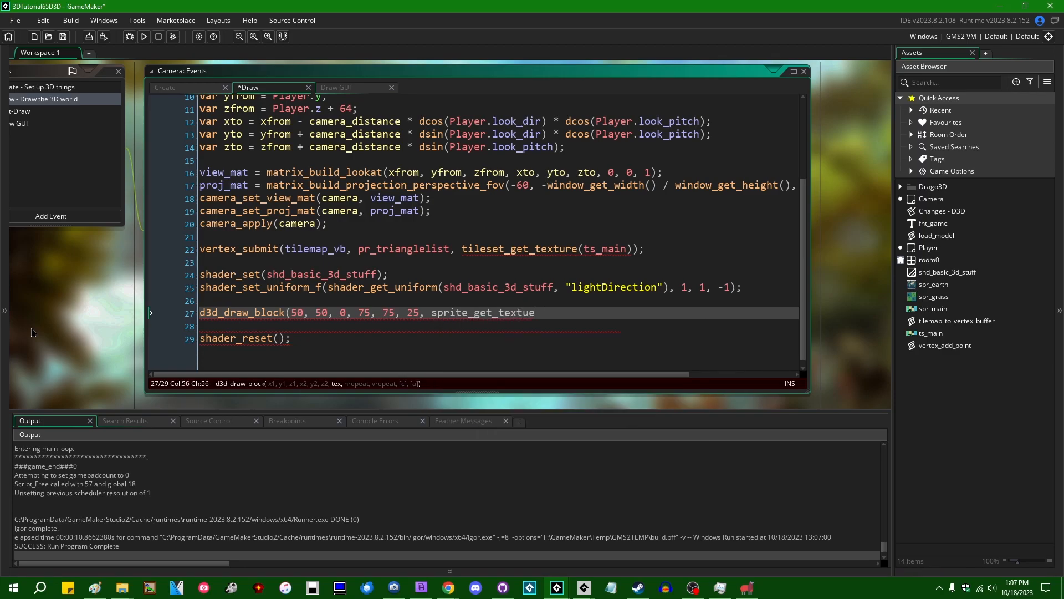
type("(spr_earth, 0")
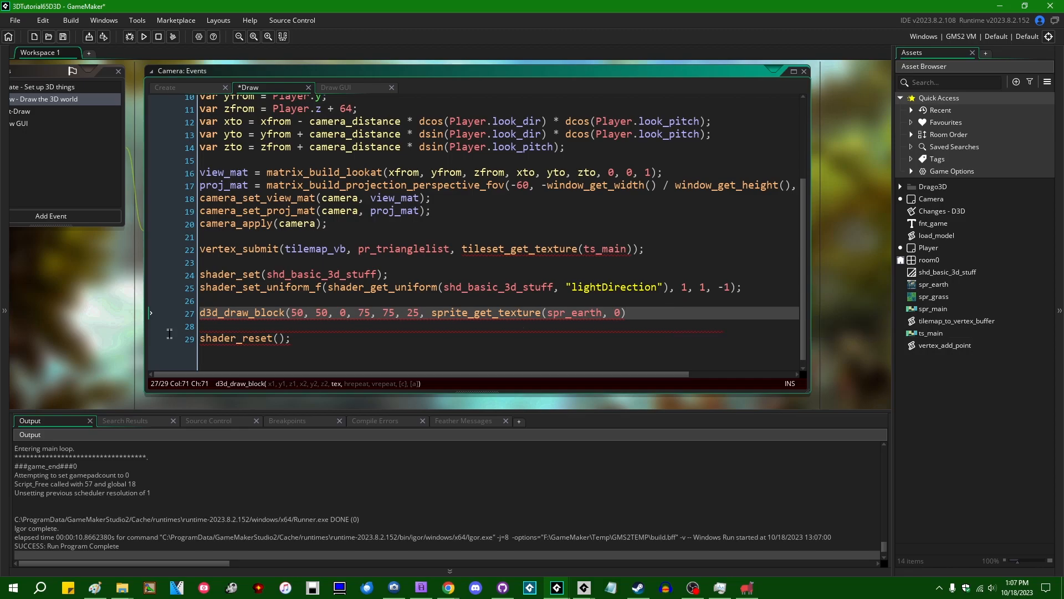
type(",")
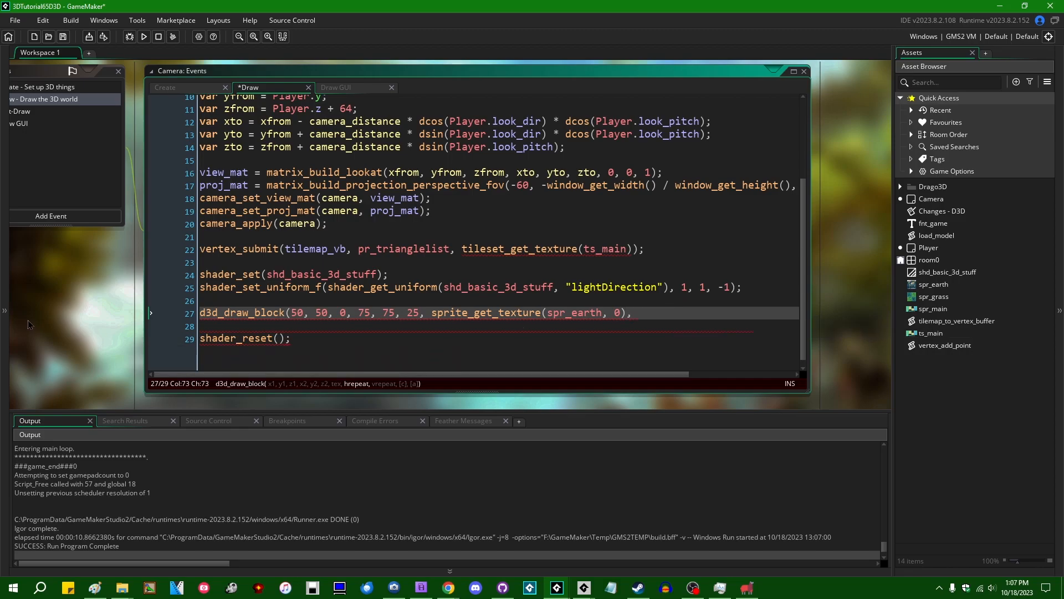
mouse_move(67, 326)
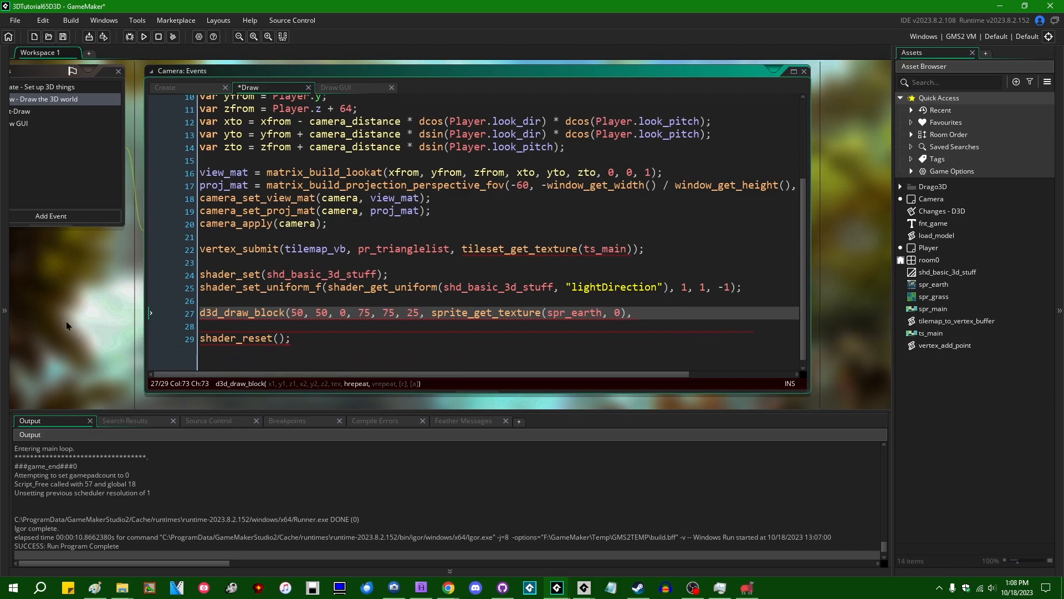
type(", 1, 1);")
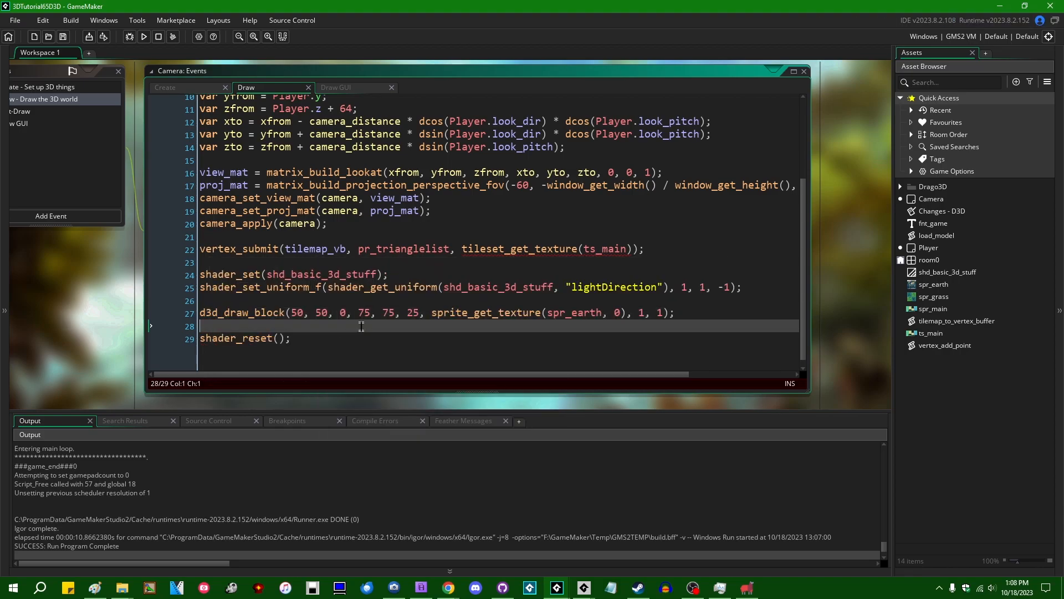
left_click(662, 311)
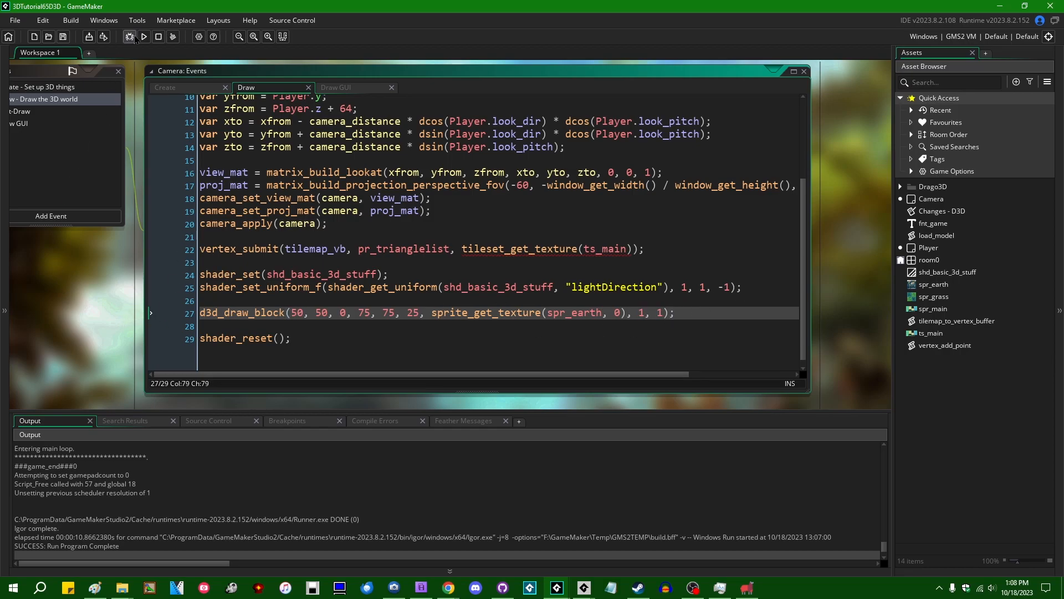
Change the block's texture repeats to 2, 2, then run and close the tiled Earth cube.
left_click(143, 37)
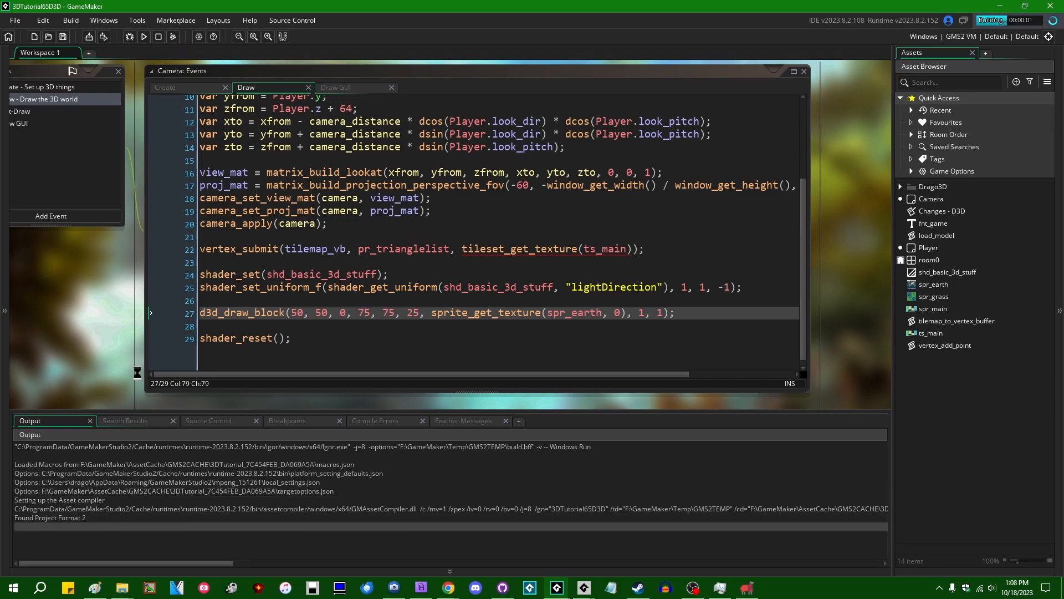
left_click(142, 37)
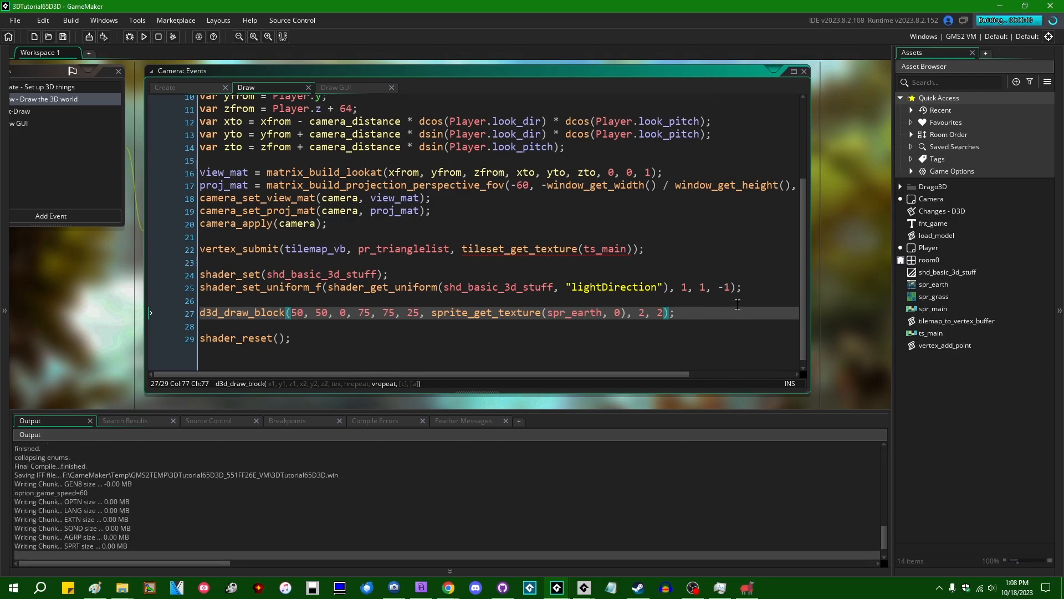
left_click(143, 37)
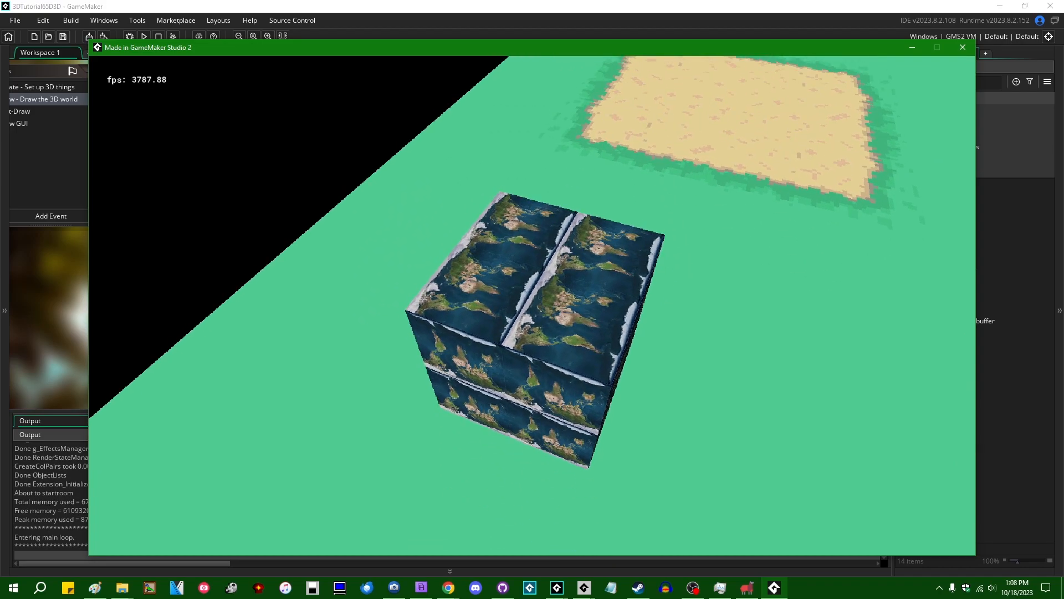
left_click(961, 46)
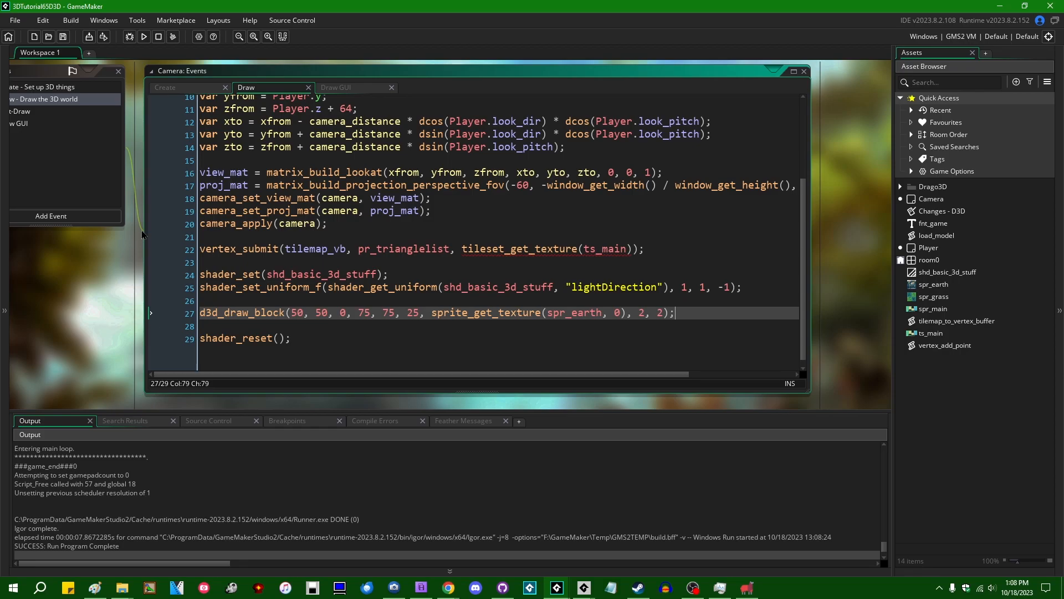
Add empty d3d_draw_cone() and d3d_draw_cylinder() calls below the block call.
type("d3d_d")
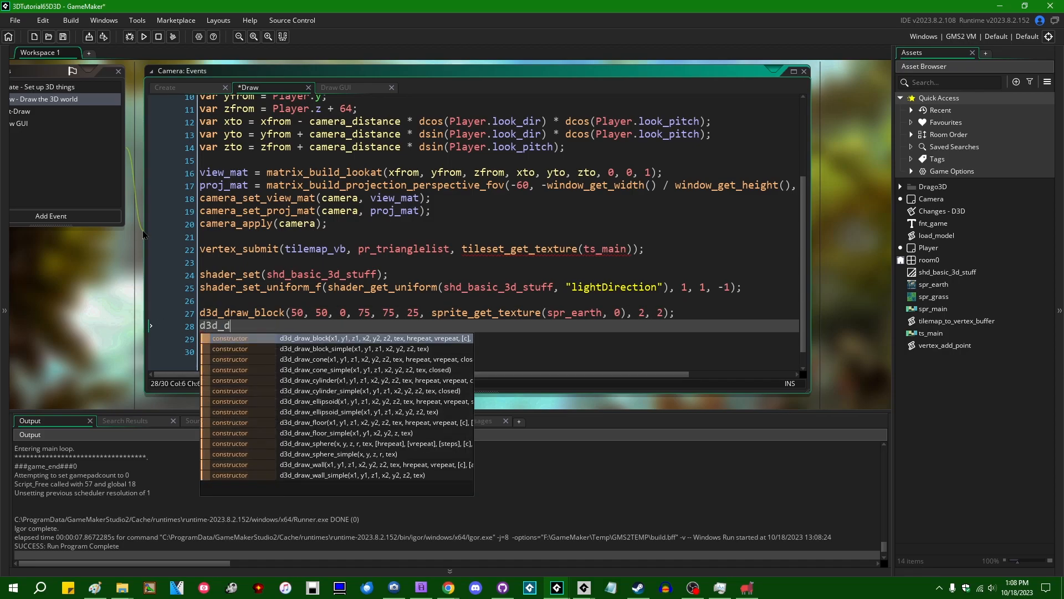
type("raw_cone(")
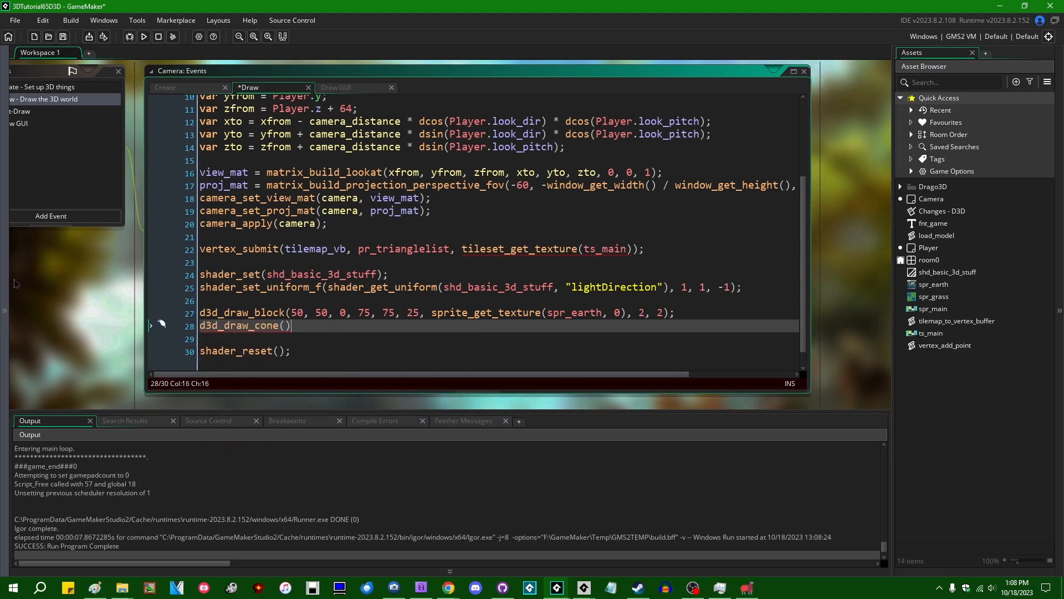
type("d3d_draw_cylinder(")
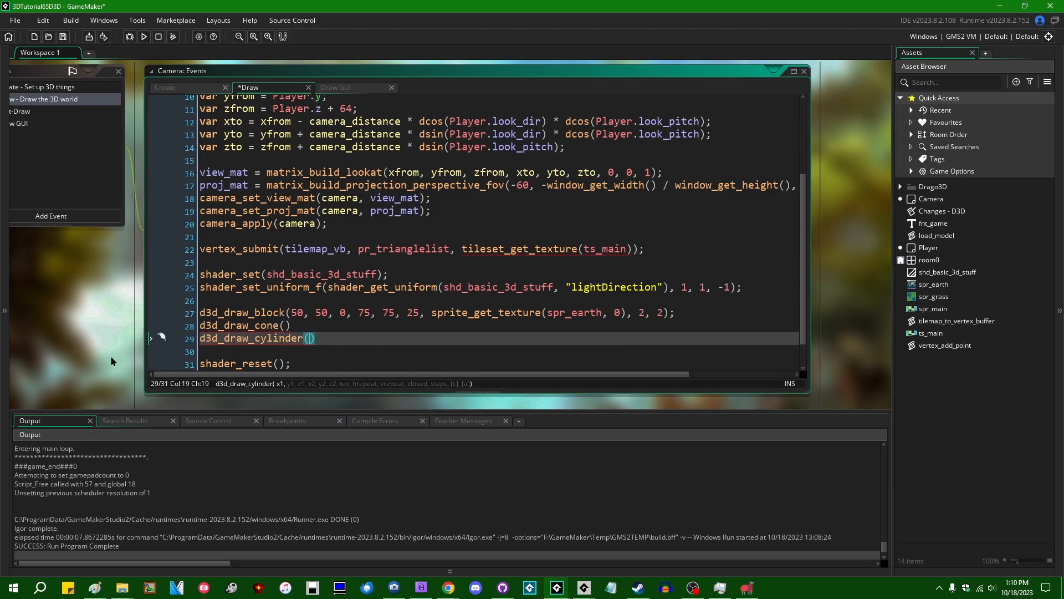
mouse_move(458, 429)
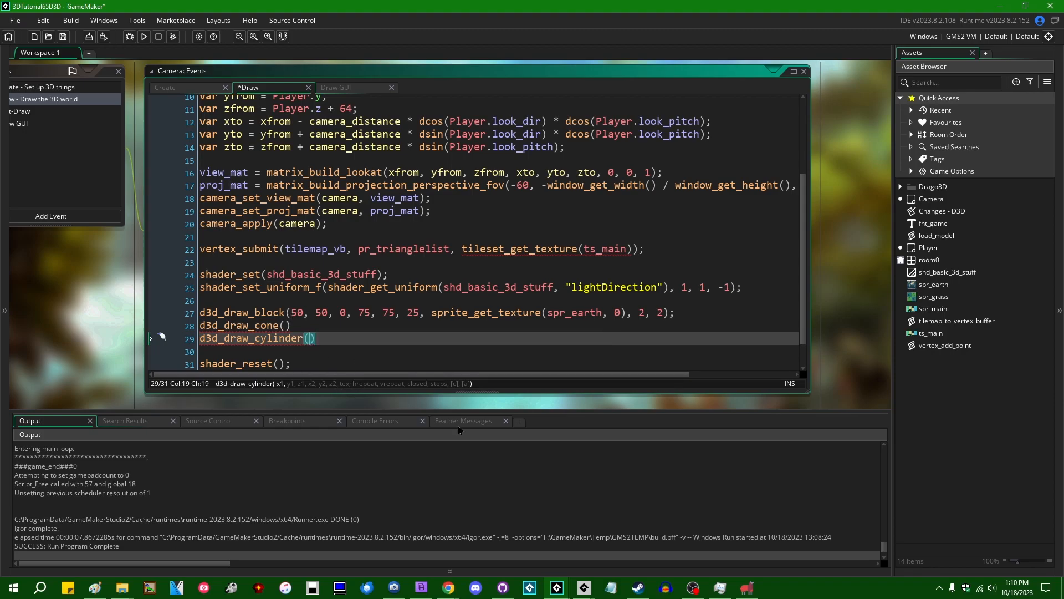
mouse_move(412, 351)
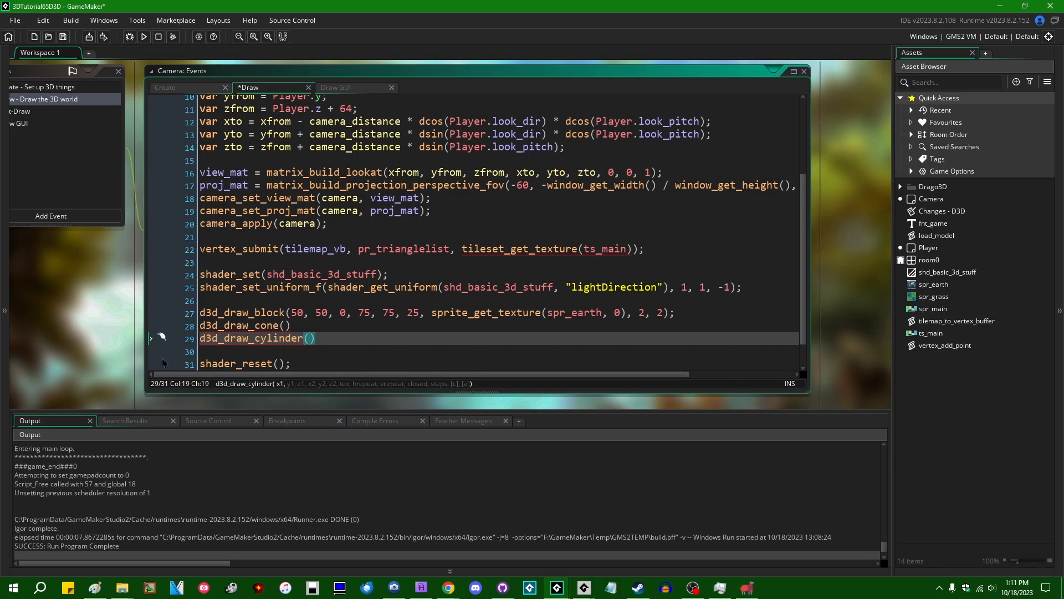
mouse_move(10, 354)
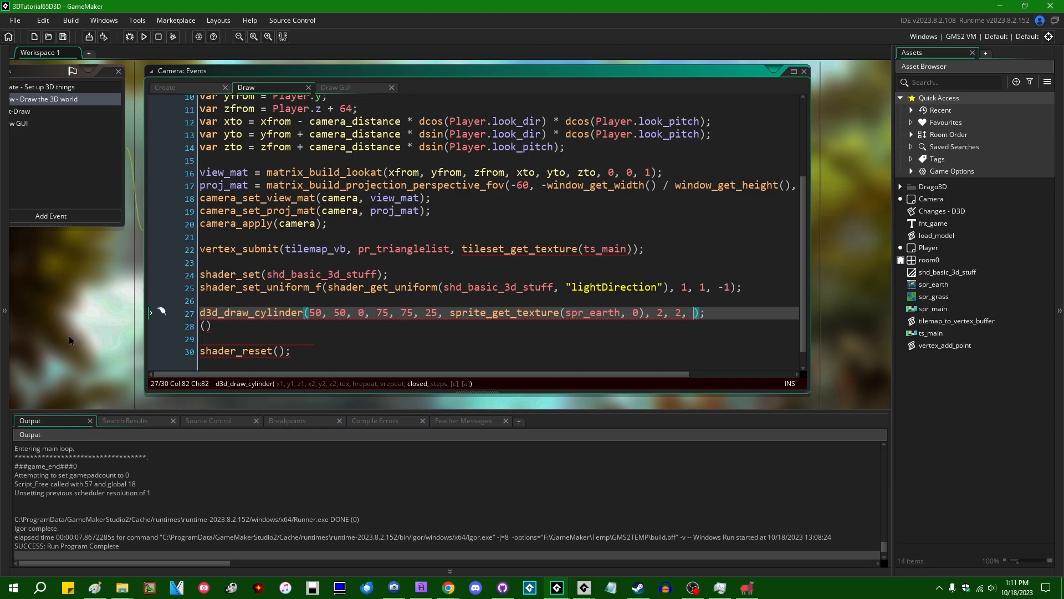
Fill the cylinder call with closed set to false and a step count argument.
type("fal")
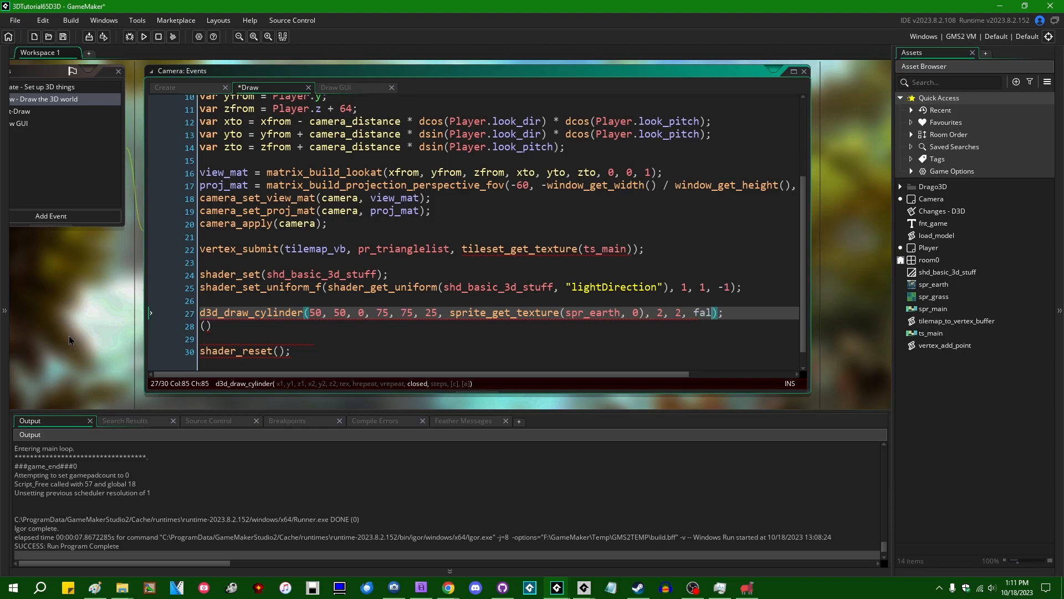
type("se,")
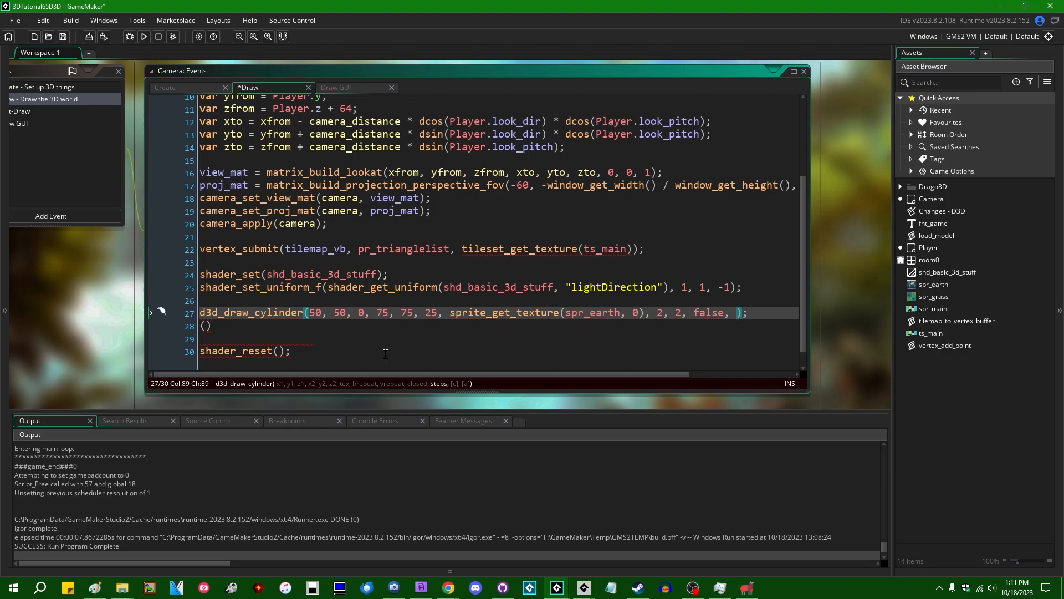
type("20")
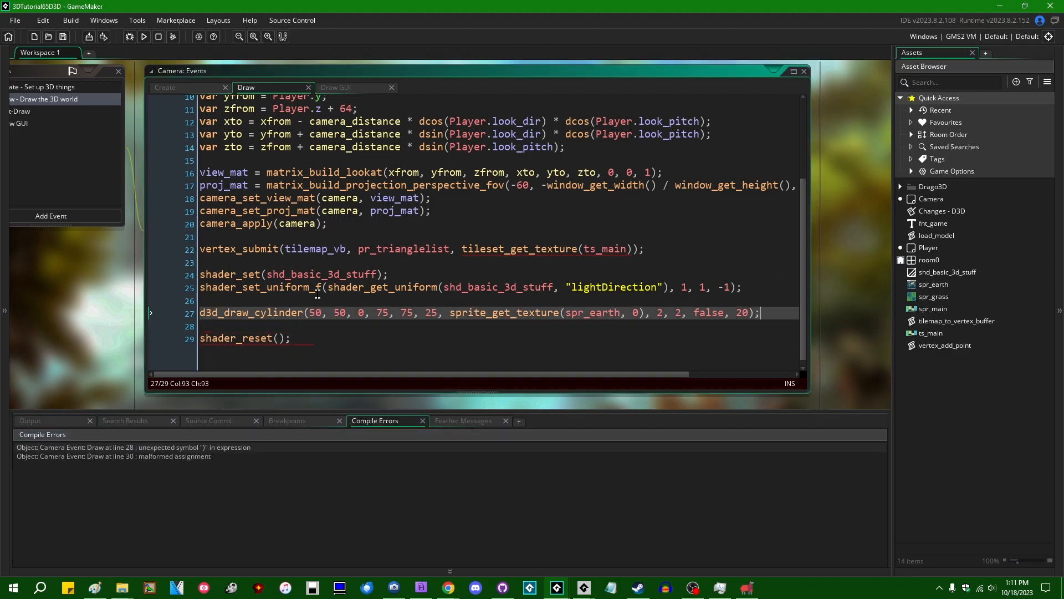
Set the cylinder to 32 steps, run the game, and close the Earth-textured cylinder.
left_click(143, 37)
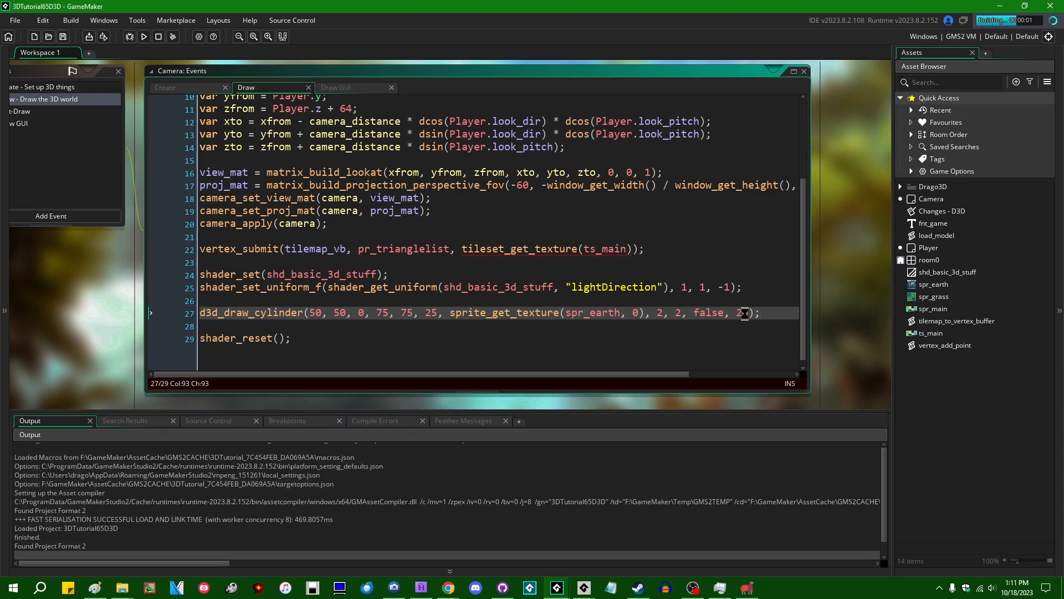
left_click(143, 36)
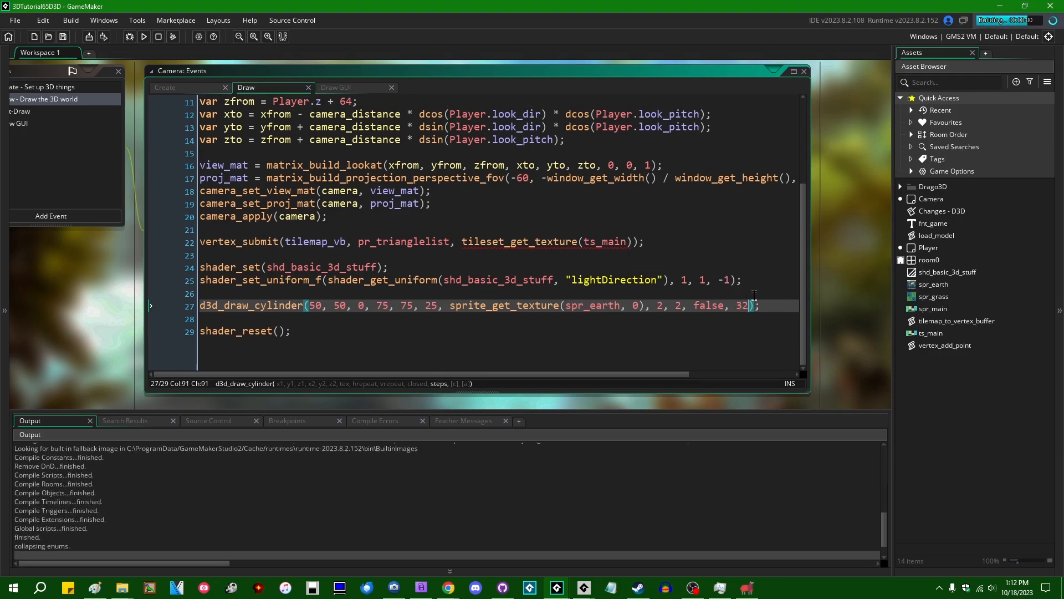
left_click(142, 37)
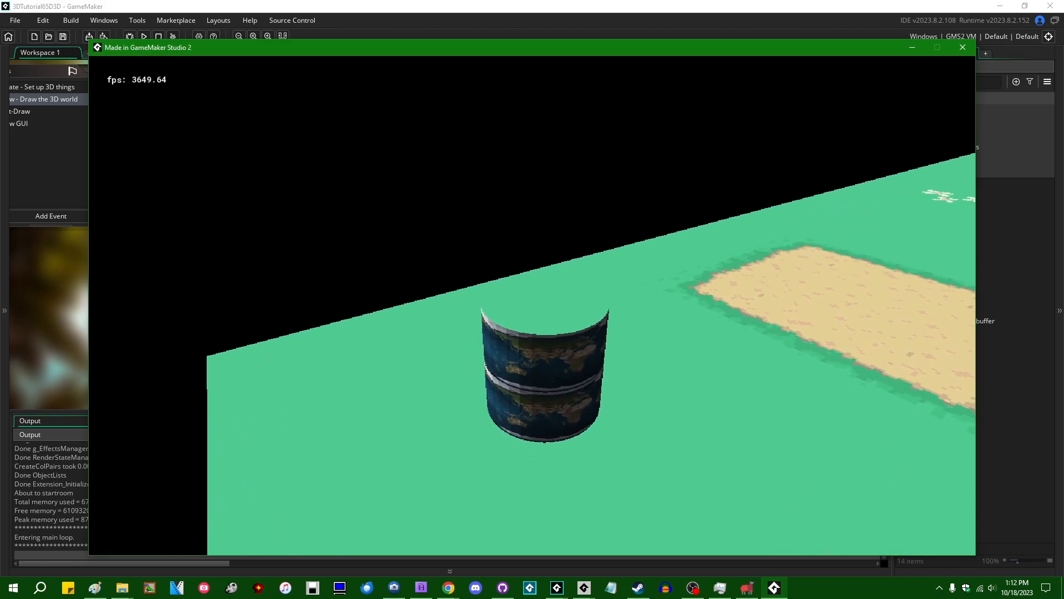
left_click(962, 48)
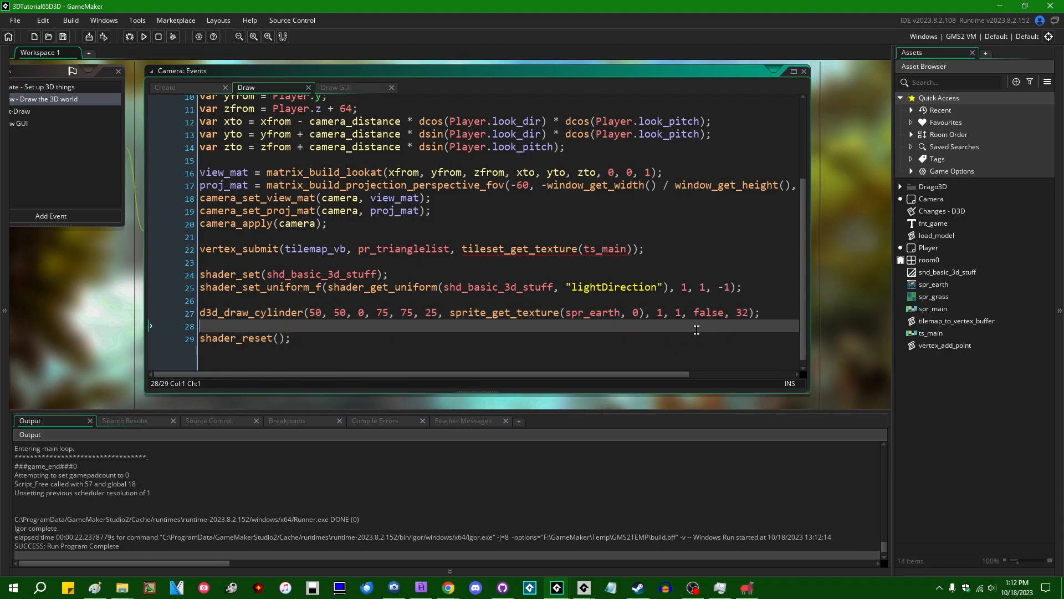
mouse_move(689, 330)
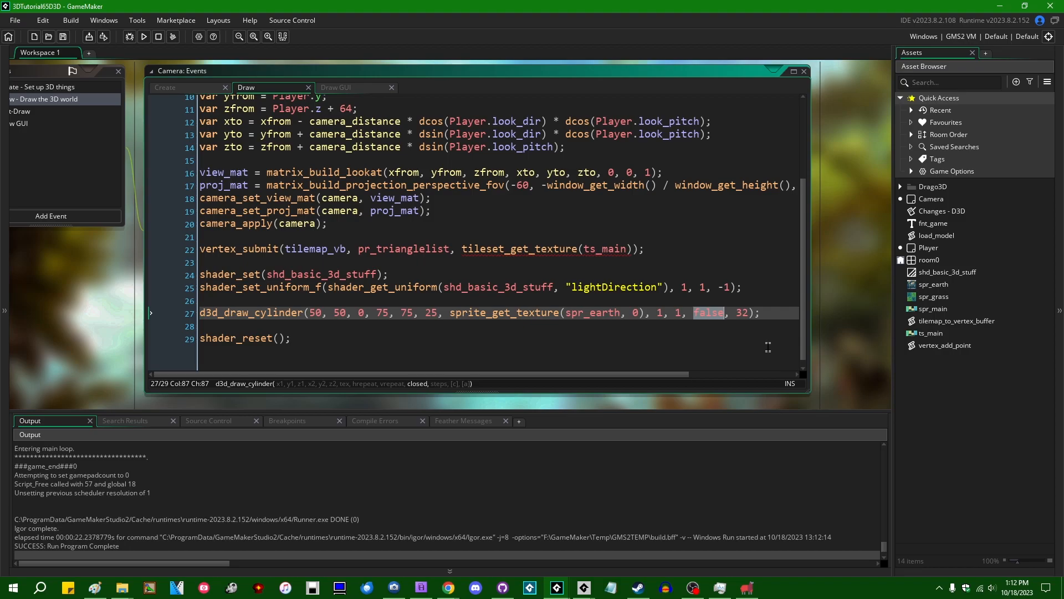
mouse_move(835, 340)
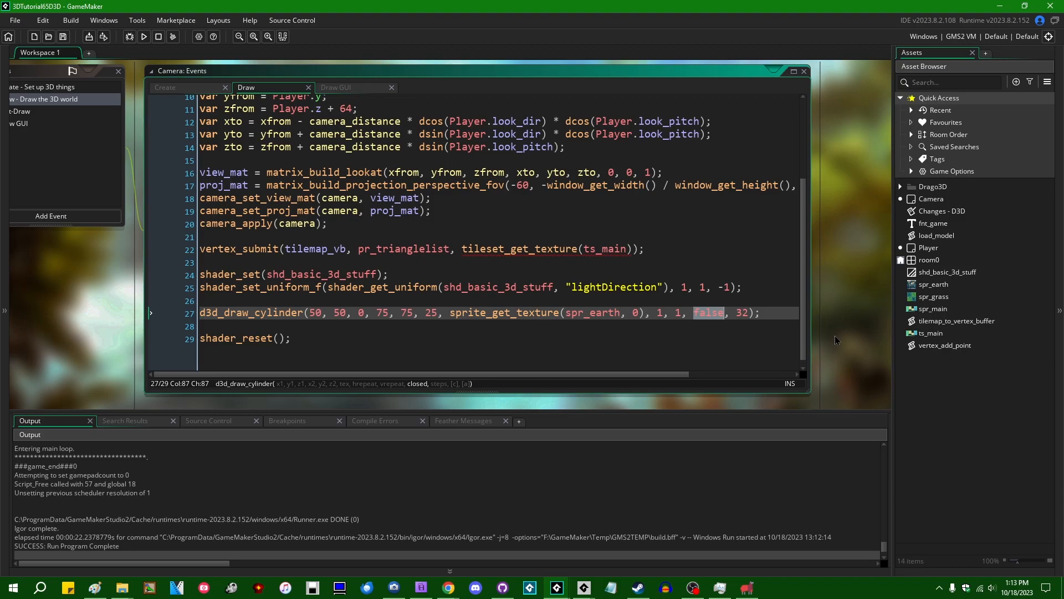
mouse_move(811, 322)
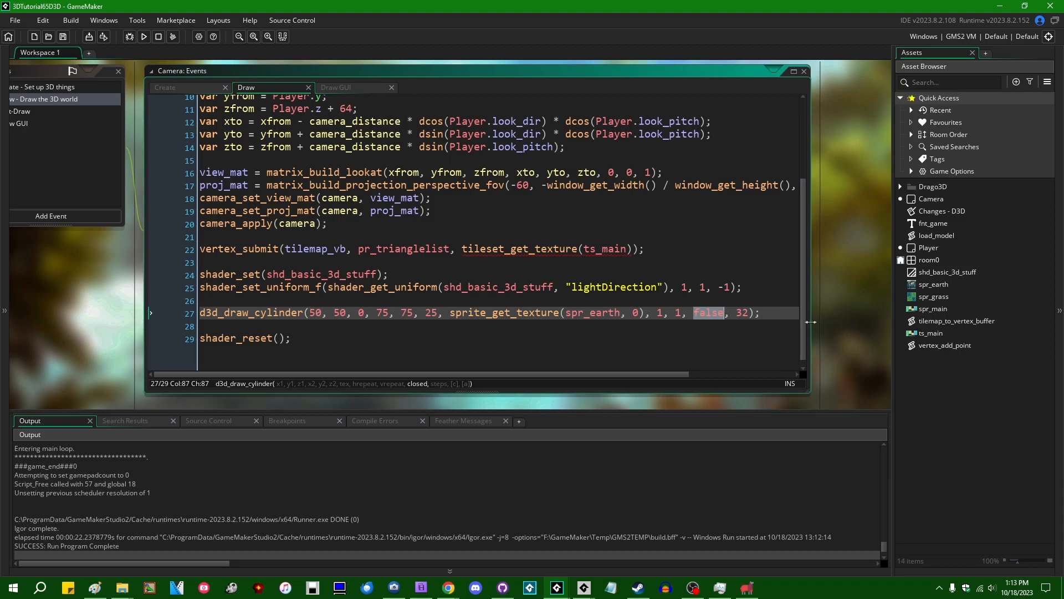
mouse_move(845, 327)
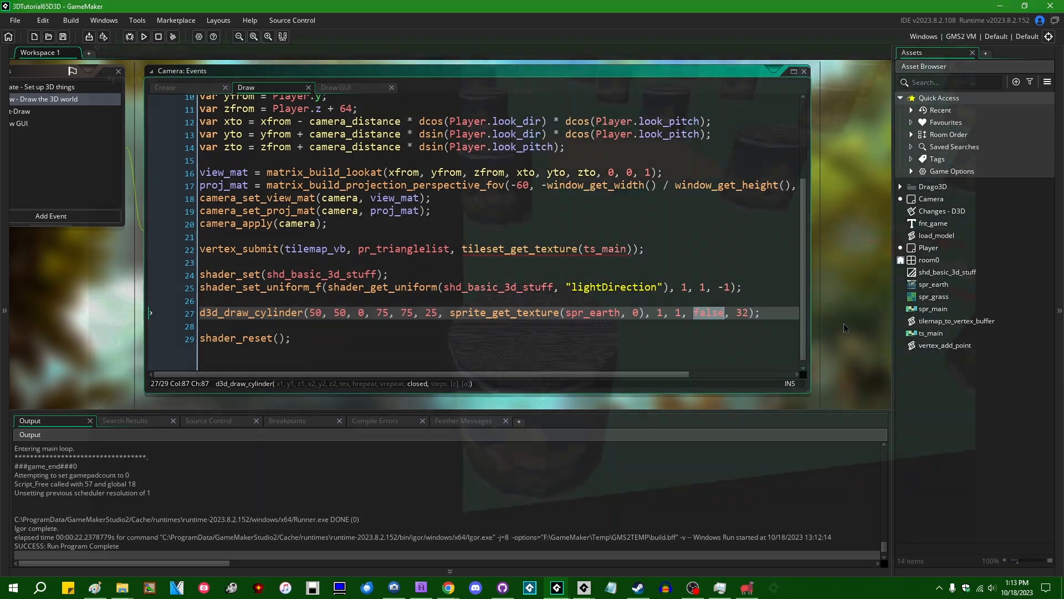
Change the cylinder's closed argument from false to true and start a build.
left_click(142, 37)
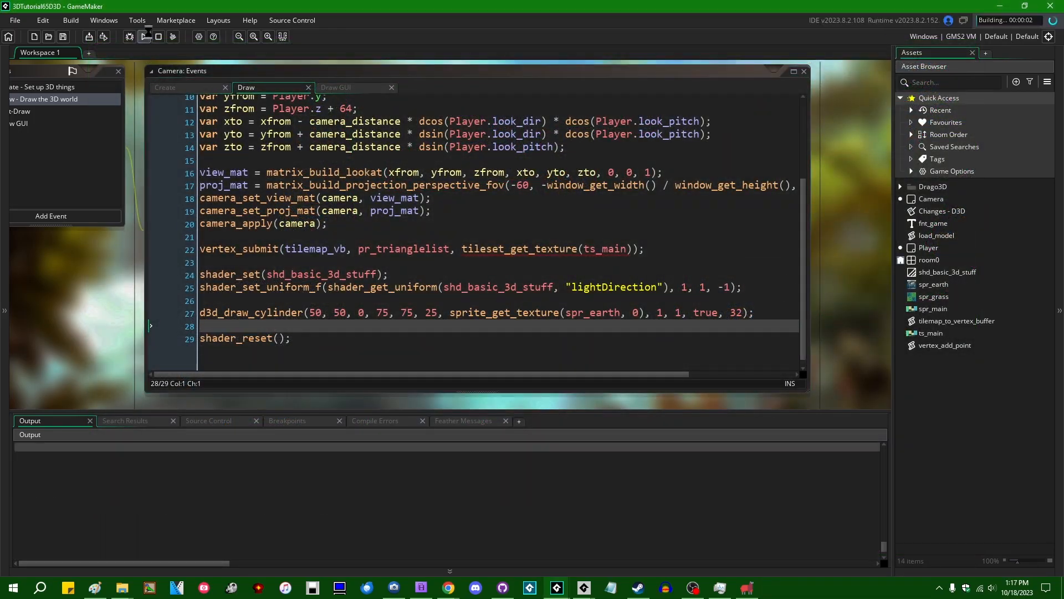
View the capped Earth-textured cylinder running at about 2941 fps, then close the game.
left_click(143, 37)
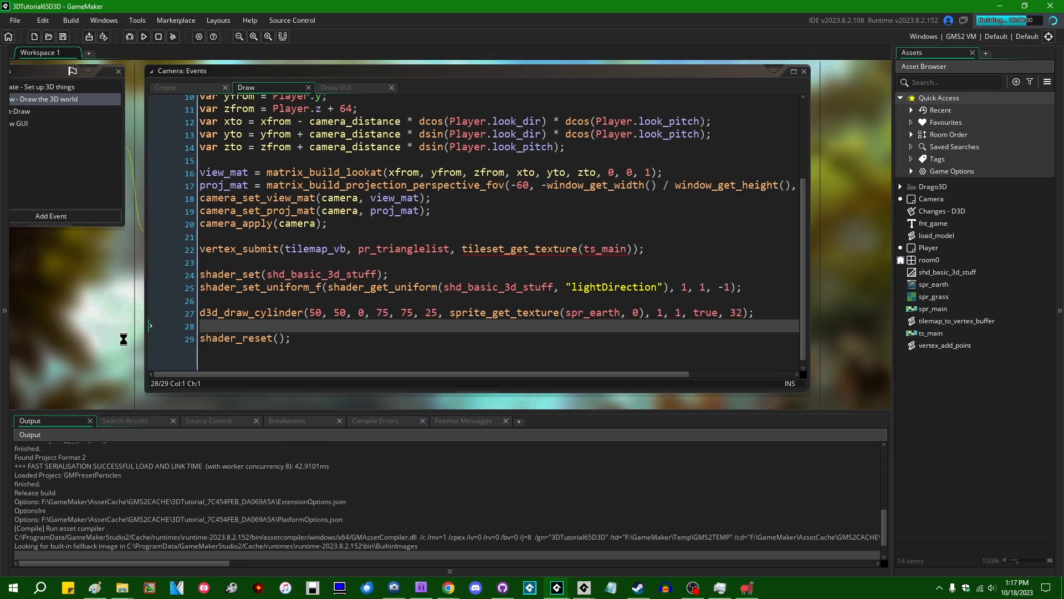
left_click(143, 36)
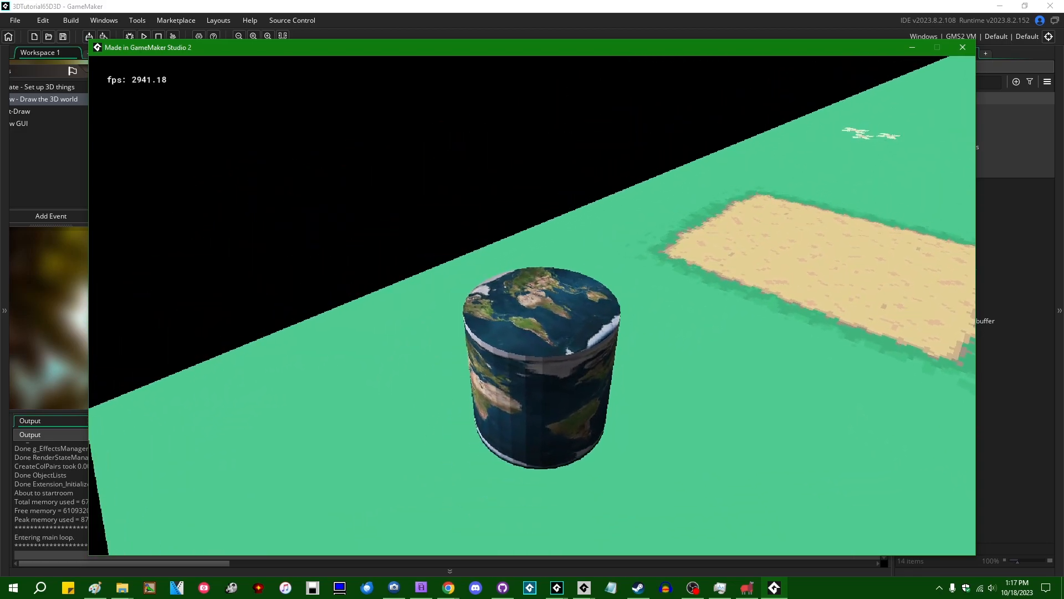
left_click(961, 48)
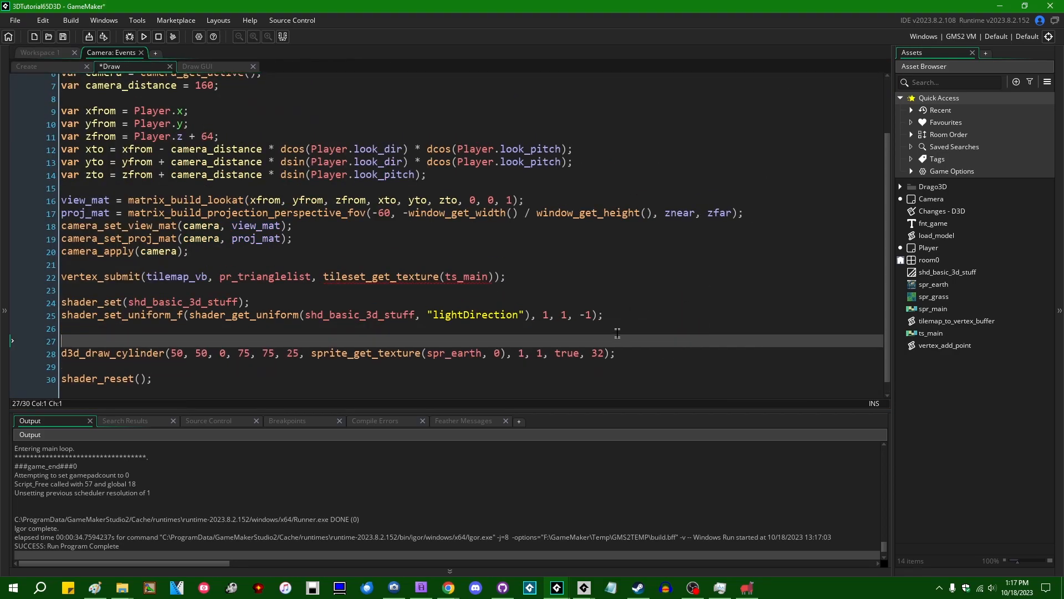
mouse_move(662, 354)
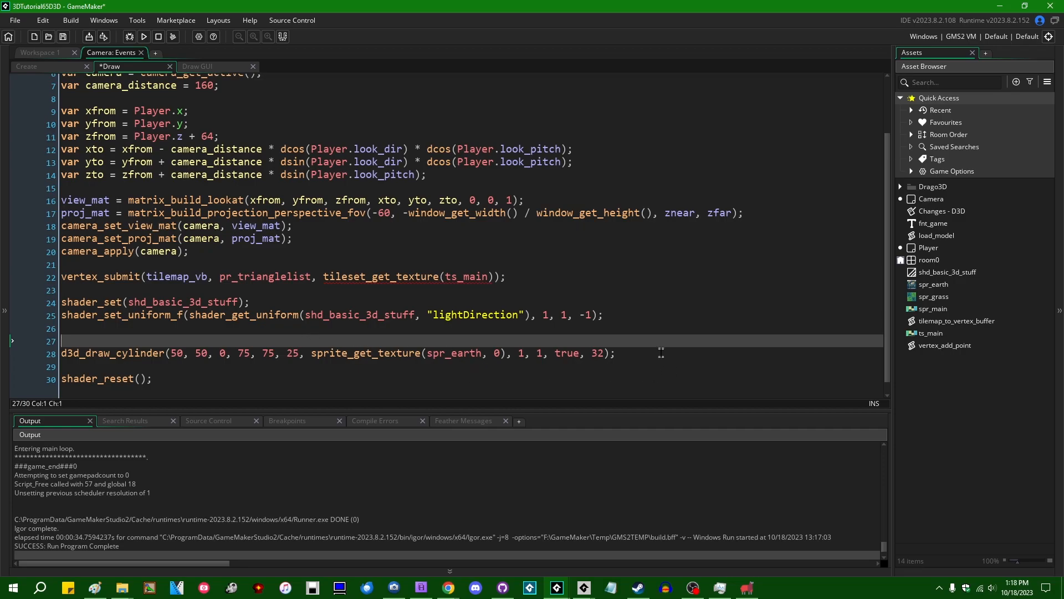
mouse_move(297, 342)
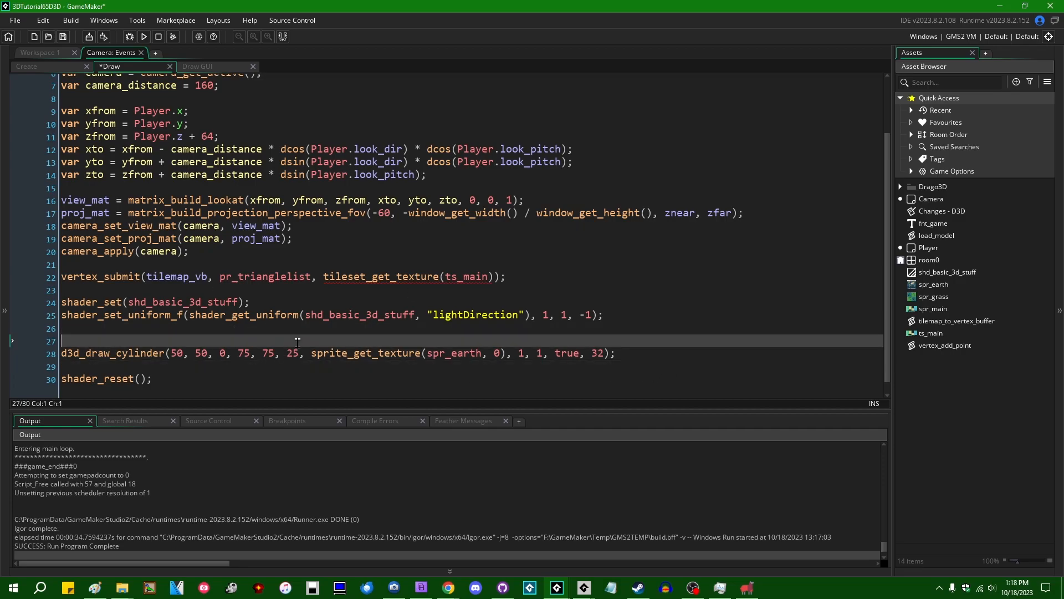
mouse_move(718, 255)
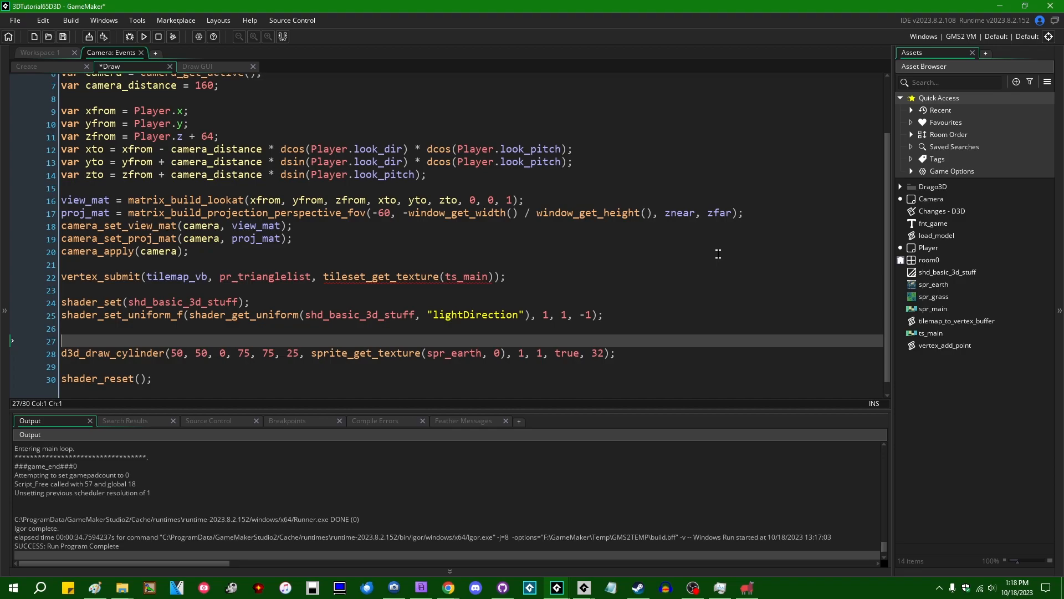
Wrap the cylinder draw in a matrix_world rotation by current_time / 100, then reset to identity.
type("matrix_set(matrix_world, matrix_build(")
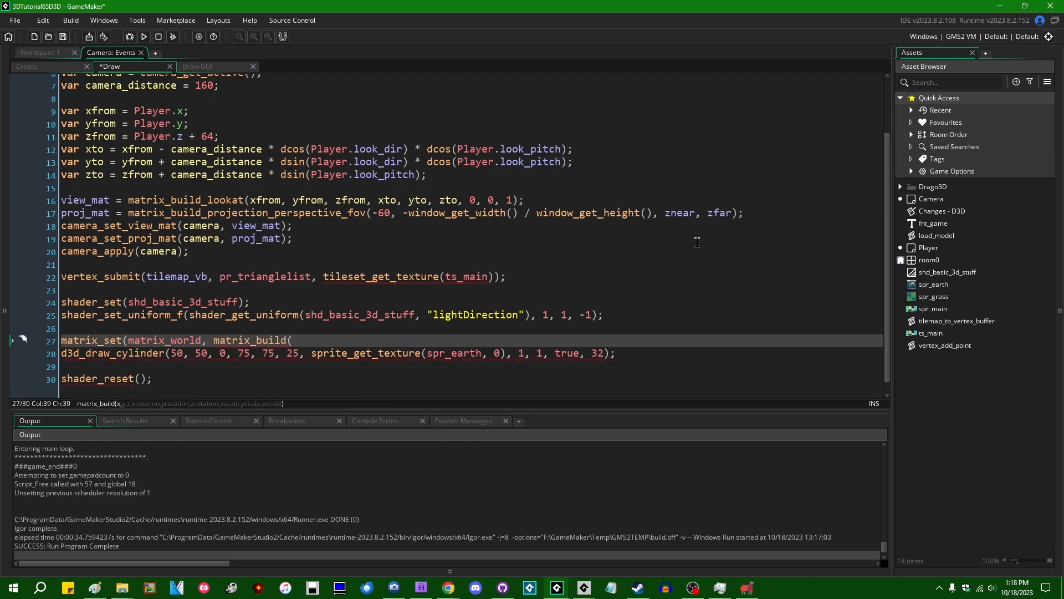
mouse_move(462, 252)
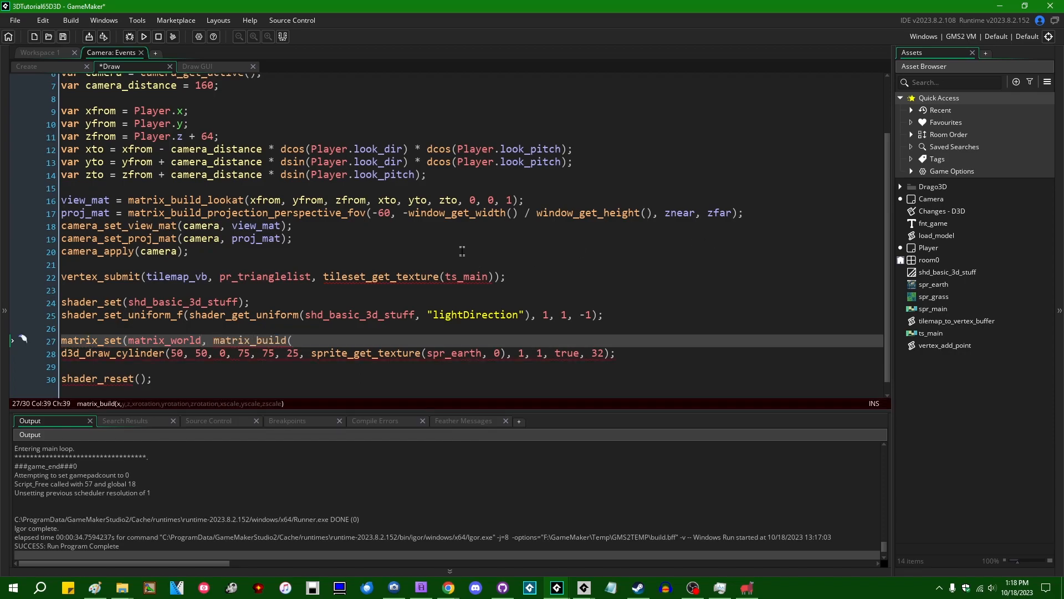
type("0, 0, 0, 0, 0, curr")
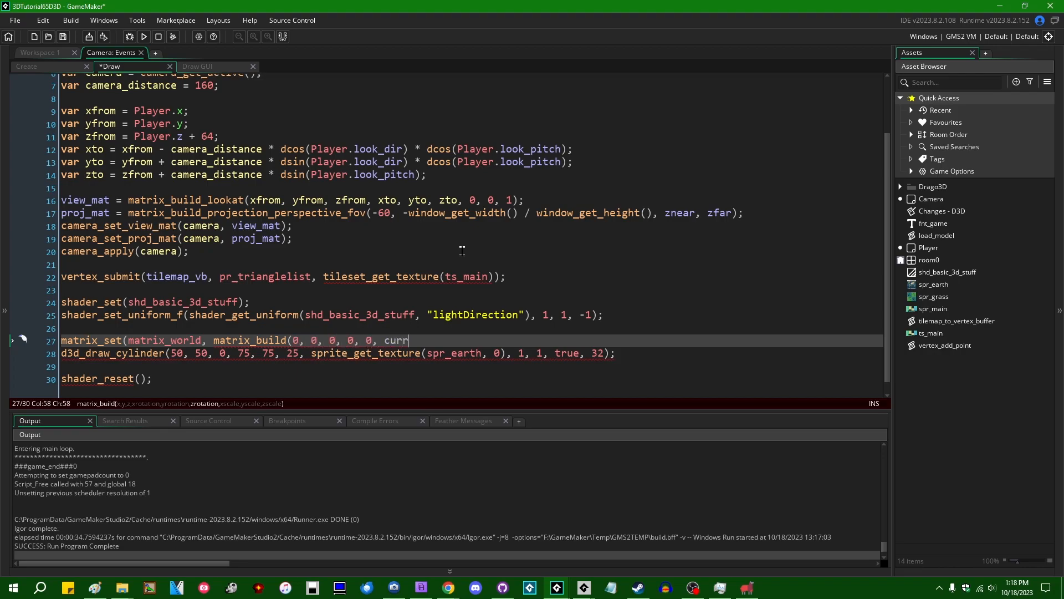
type("ent_time / 100, 1, 1, 1));")
left_click(470, 366)
type("matrix_set(matrix_world, matrix_build_identity());")
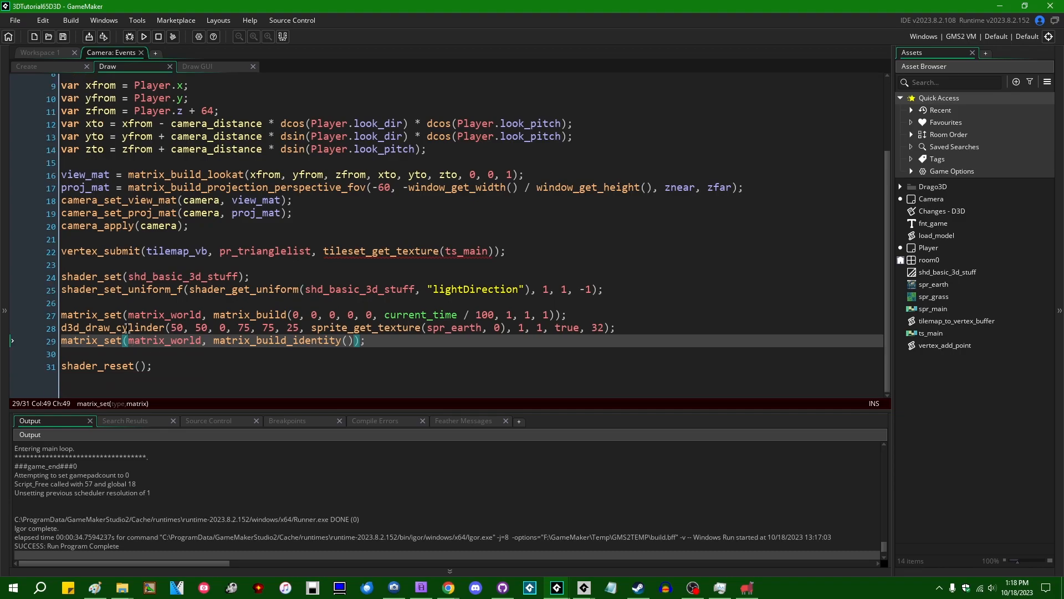
Run the game to watch the spinning cylinder, then close it.
left_click(136, 37)
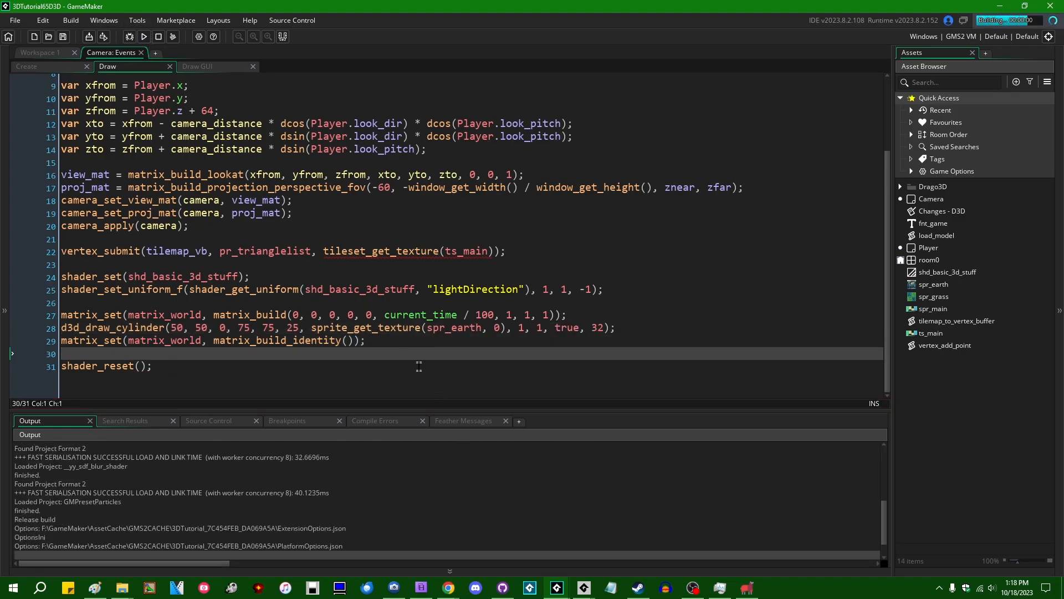
left_click(143, 37)
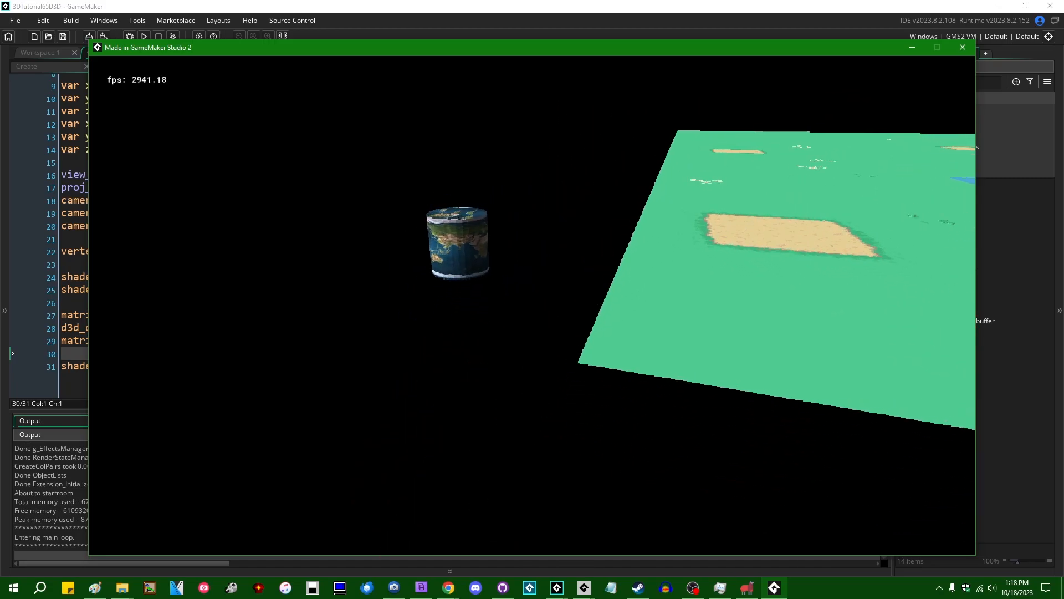
left_click(962, 47)
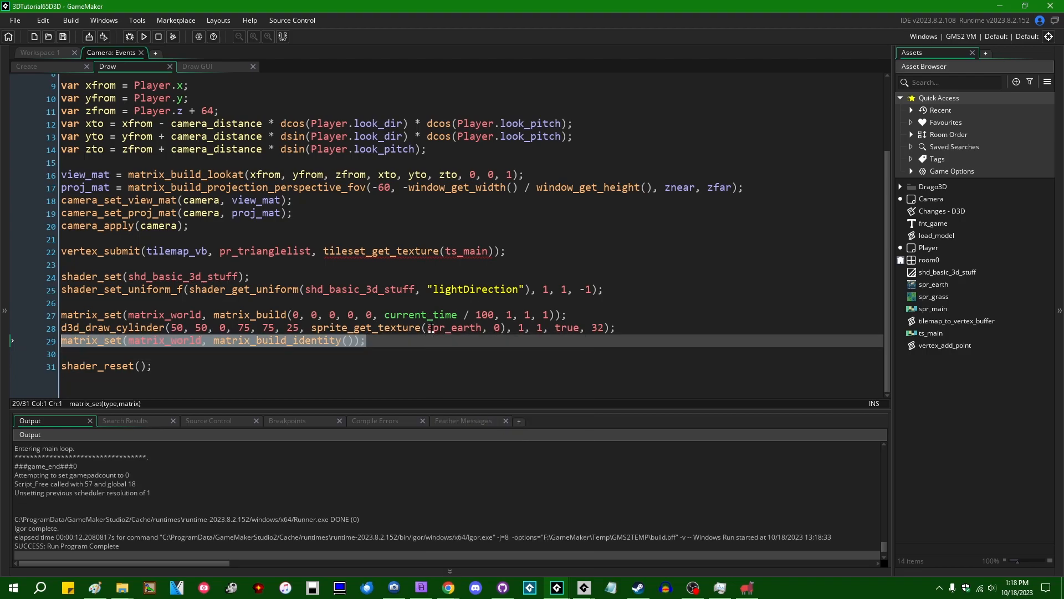
Swap the cylinder for an Earth ellipsoid at 50, 50, 30, test-run it, and set hrepeat to -1.
key("Delete")
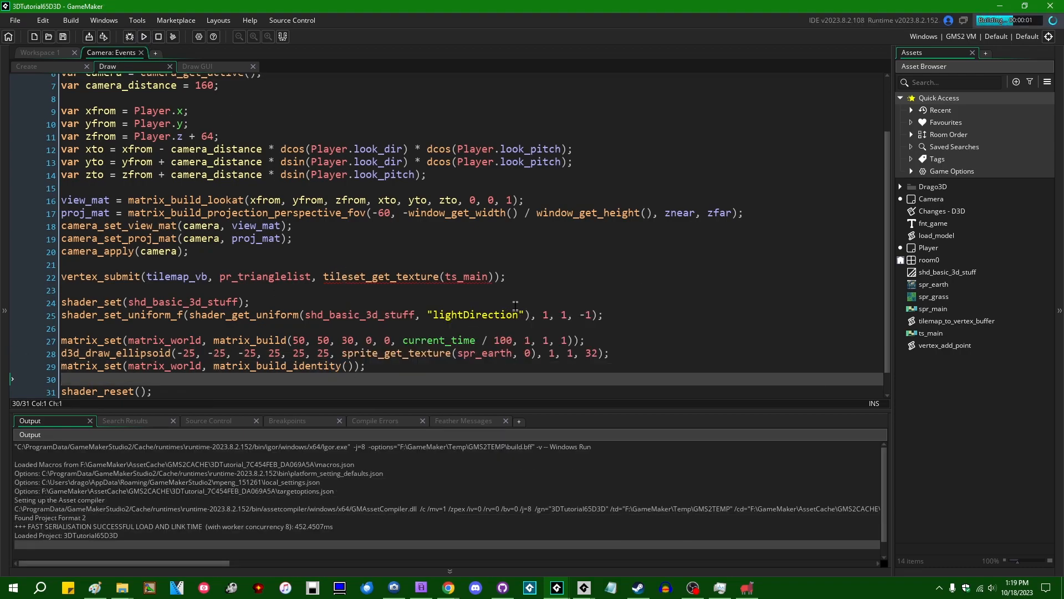
left_click(143, 36)
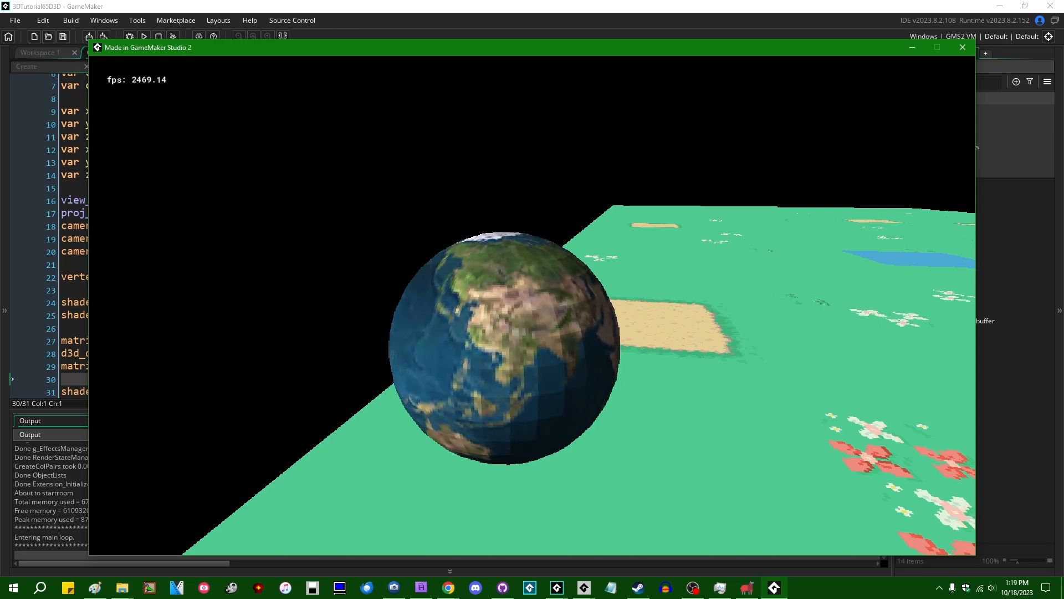
left_click(962, 46)
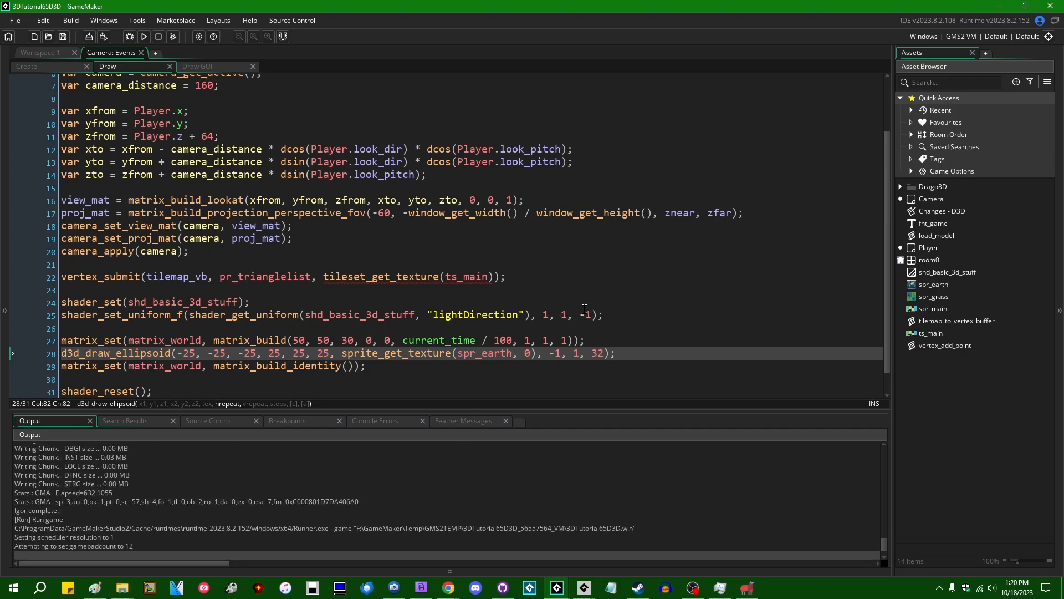
Run to view the mirrored Earth, negate the rotation to -current_time / 100, and rerun.
left_click(144, 37)
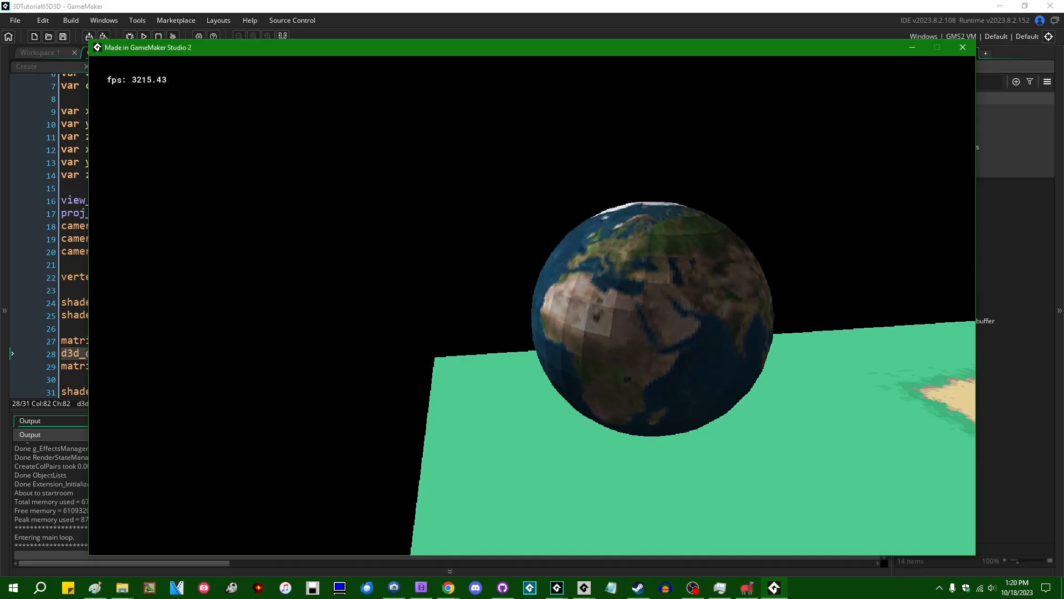
left_click(962, 47)
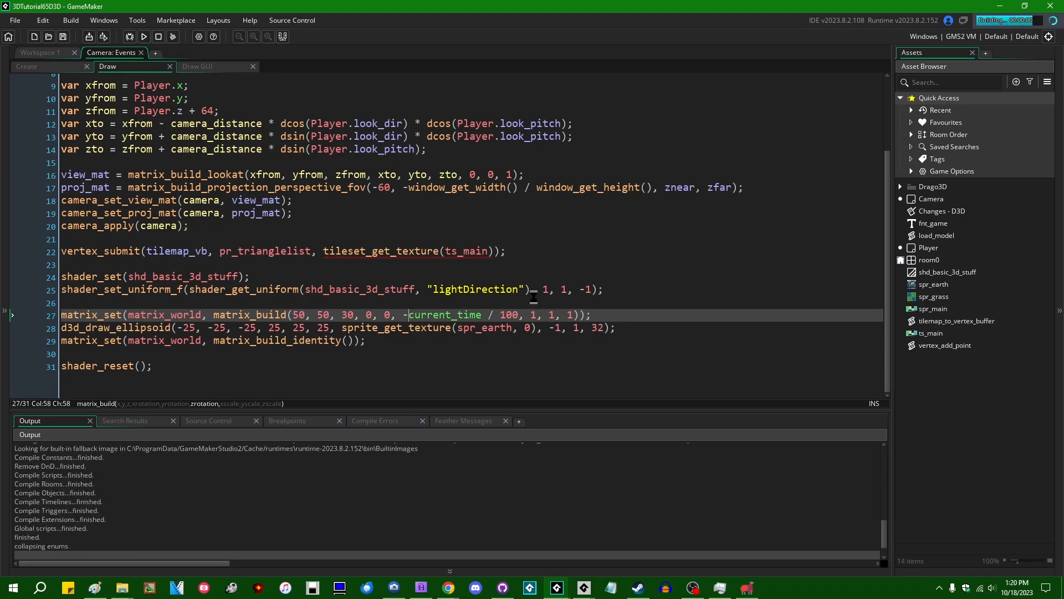
left_click(143, 37)
type("draw_set_colour(")
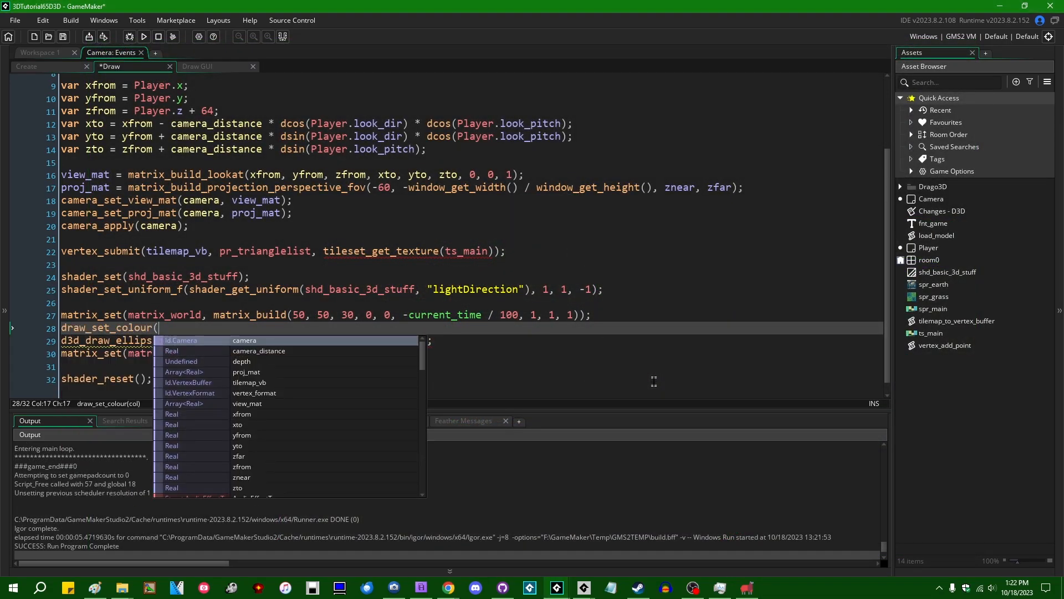
Draw the ellipsoid in c_maroon at 0.5 alpha, resetting to c_white and alpha 1, and run.
type("c_maroon);")
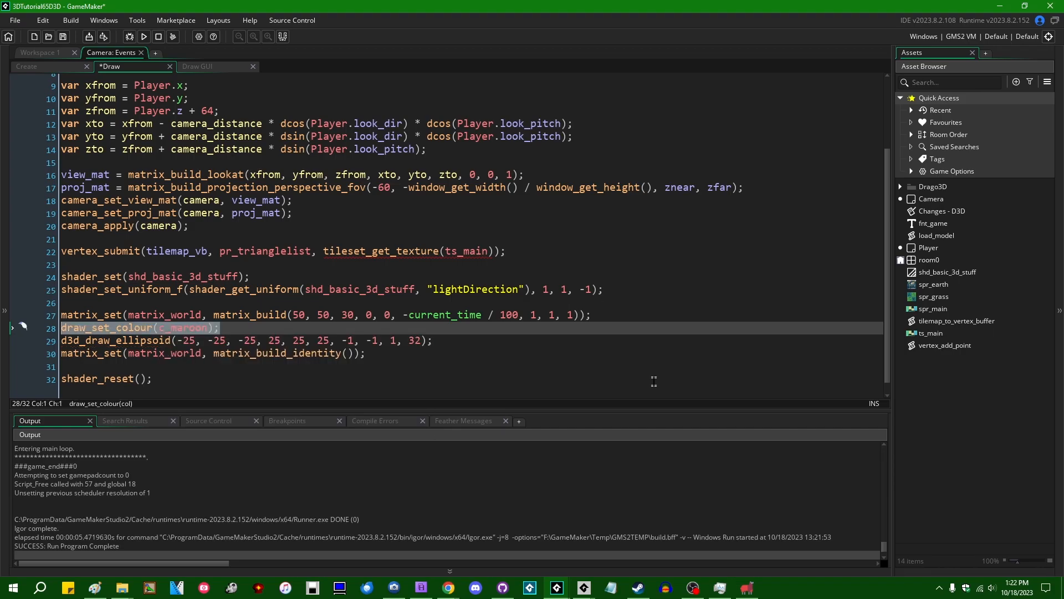
type("draw_set_alpha(0.5);")
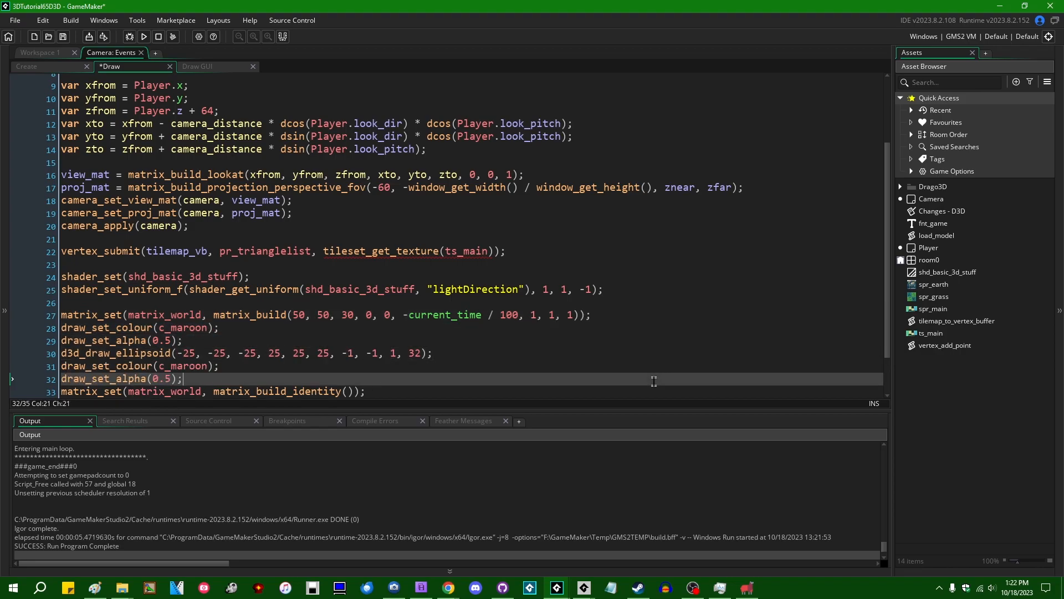
type("c_white")
type("1")
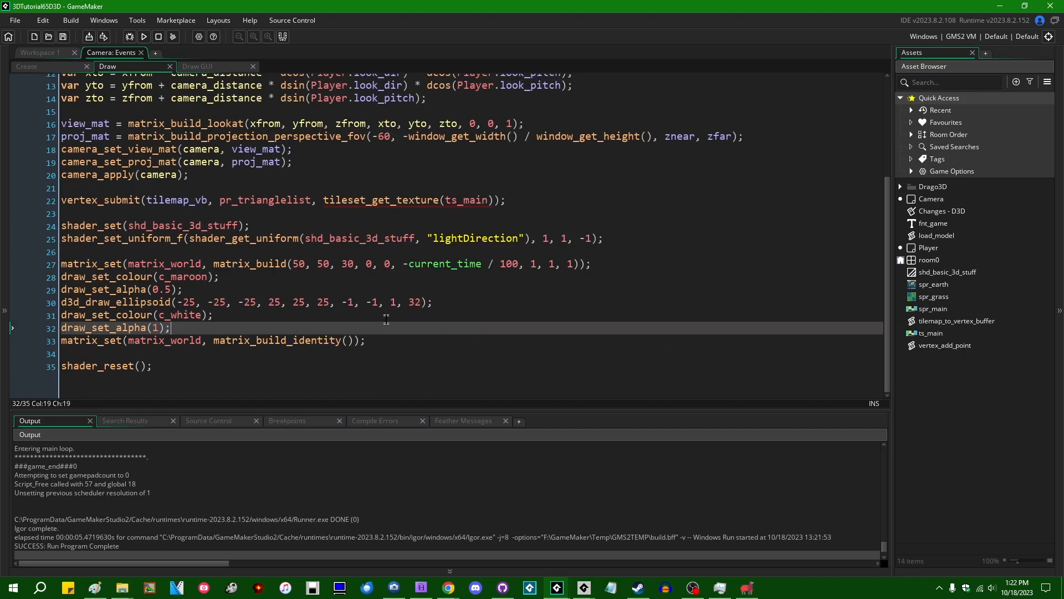
mouse_move(411, 333)
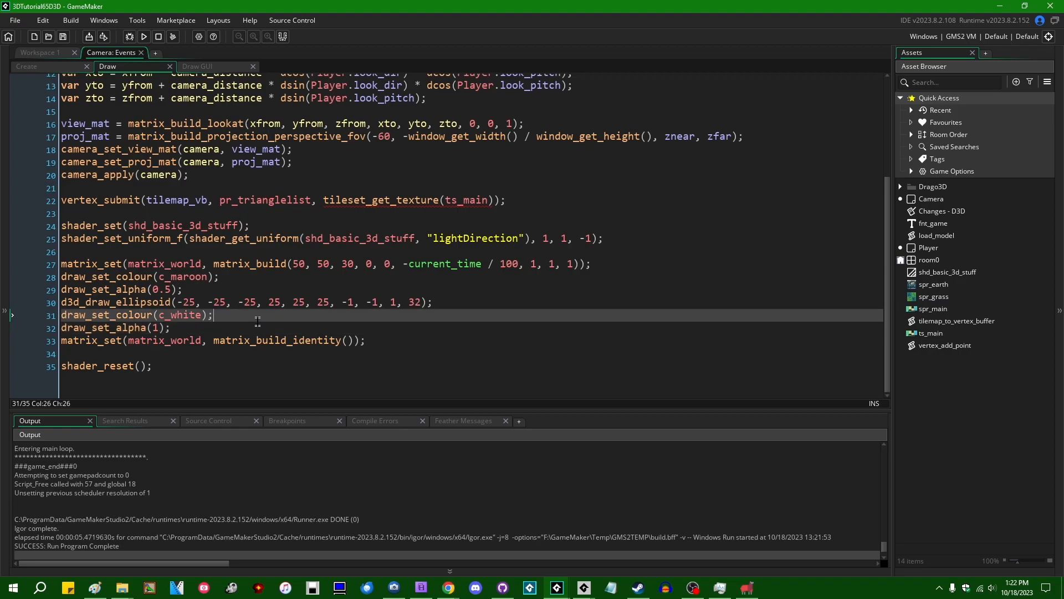
left_click(433, 302)
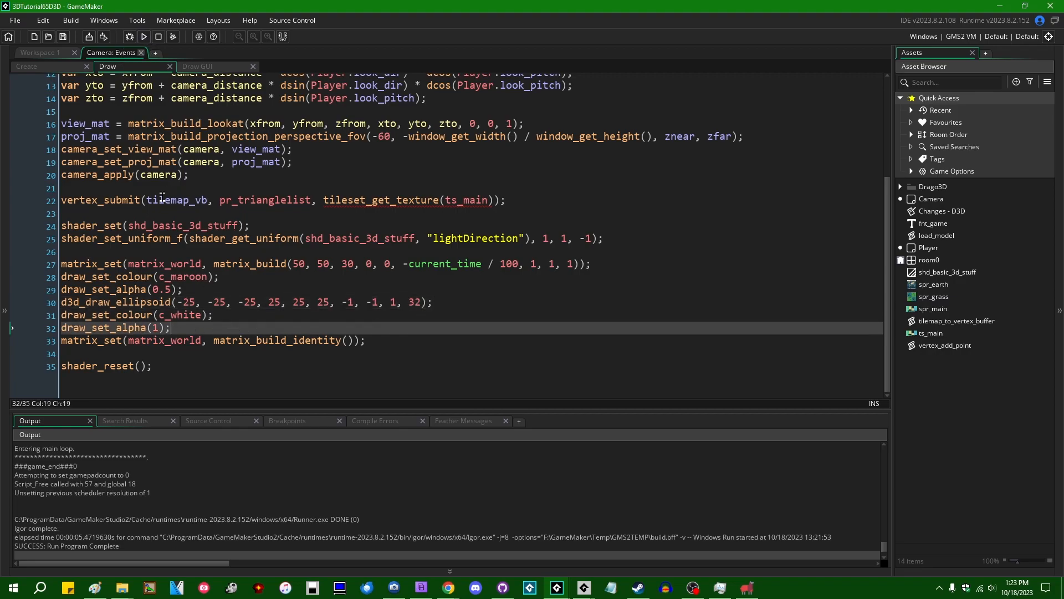
left_click(267, 302)
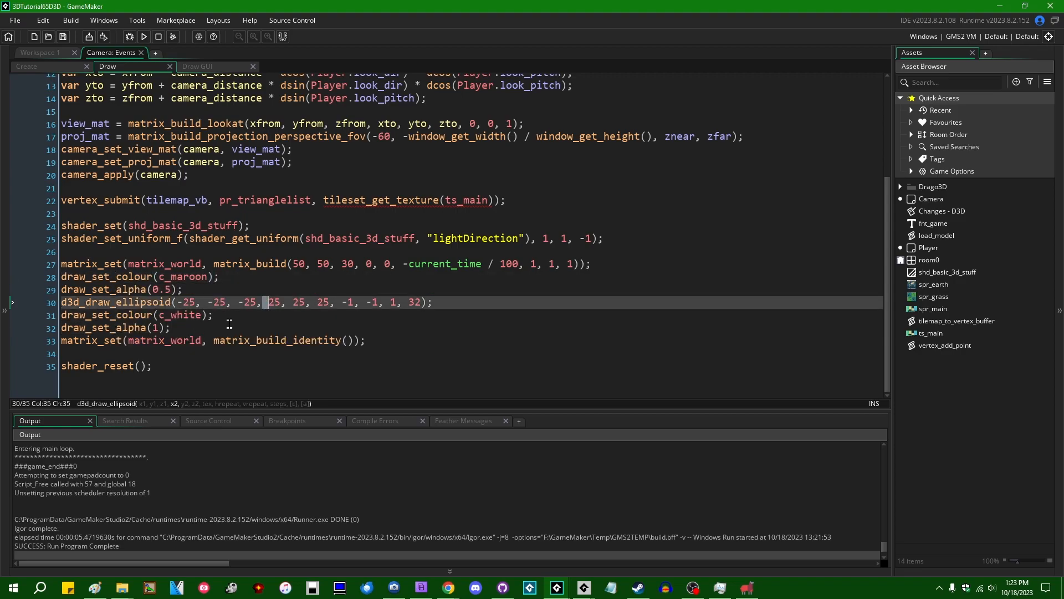
left_click(143, 36)
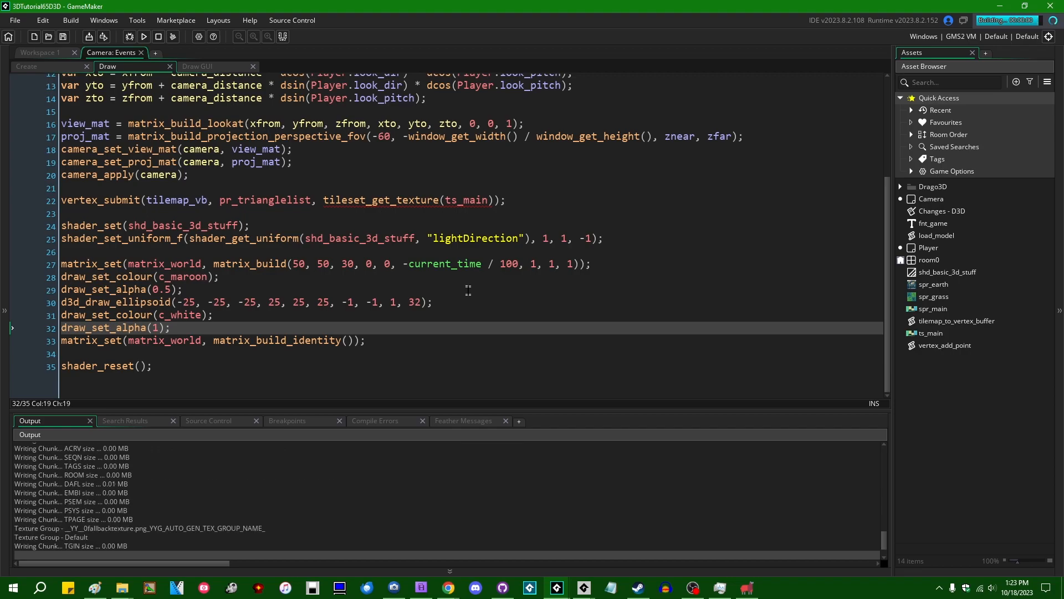
Drop the alpha lines, test the solid maroon sphere, then remove colour lines for a trailing colour argument.
left_click(143, 20)
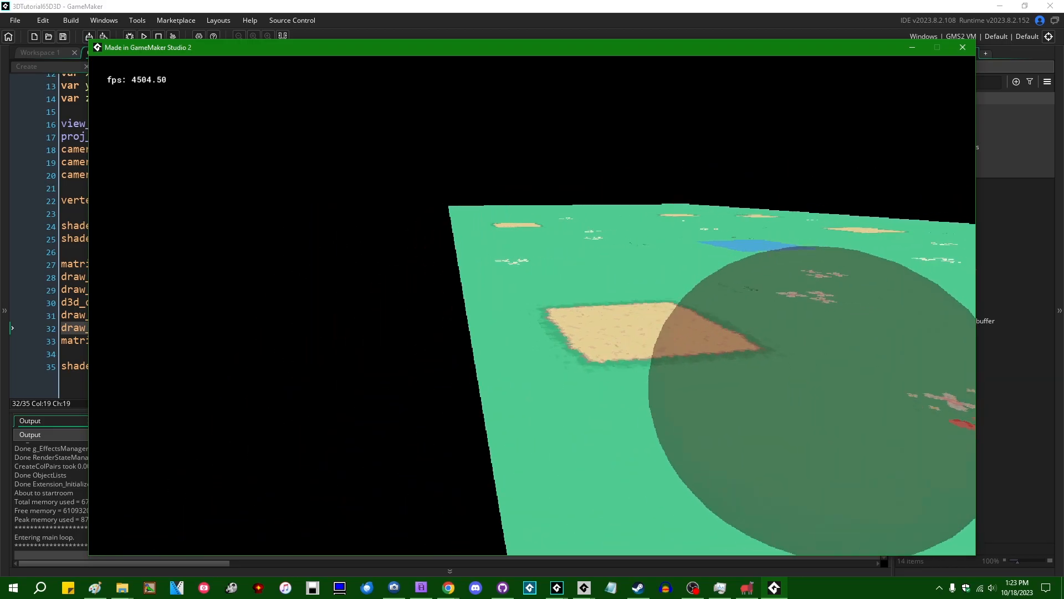
left_click(962, 47)
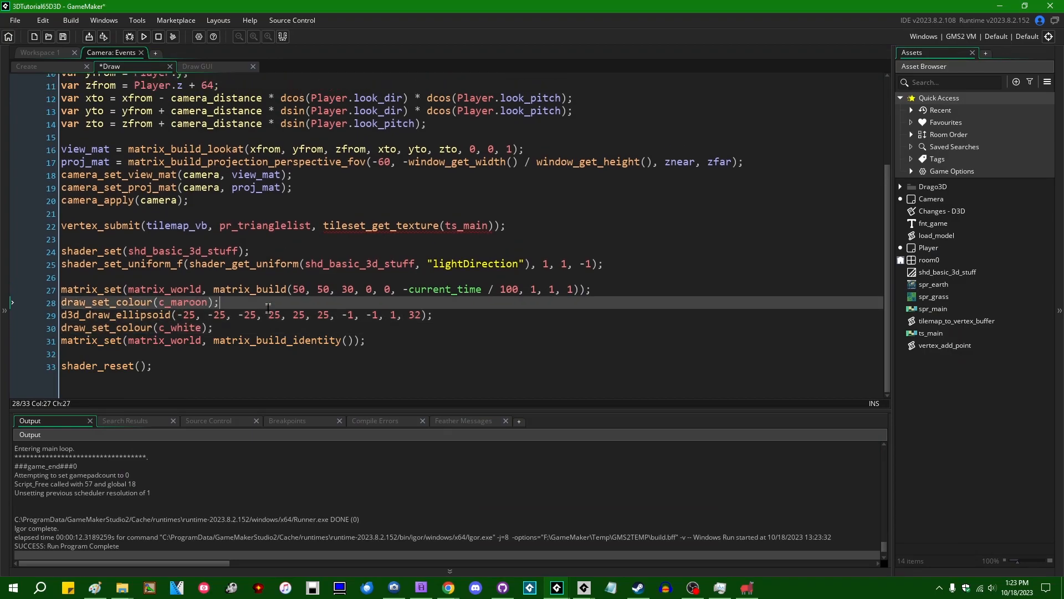
left_click(143, 37)
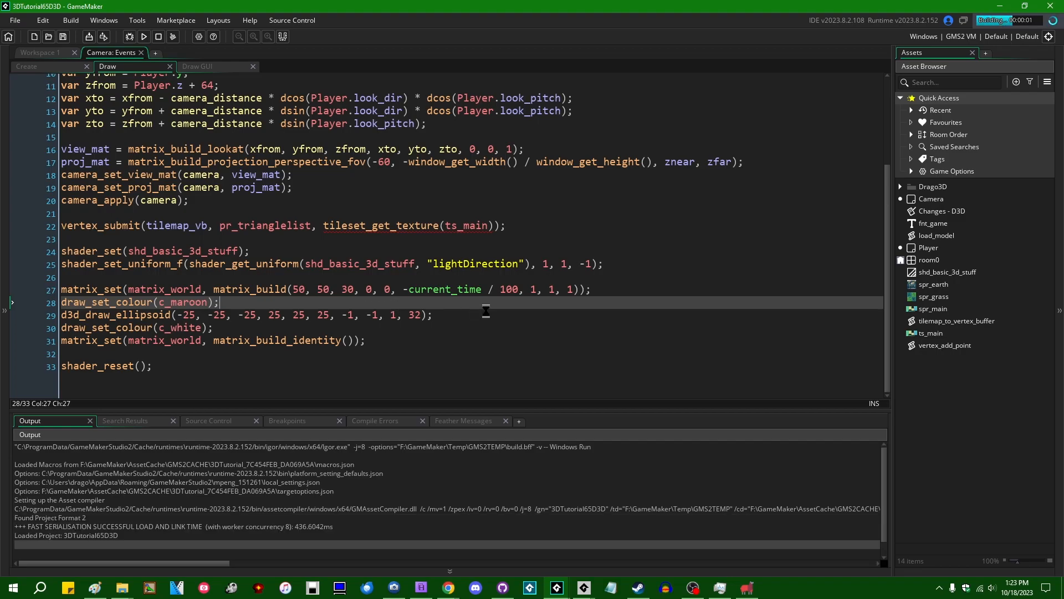
left_click(143, 37)
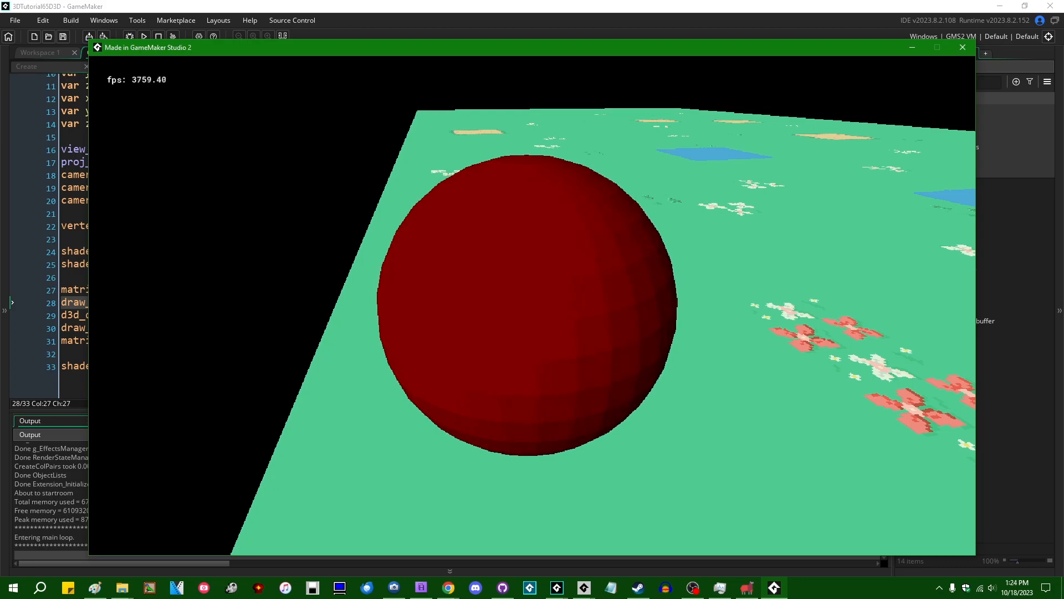
left_click(961, 47)
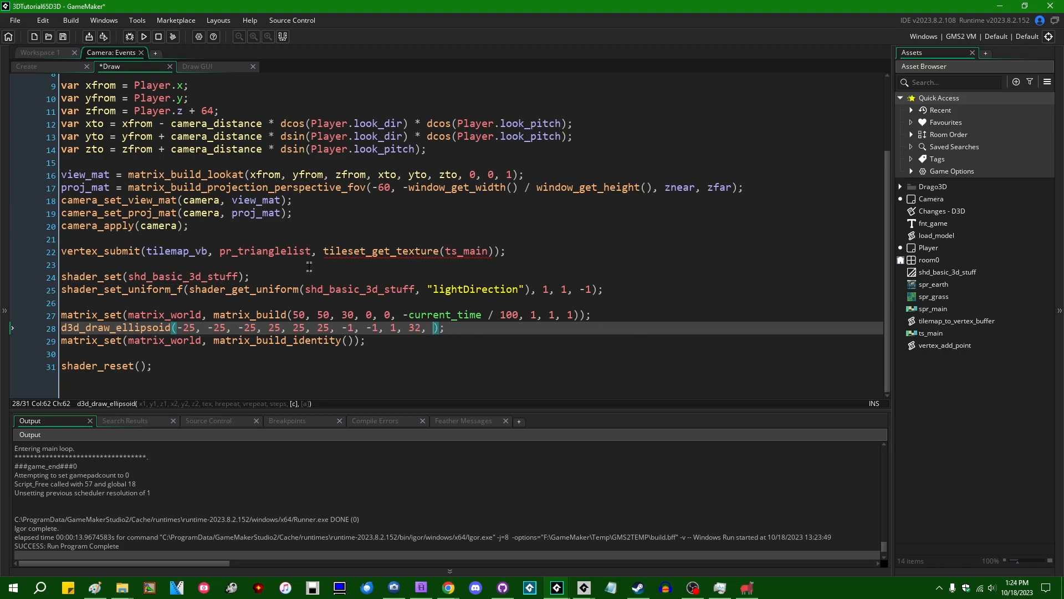
Pass c_teal as the ellipsoid's colour argument and save the Draw event.
type("c_")
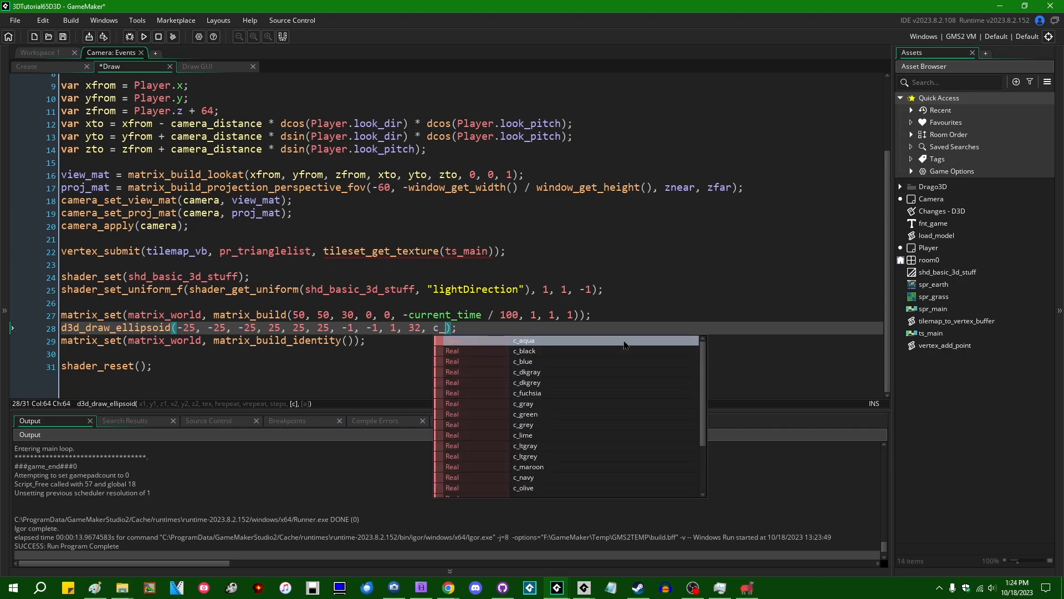
mouse_move(544, 414)
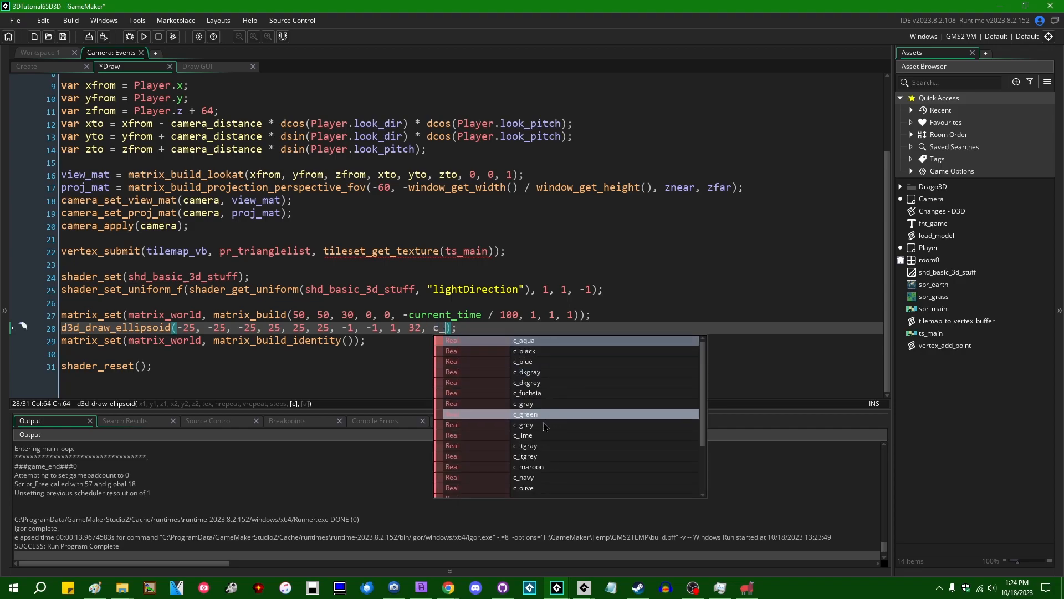
mouse_move(554, 466)
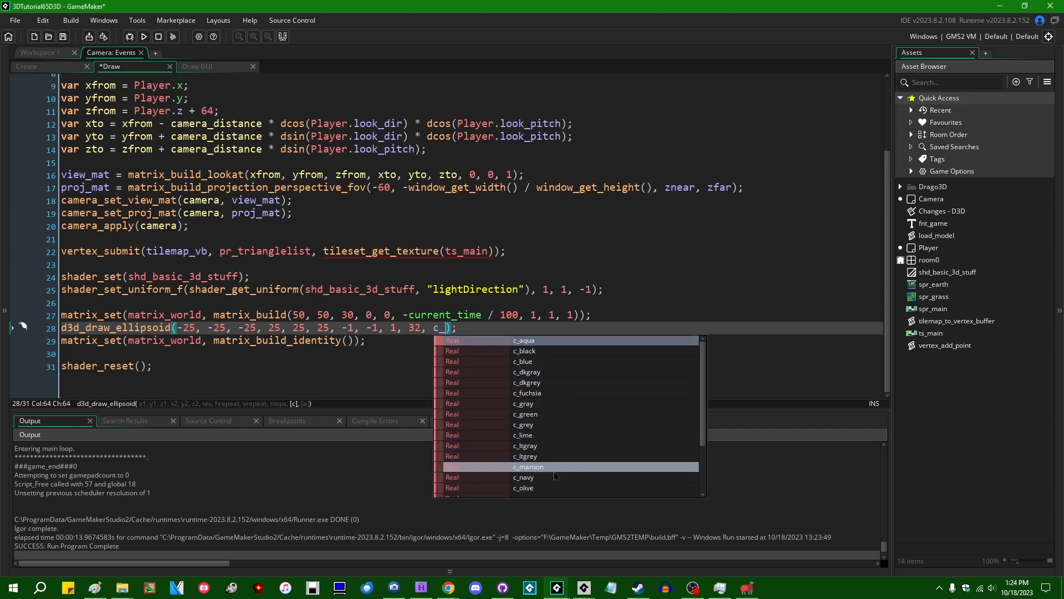
scroll("down", 3)
type("teal")
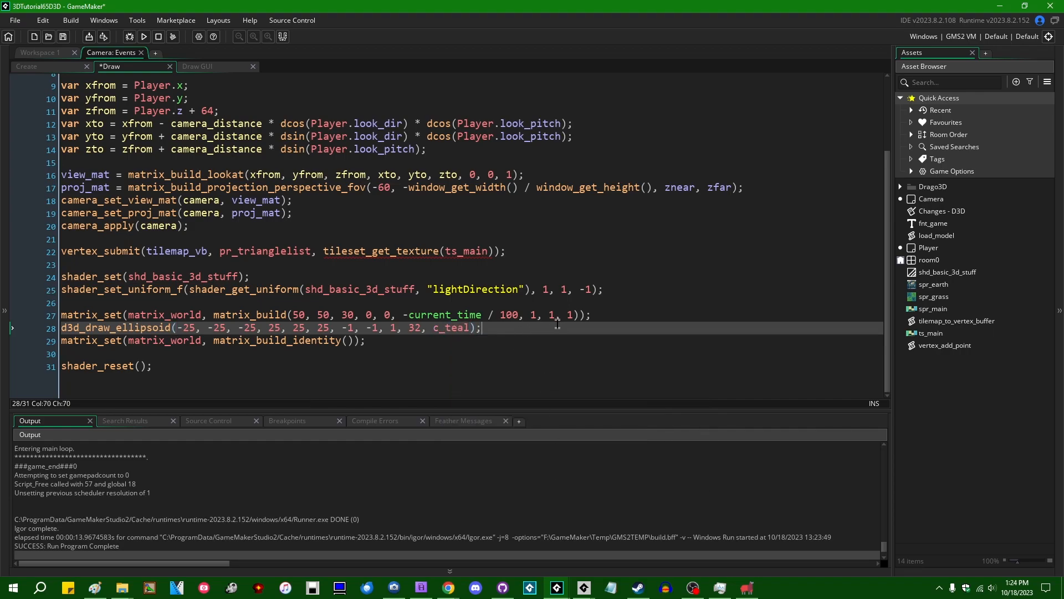
key("ctrl+s")
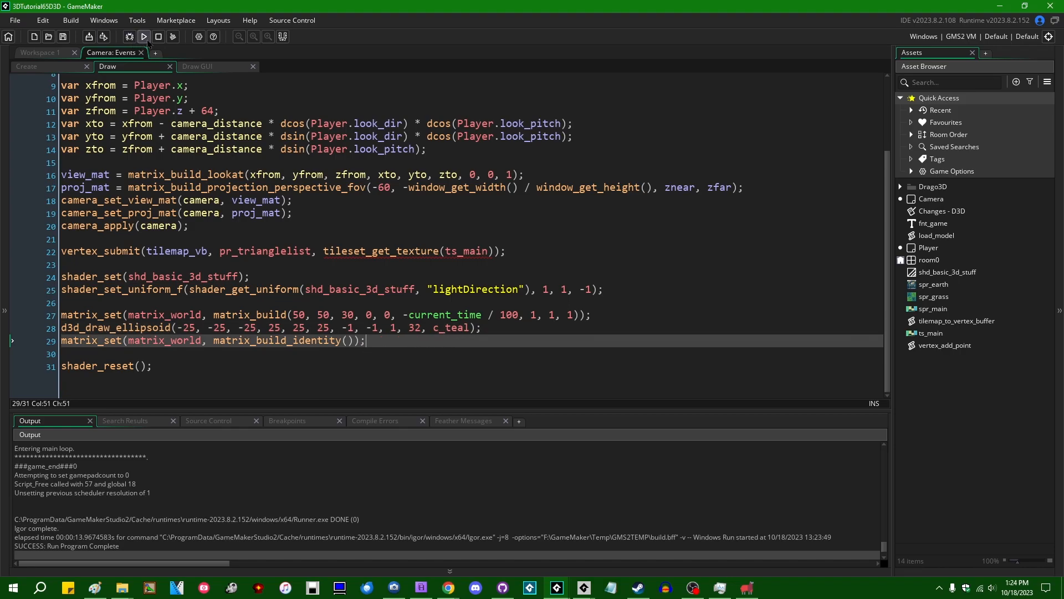
Run the game to view the teal sphere at about 3164 fps, then close it.
left_click(143, 37)
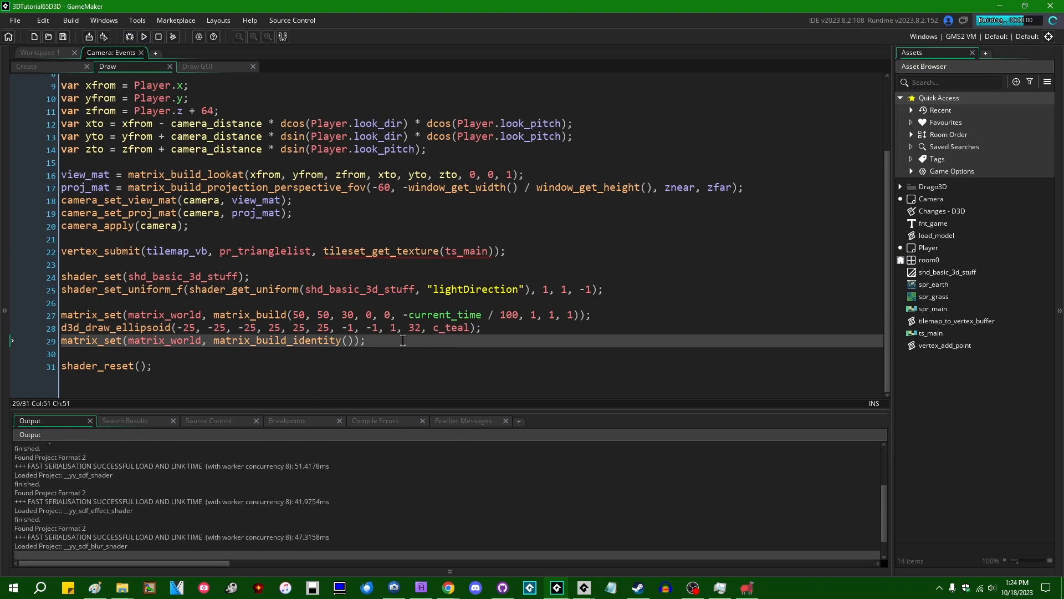
left_click(143, 37)
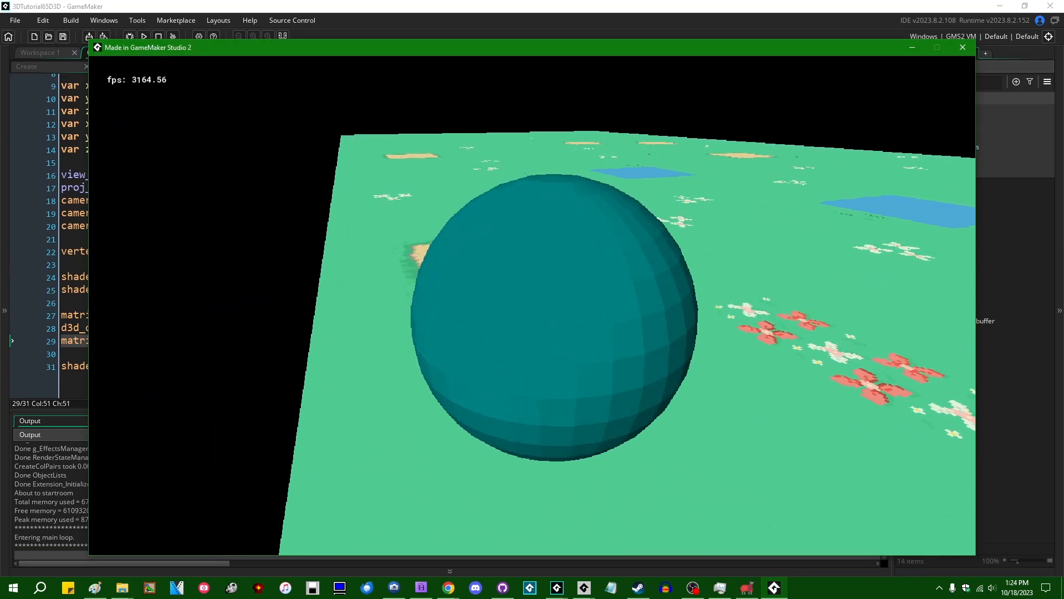
left_click(962, 47)
type("d")
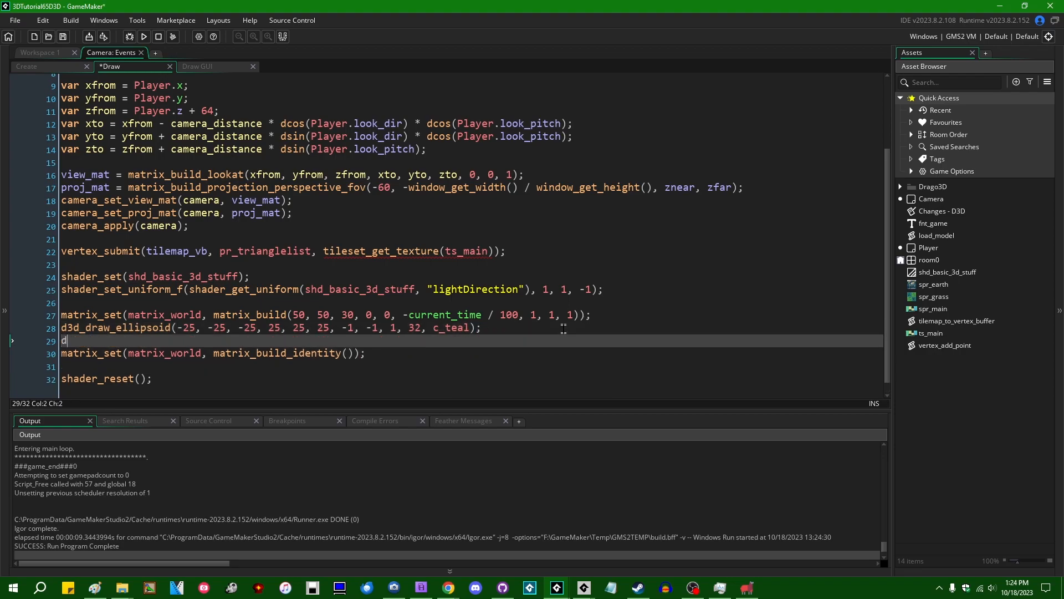
Start a d3d_draw_ellipsoid_simple call on a new line below the teal ellipsoid.
type("3d_draw_ellipsoid_simple")
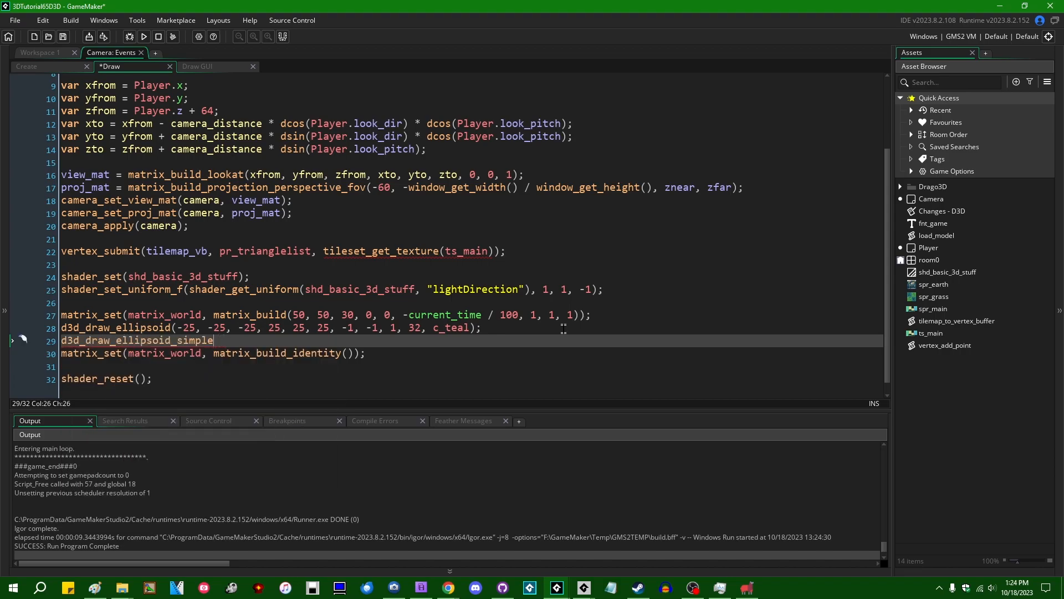
type("(")
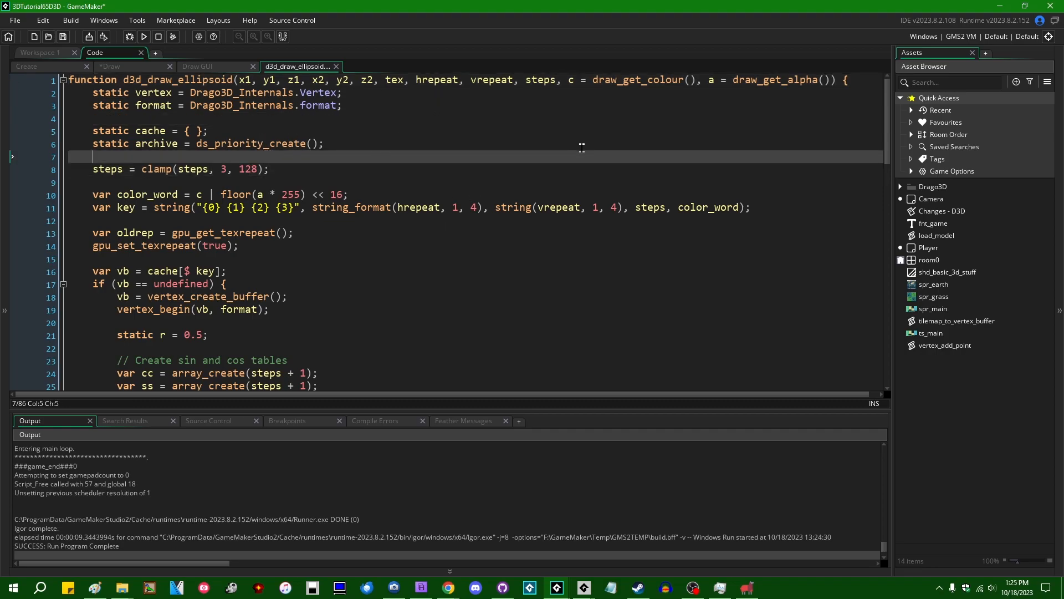
mouse_move(490, 161)
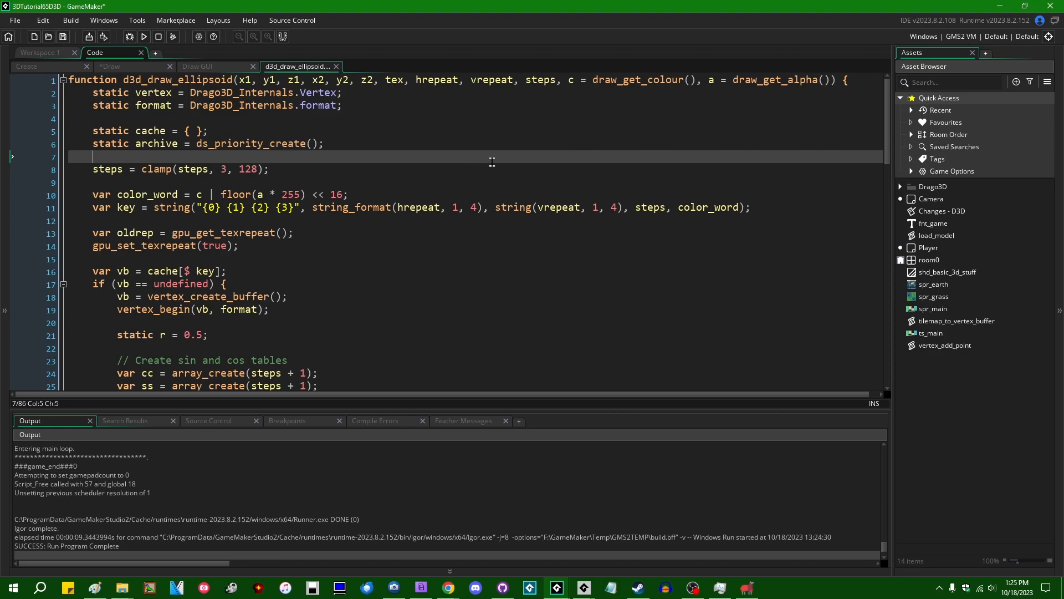
mouse_move(421, 166)
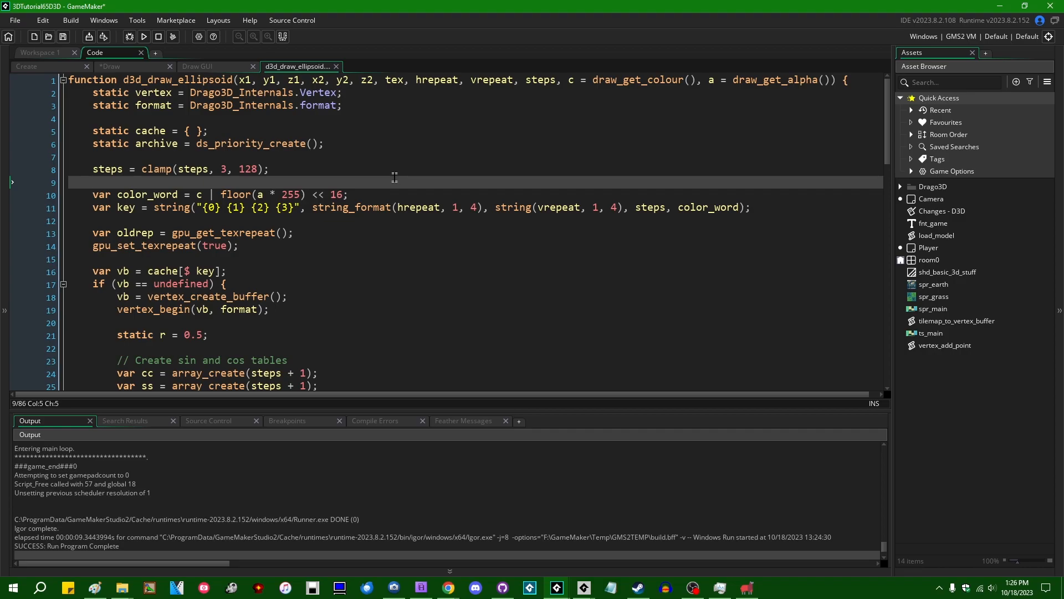
Scroll through the d3d_draw_ellipsoid source to its cache, steps clamp and vertex buffer setup.
scroll("down", 3)
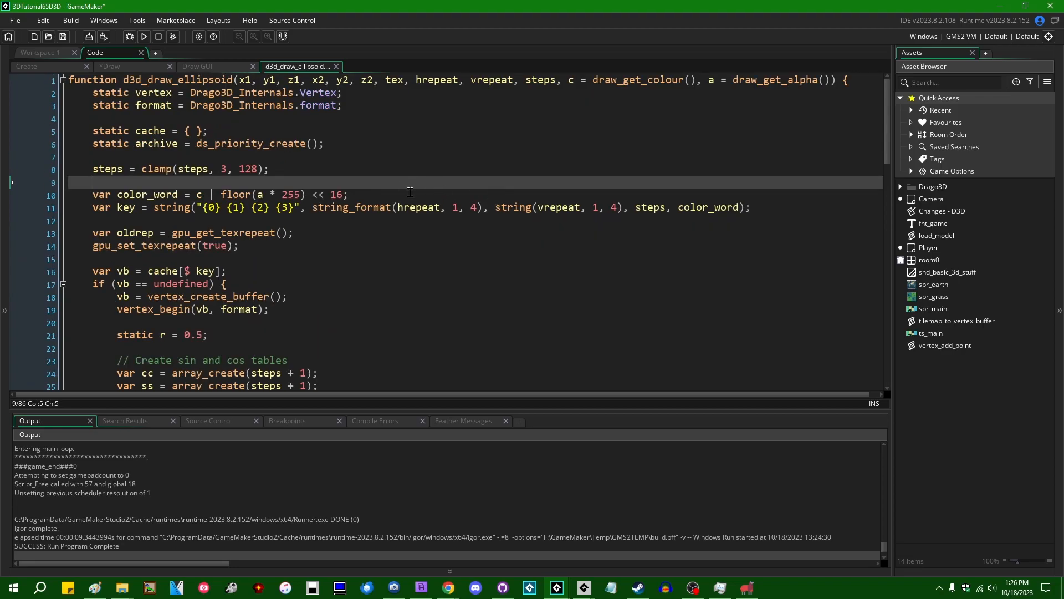
mouse_move(343, 154)
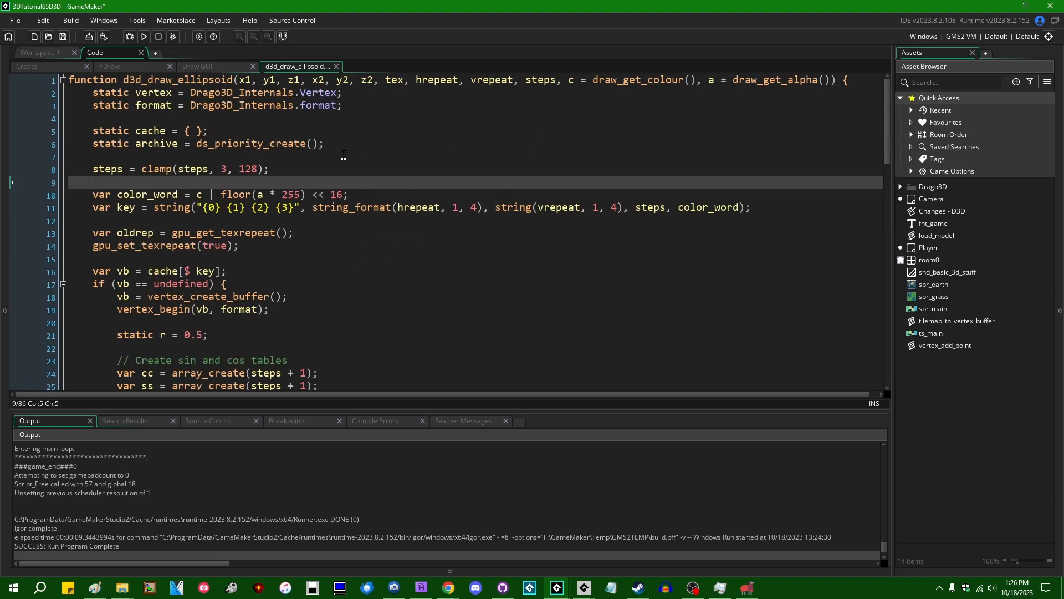
mouse_move(512, 193)
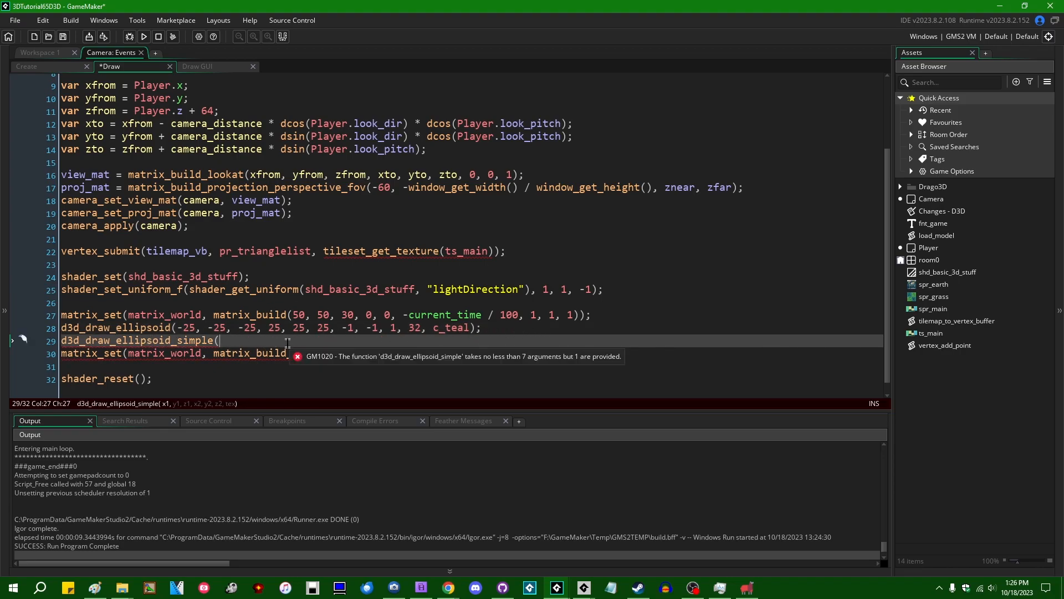
mouse_move(572, 341)
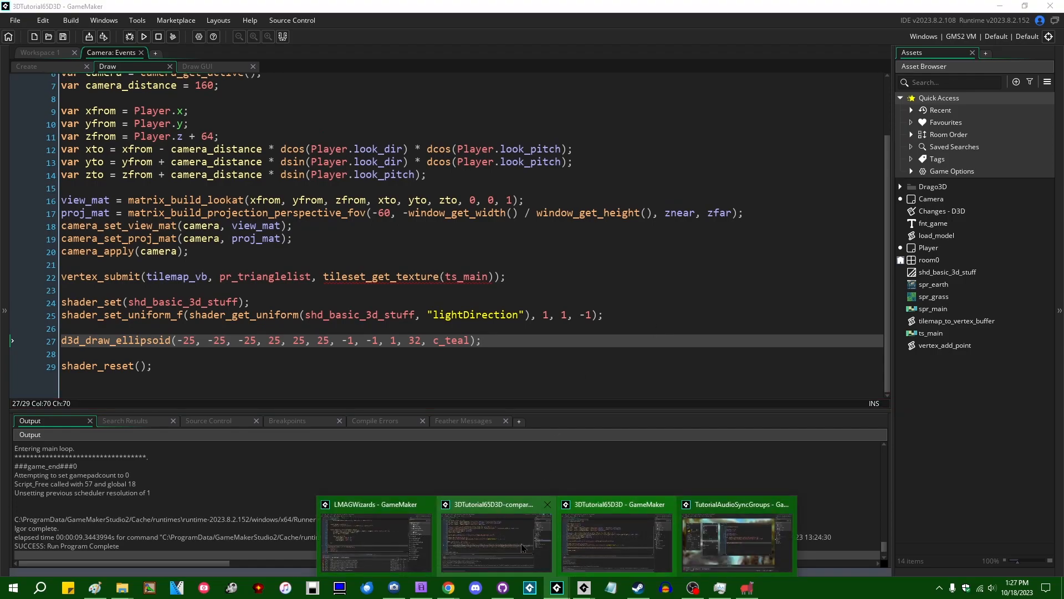
Switch to the comparison project and run its 20-by-20 Earth ellipsoid grid.
left_click(495, 540)
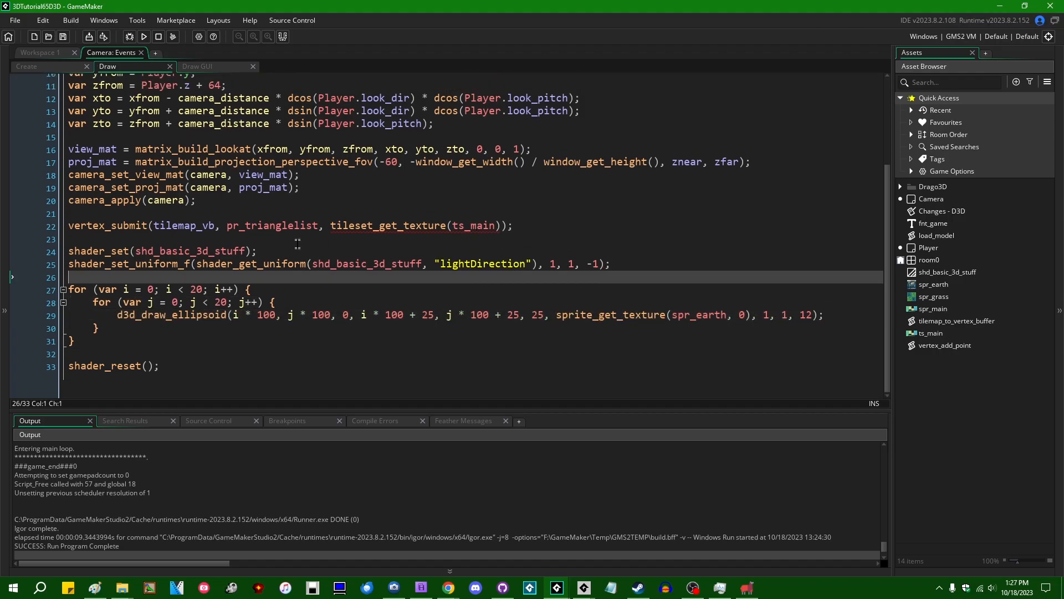
left_click(128, 36)
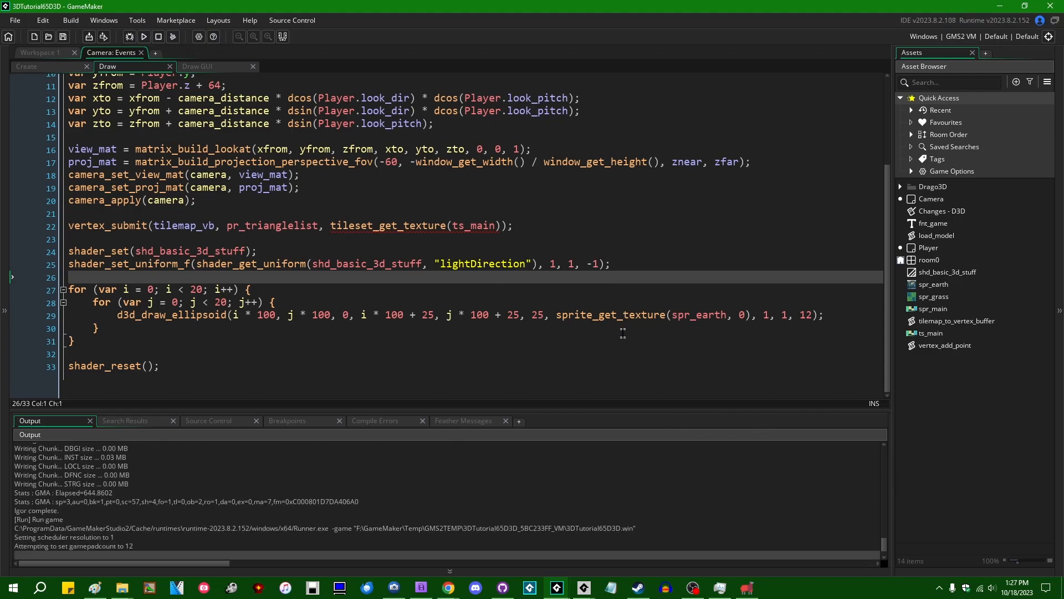
left_click(143, 37)
type("//")
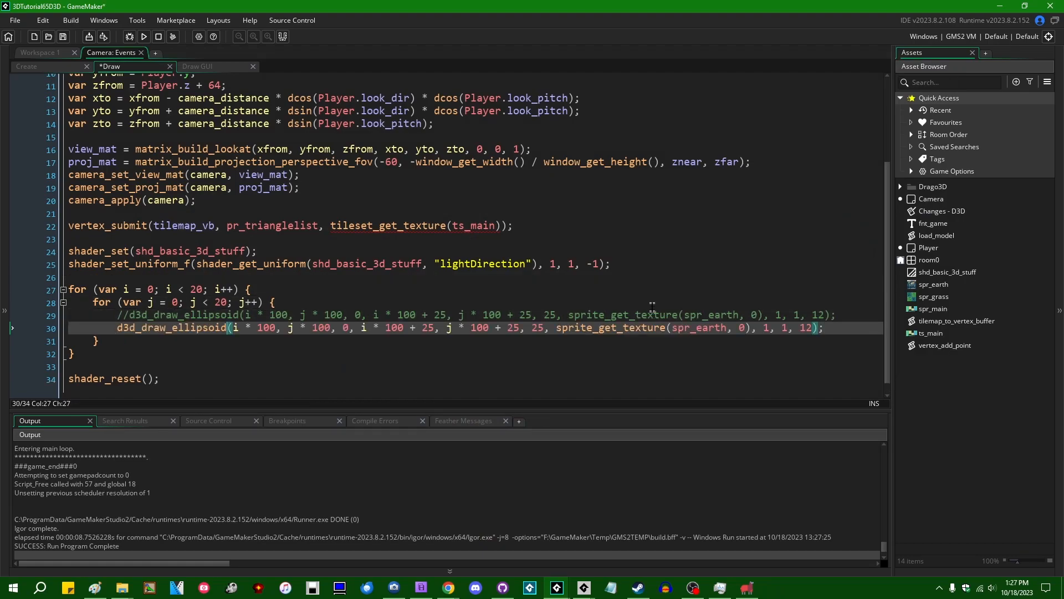
Strip ', 1, 1, 12' from d3d_draw_ellipsoid_simple, run the grid at about 671 fps, and close.
type("_simple")
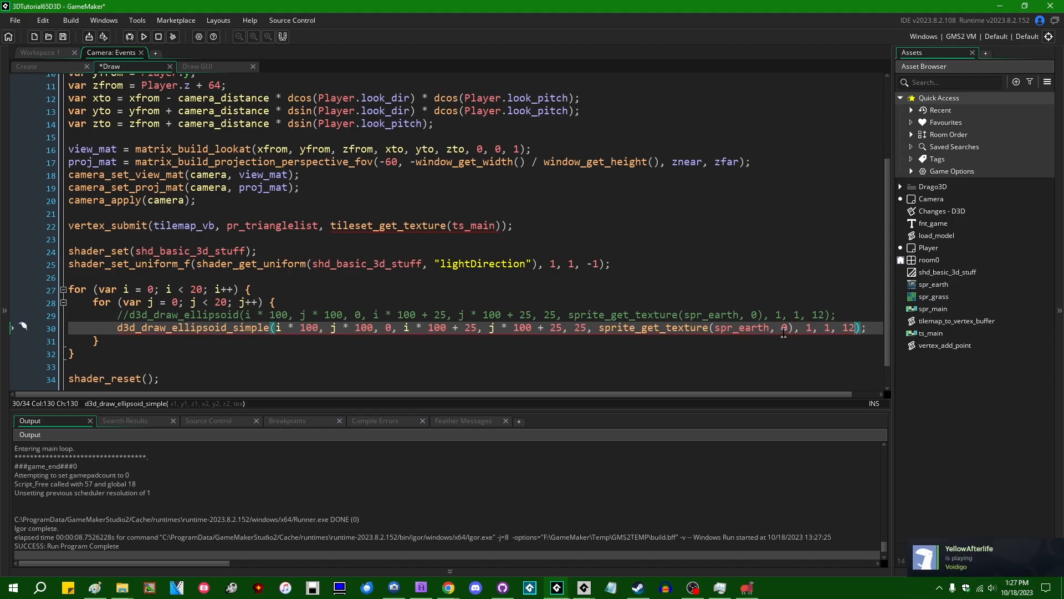
mouse_move(794, 327)
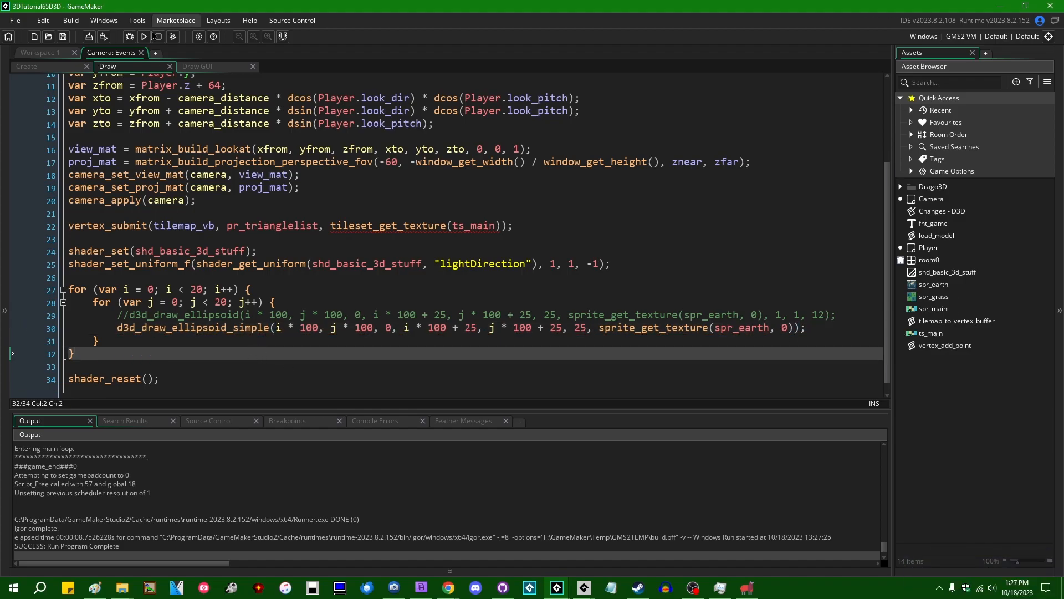
left_click(136, 37)
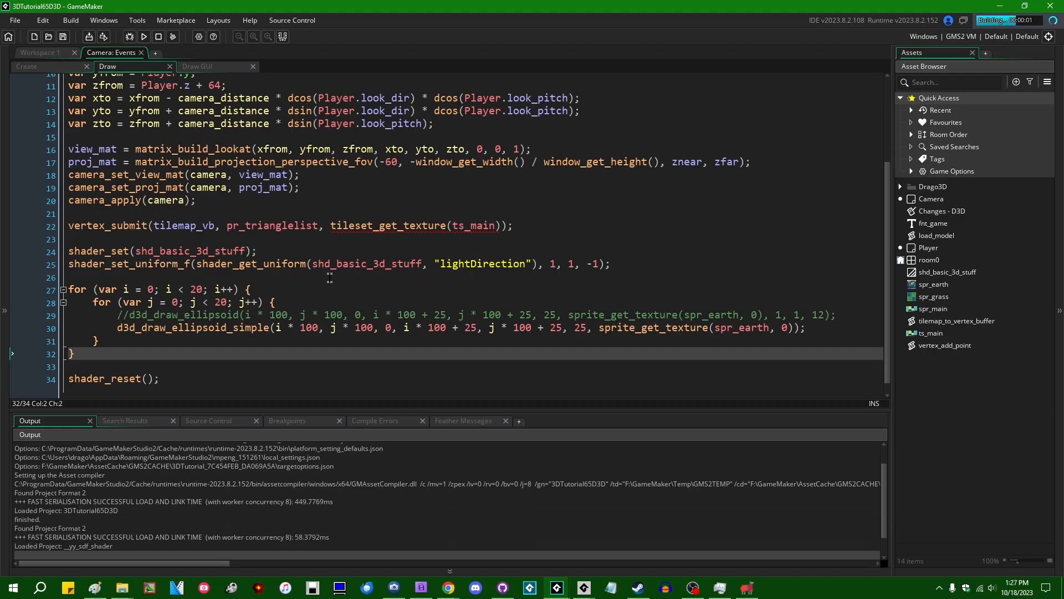
left_click(143, 37)
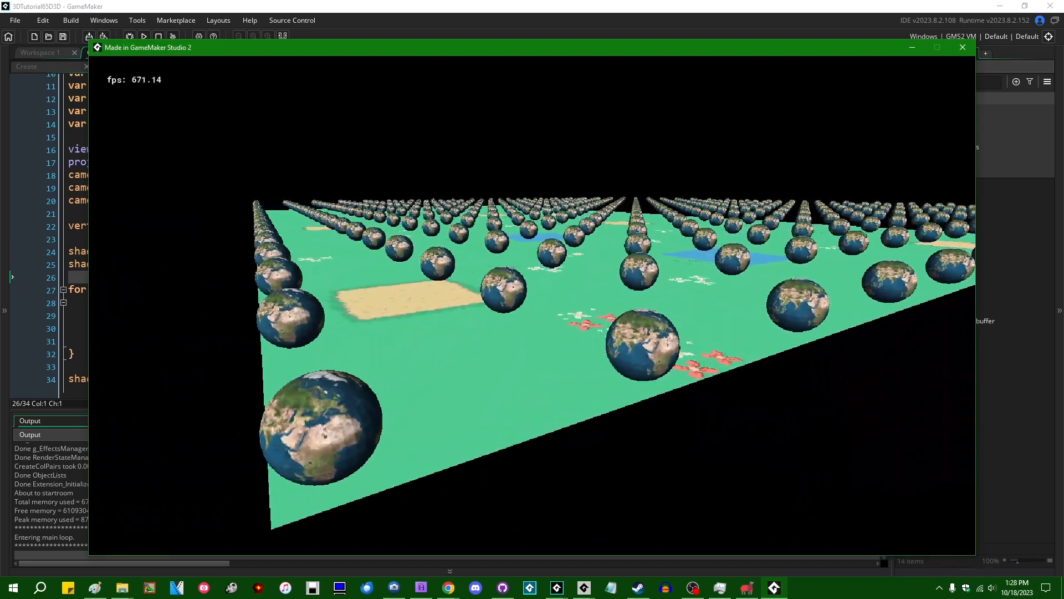
left_click(961, 46)
type("//")
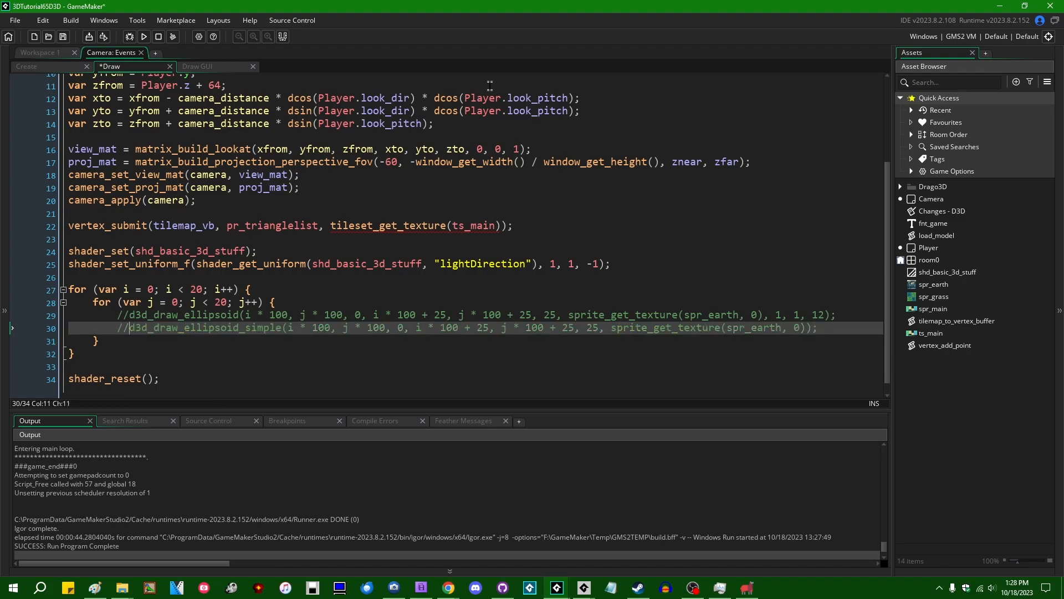
Add a d3d_draw_sphere_simple call (i*100, j*100, radius 25) and run the grid at ~380 fps.
key("enter")
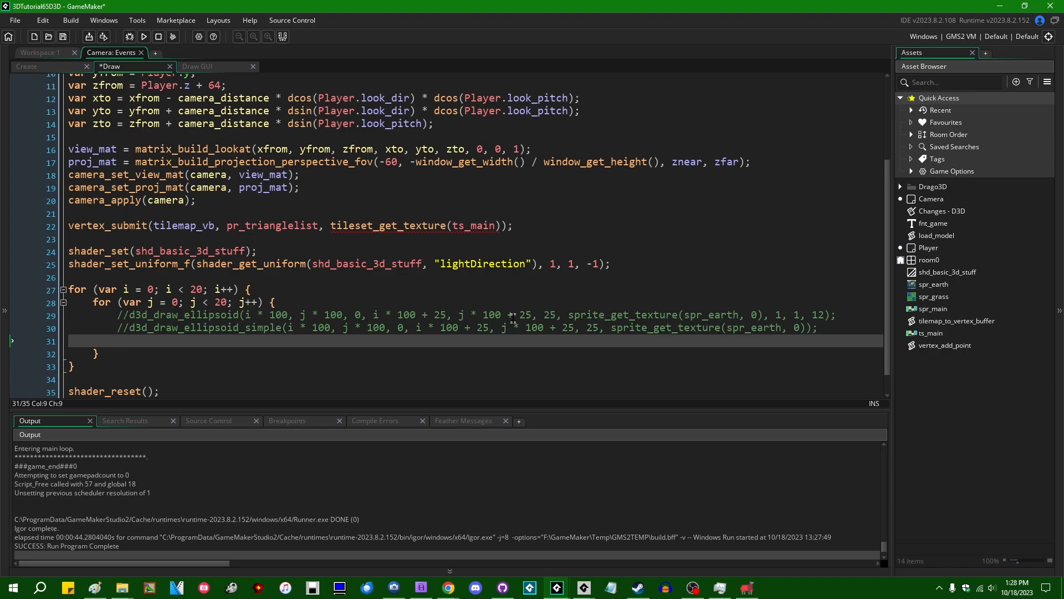
type("d3d_")
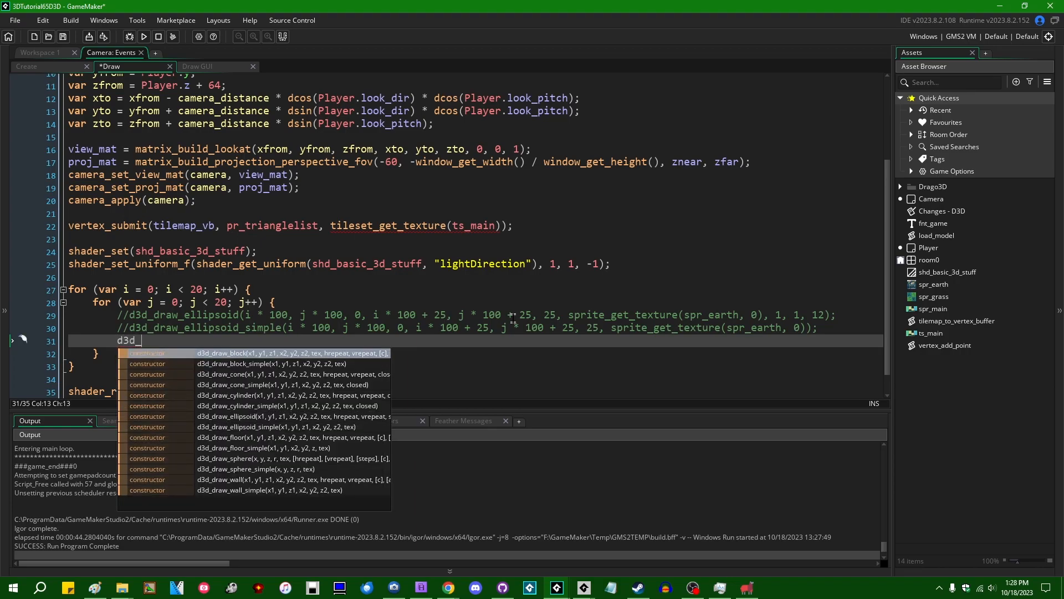
type("draw_")
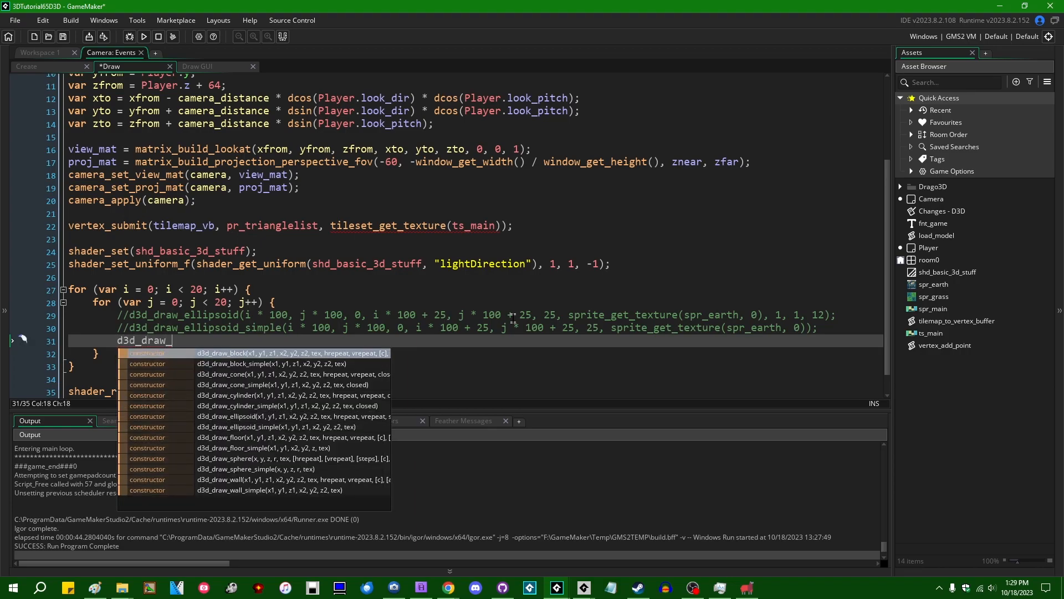
type("sphere_simple(")
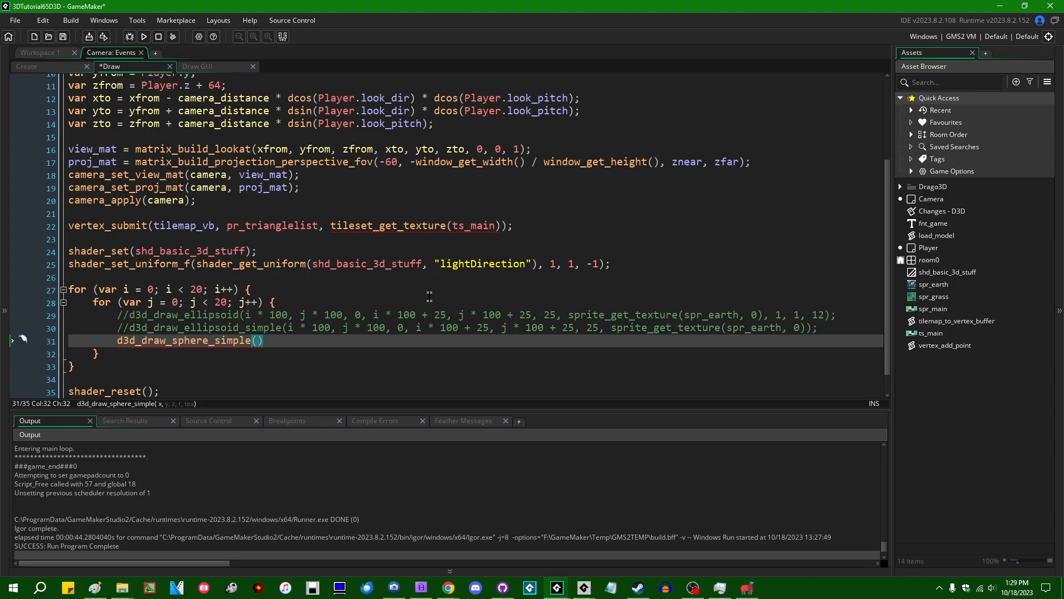
type("i * 100, j * 100, 25, 25, sprite_get_texture(spr_earth, 0")
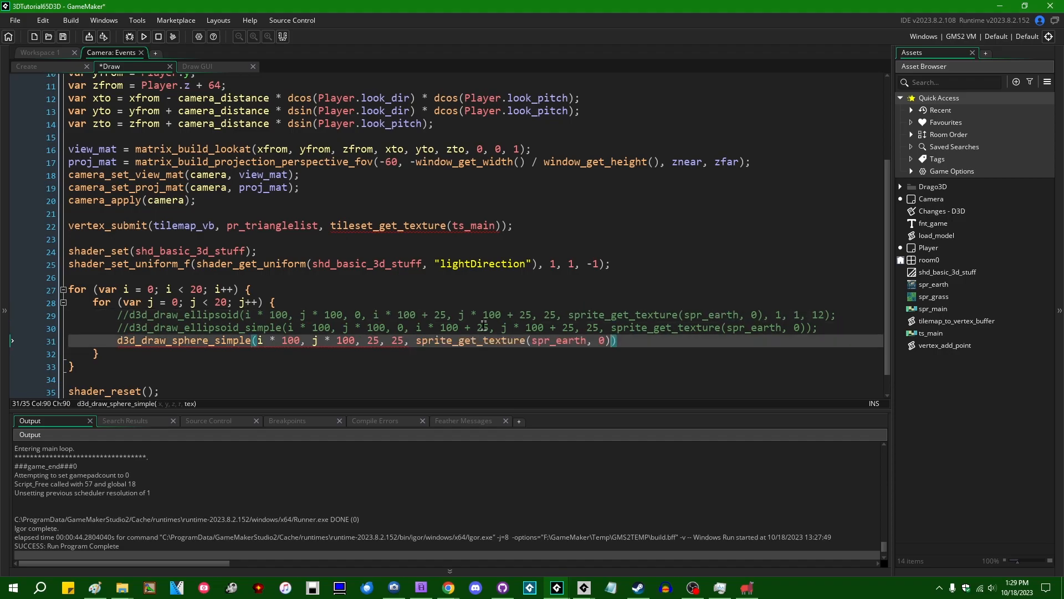
left_click(136, 37)
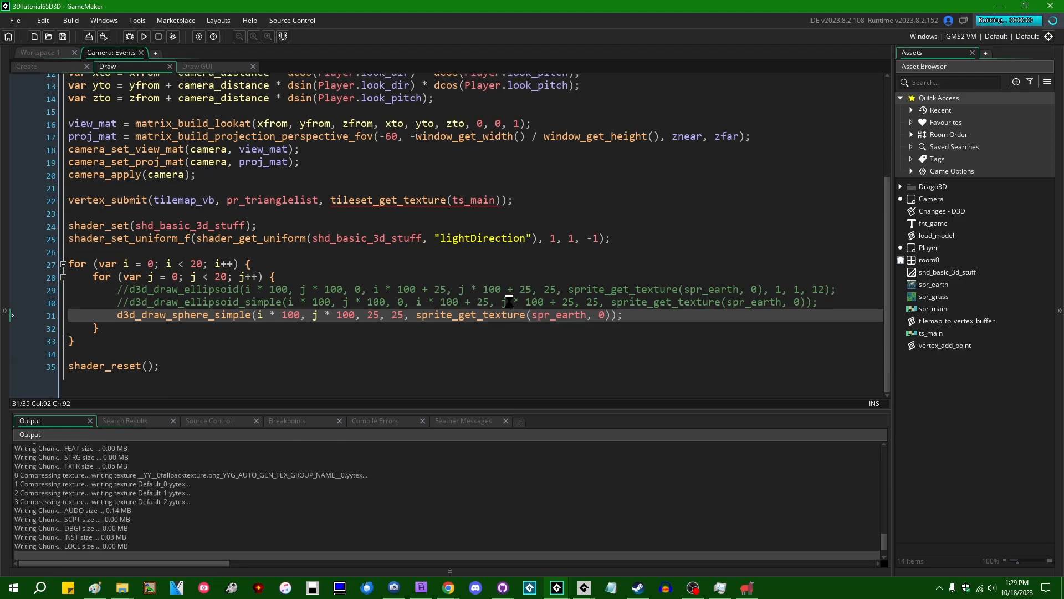
left_click(143, 37)
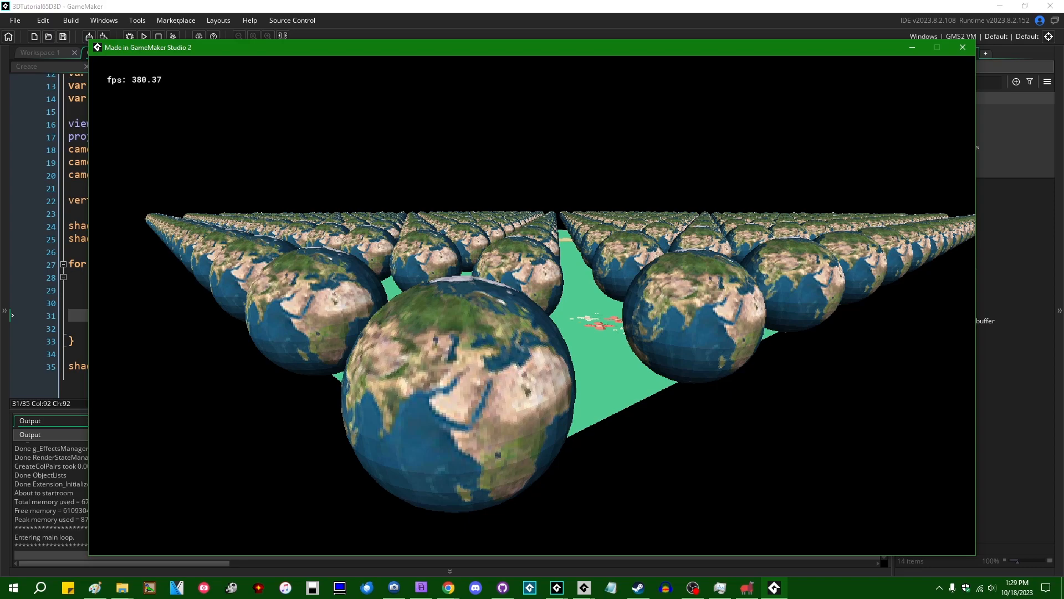
left_click(961, 46)
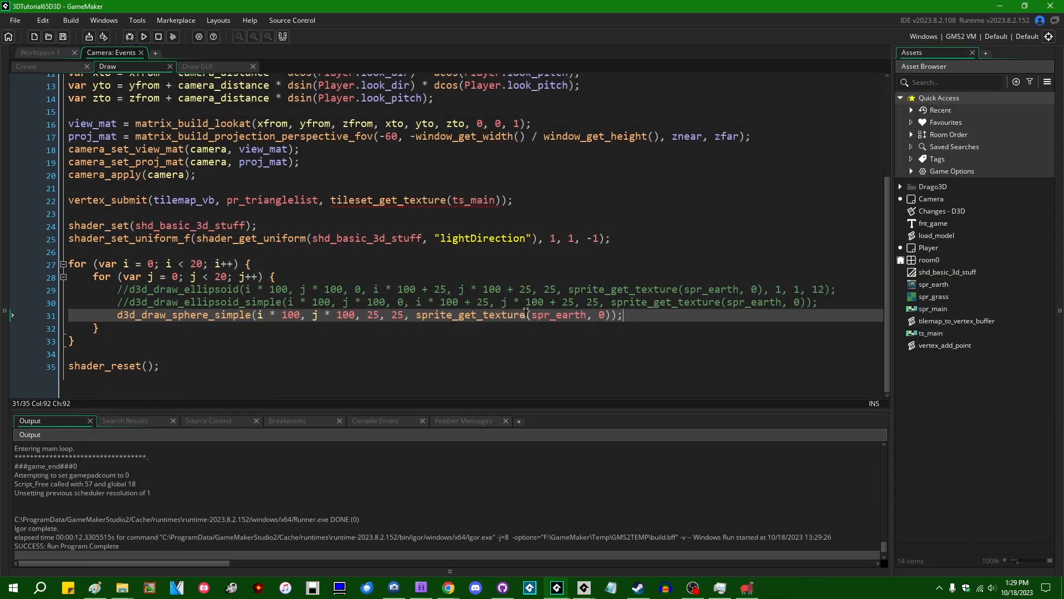
mouse_move(393, 331)
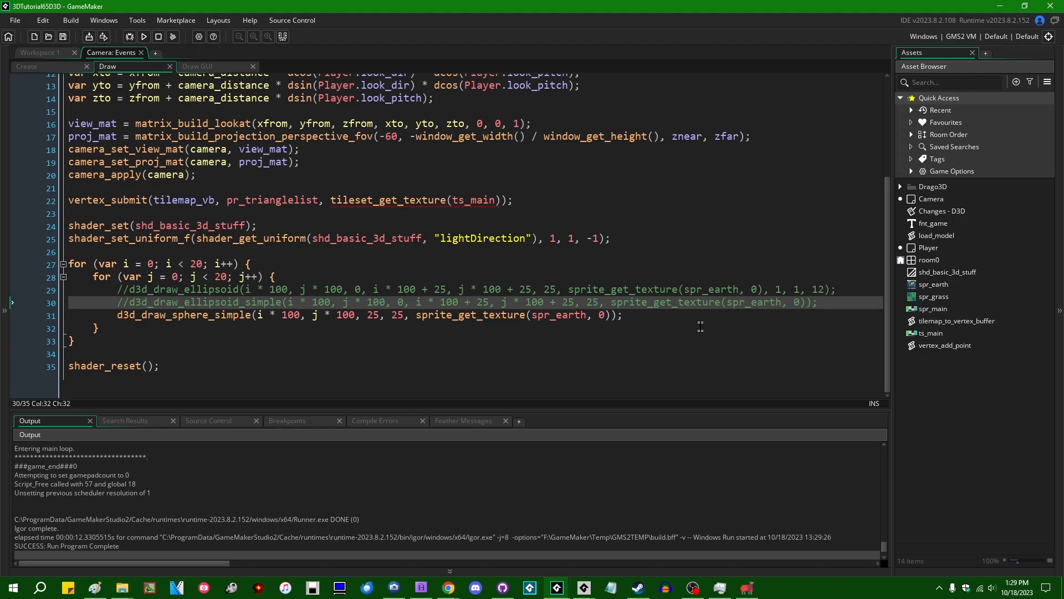
left_click(621, 315)
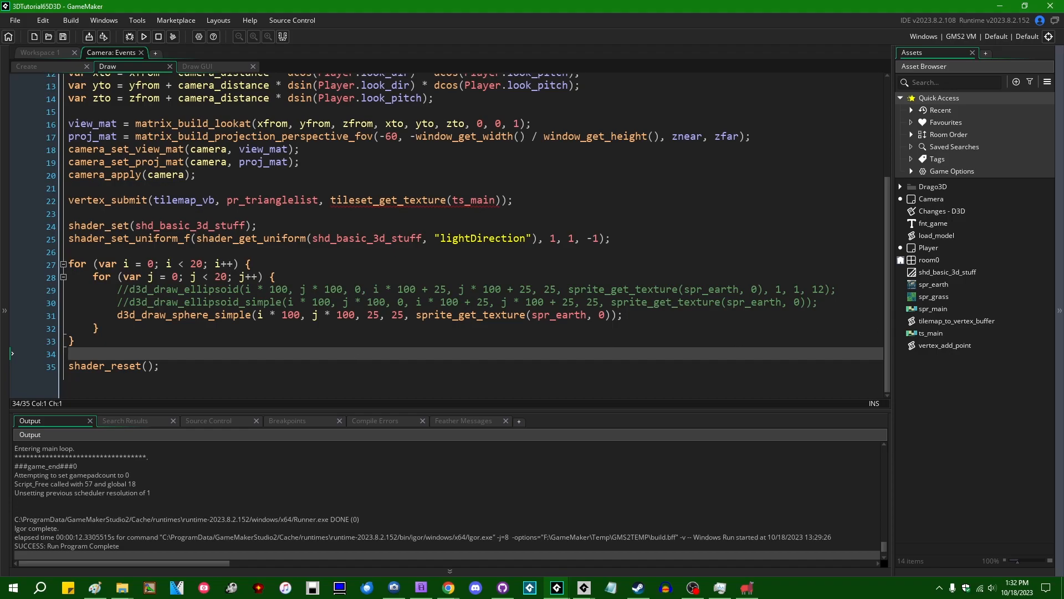
left_click(911, 187)
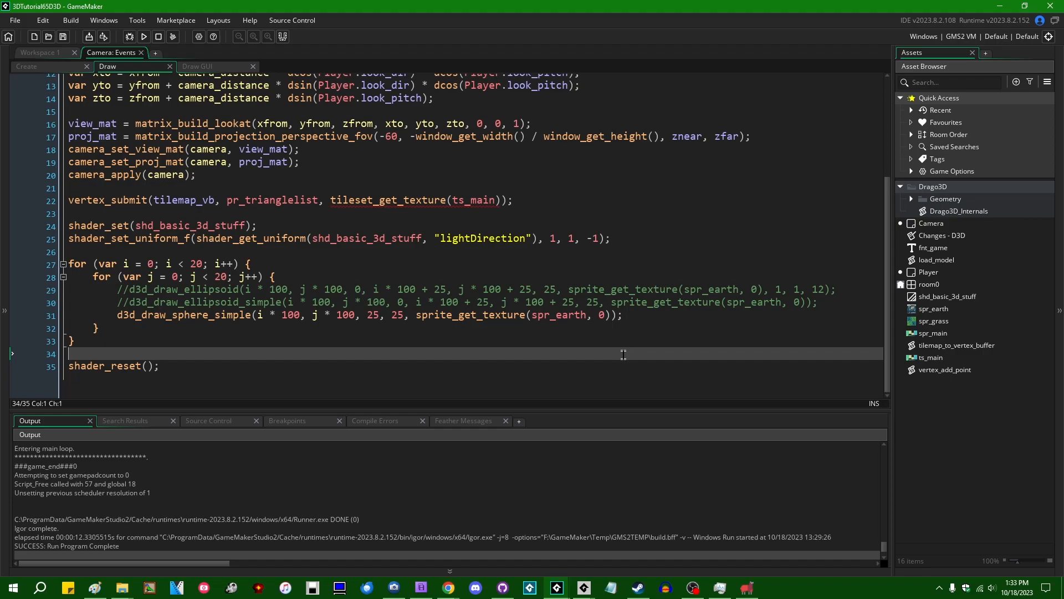
mouse_move(245, 353)
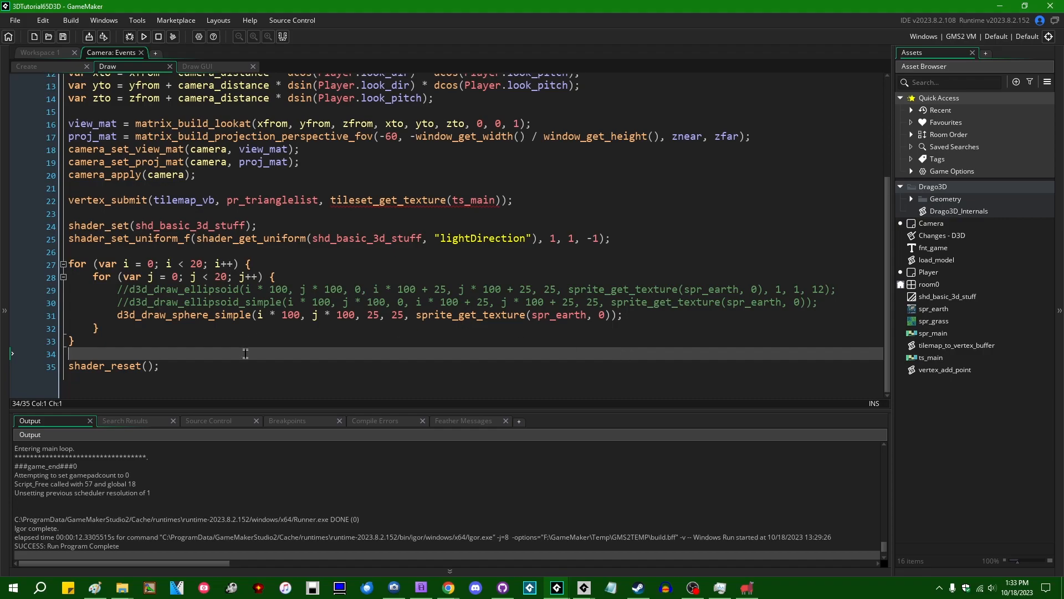
Expand the Drago3D asset folder to reveal Geometry and Drago3D_Internals.
double_click(184, 314)
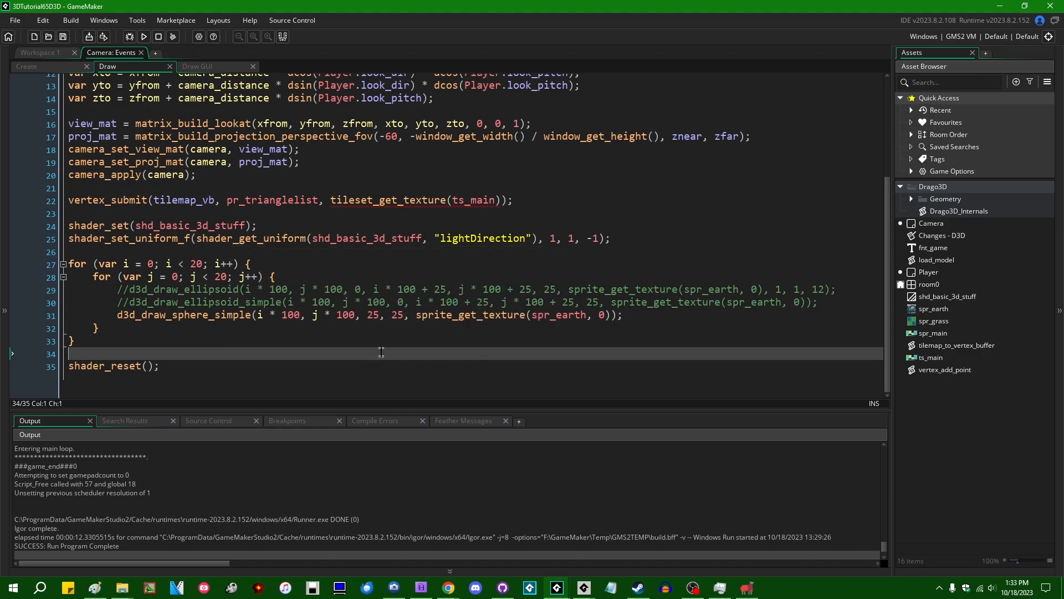
mouse_move(675, 353)
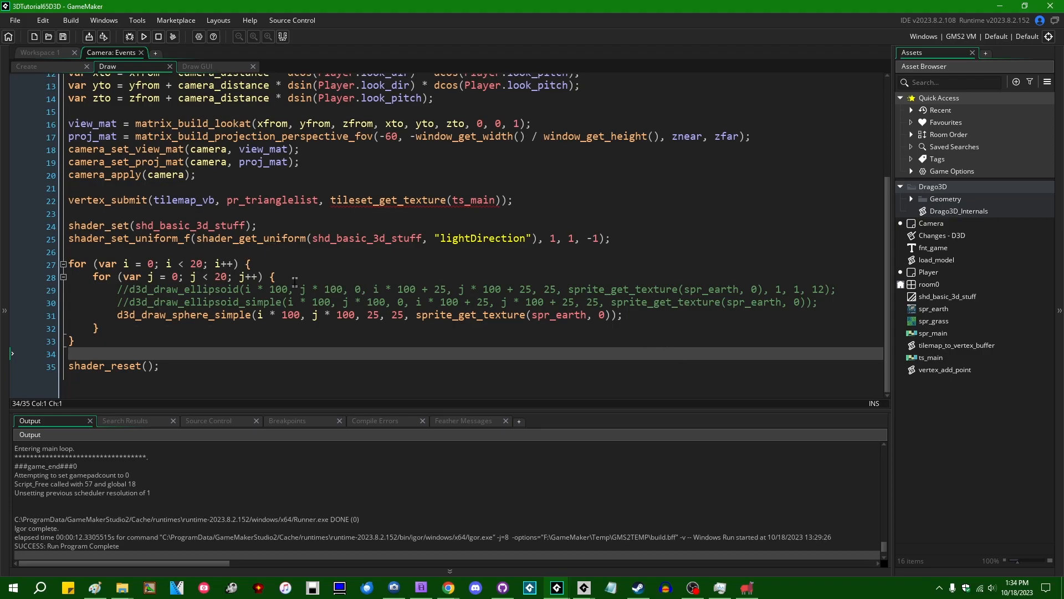
mouse_move(255, 352)
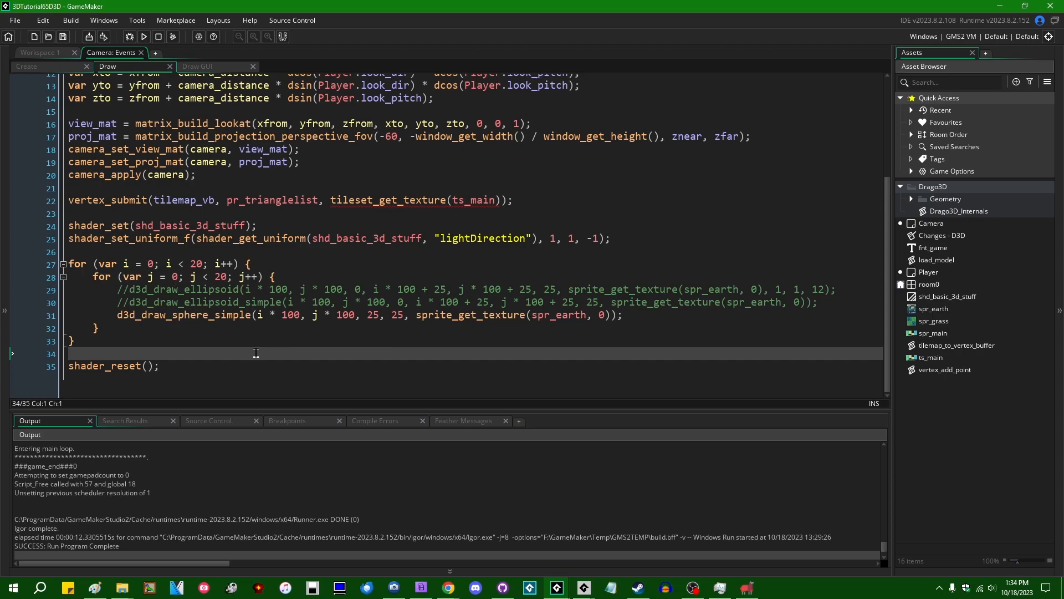
left_click(448, 588)
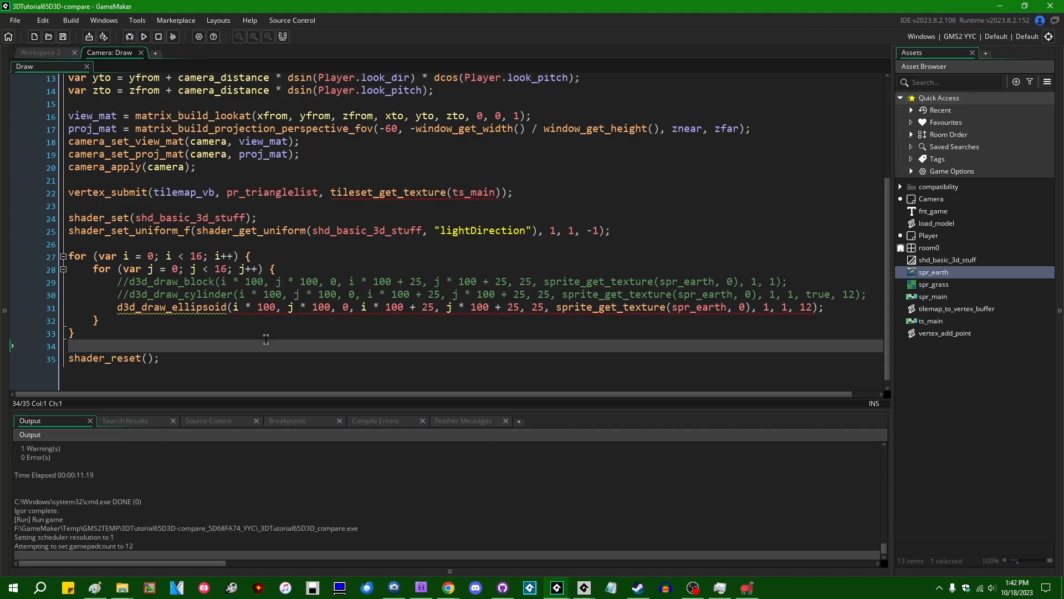
Close the compare project's game window after its grid runs at about 50 fps.
left_click(129, 36)
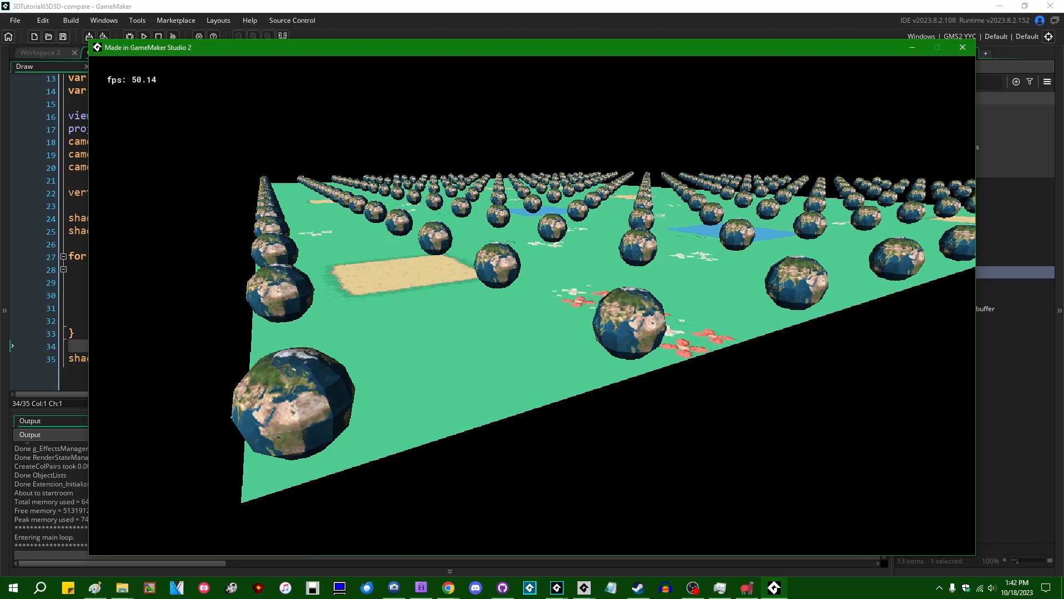
left_click(962, 47)
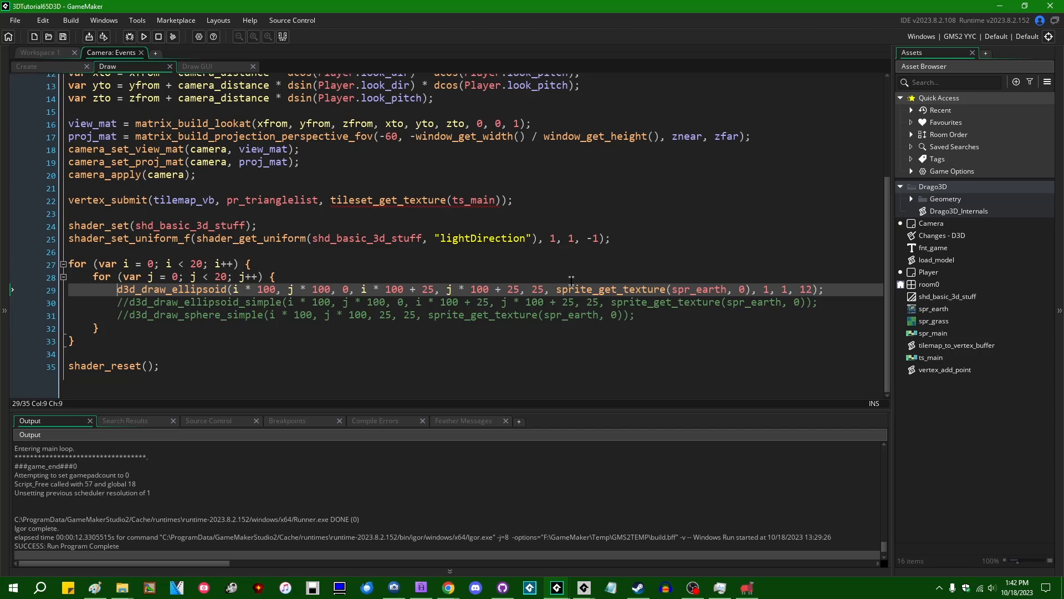
Run the 20-by-20 full ellipsoid grid under YYC, reaching about 406 fps, then close it.
left_click(143, 36)
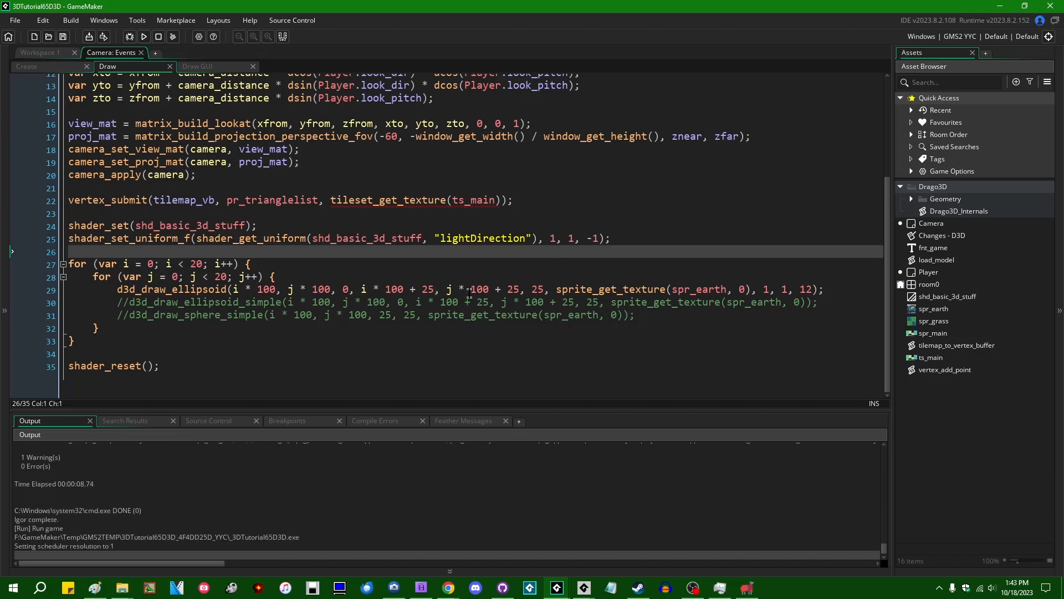
left_click(143, 36)
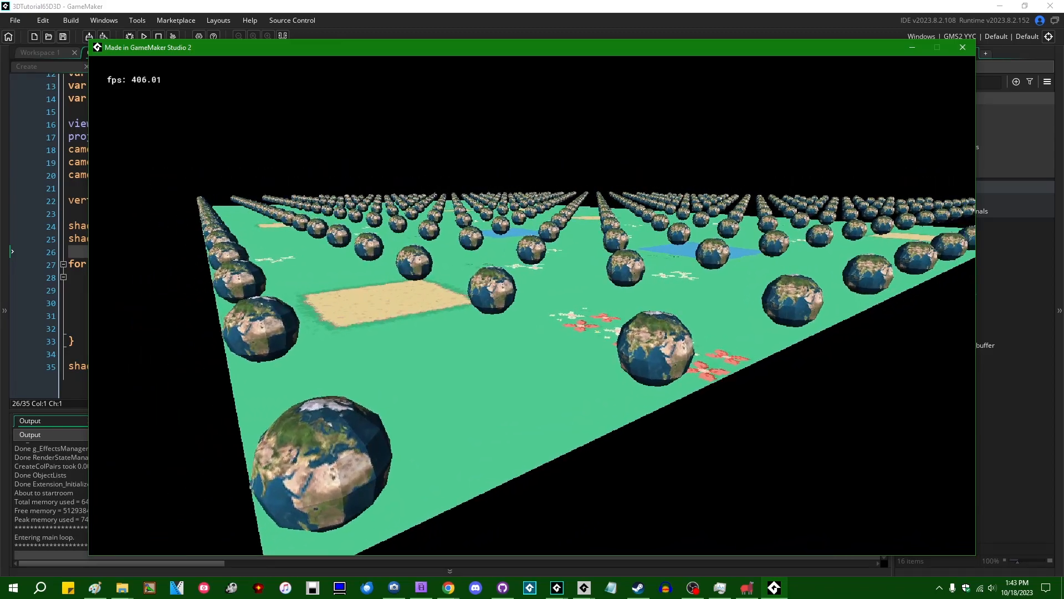
left_click(962, 46)
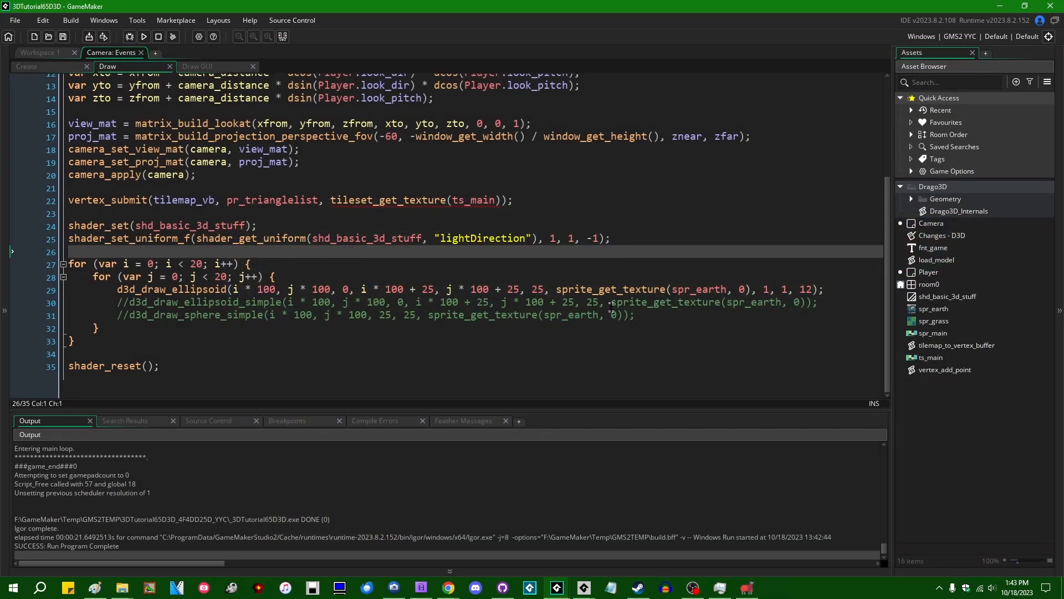